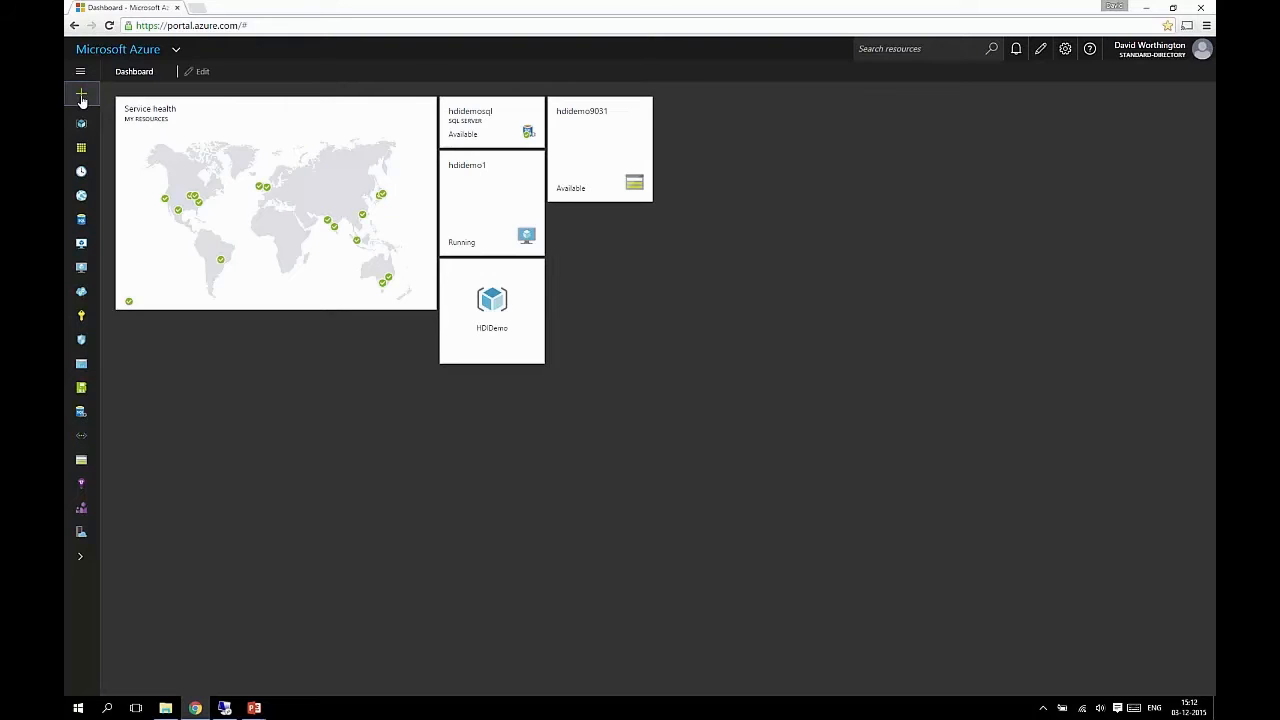
Step: Start a new SQL Database resource and name it ISDDemo02
click(80, 94)
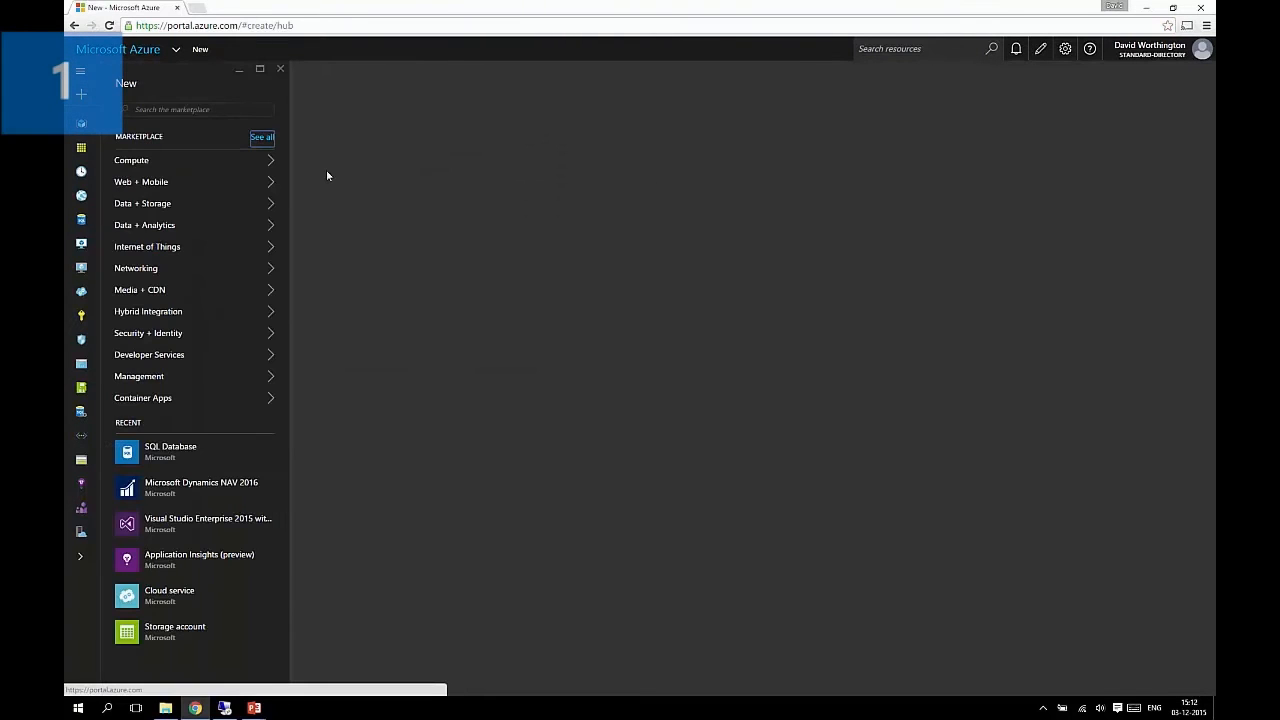
mouse_move(228, 452)
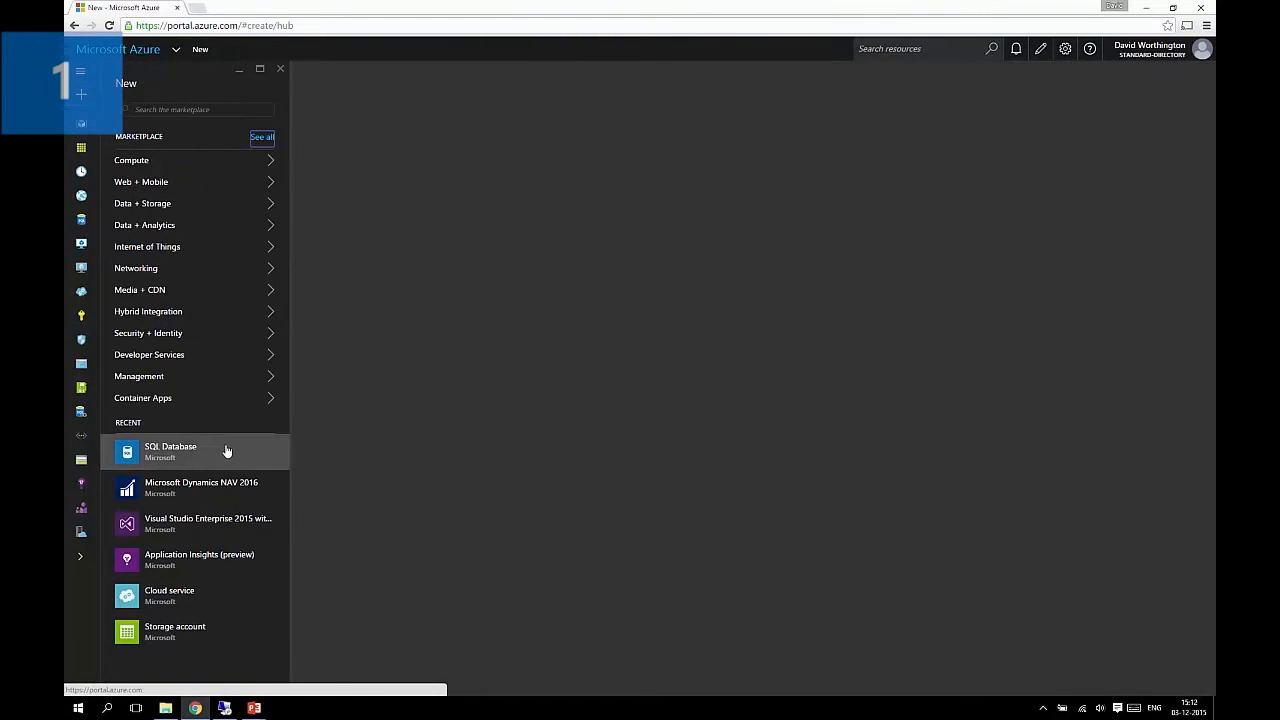
mouse_move(222, 488)
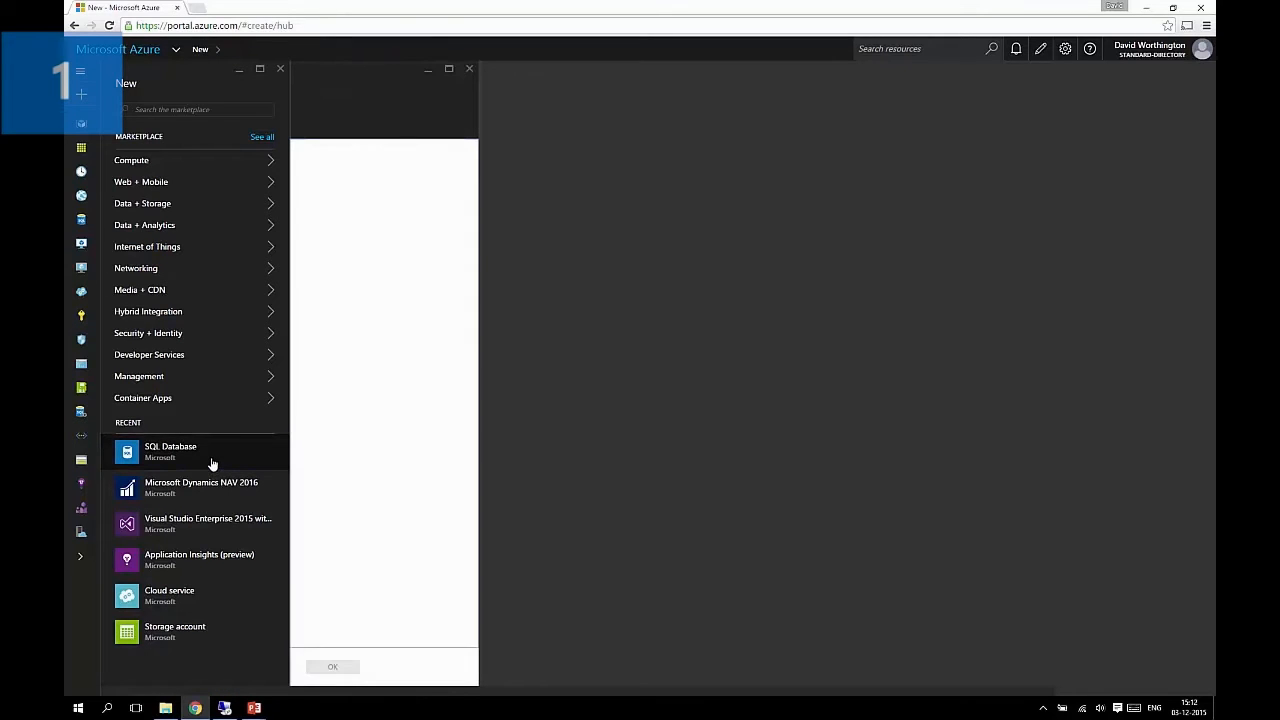
click(170, 452)
text(HDIDemoDB)
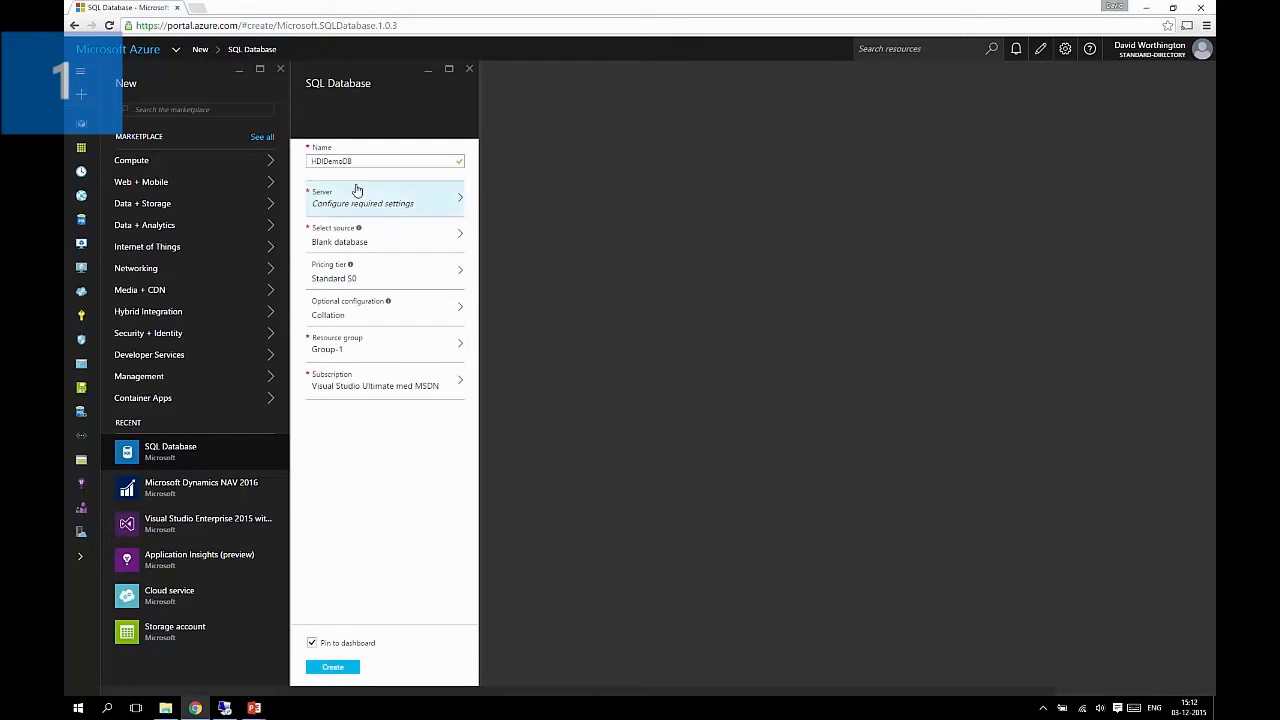
Step: Define a new database server named hdidemo2 with its admin login and password
click(384, 198)
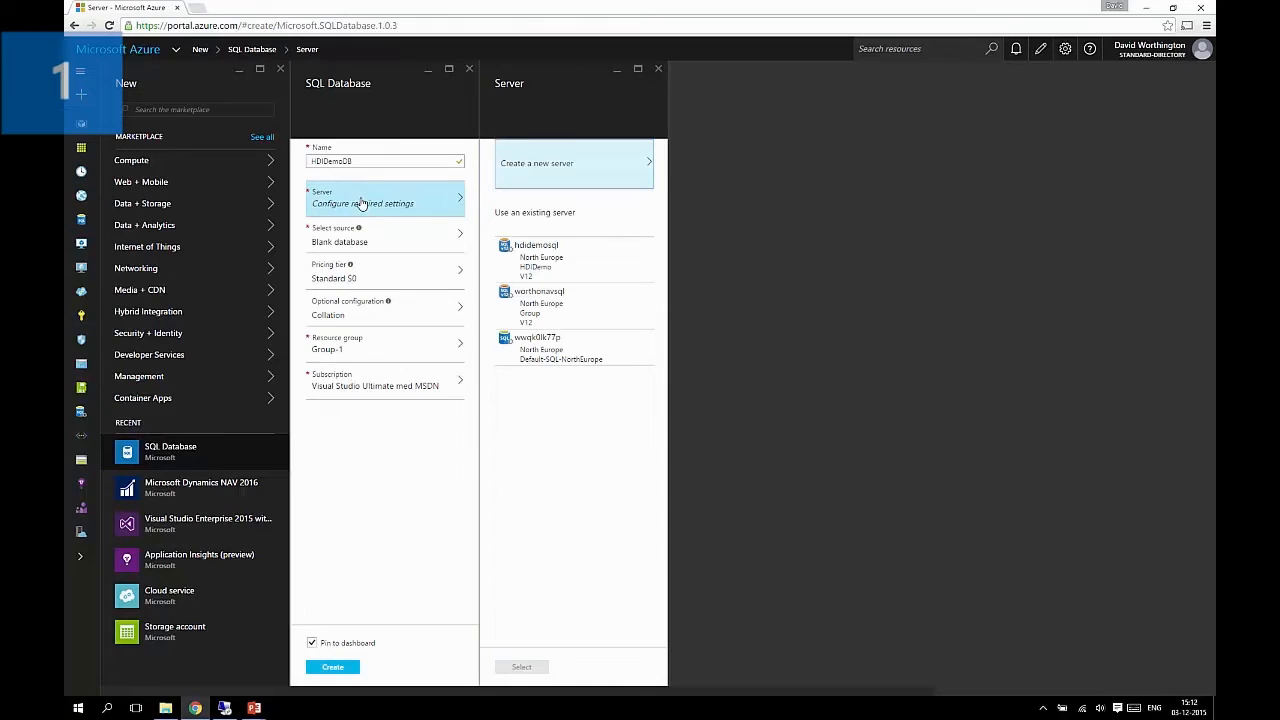
click(572, 164)
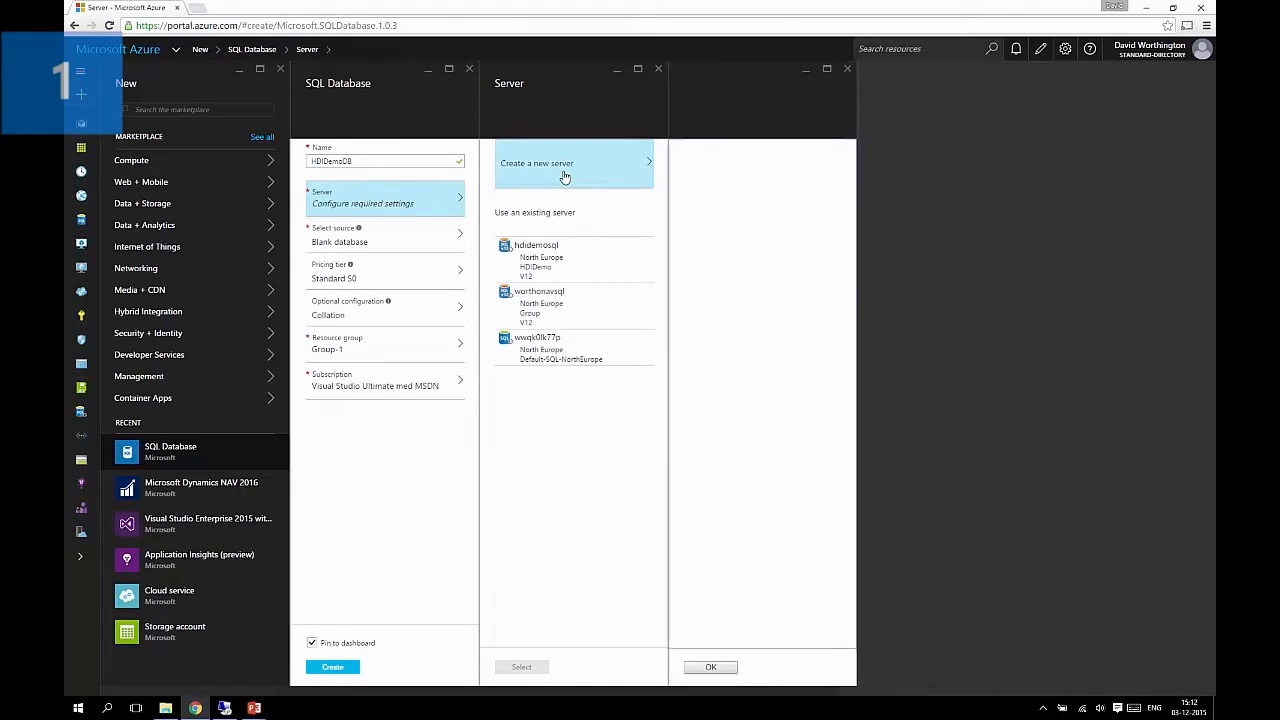
click(564, 170)
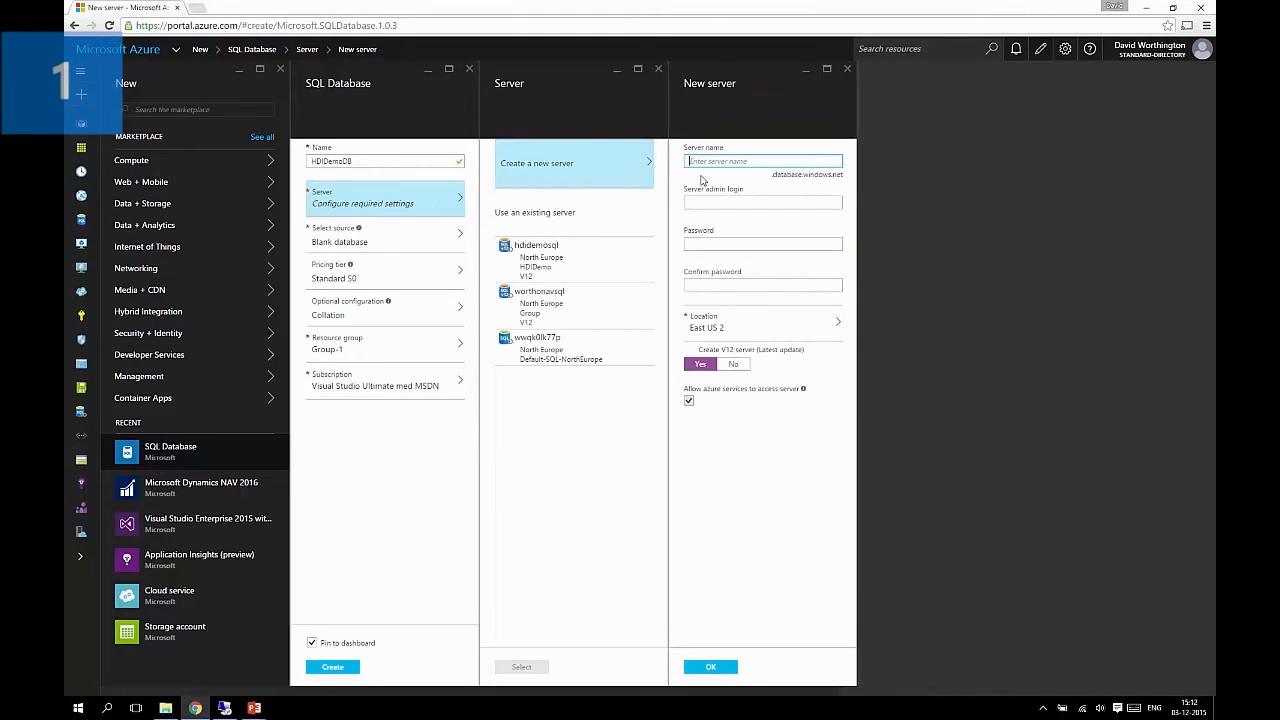
text(hdidemo2)
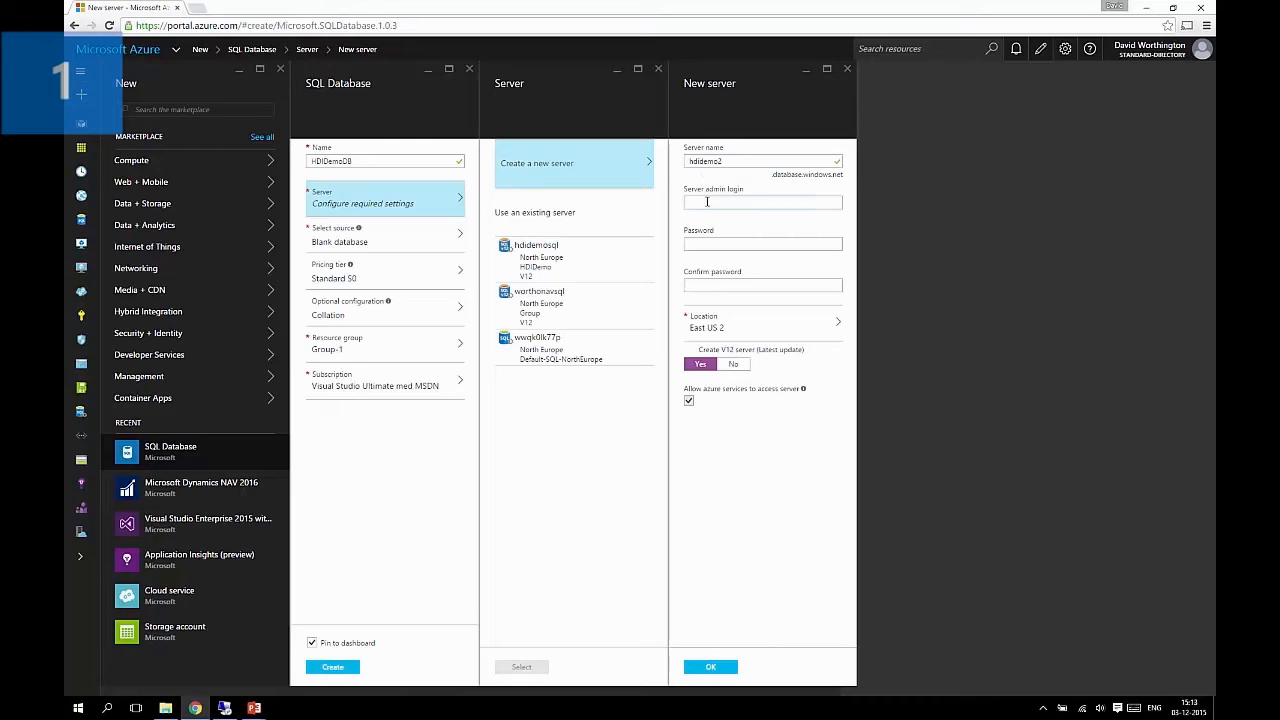
click(762, 202)
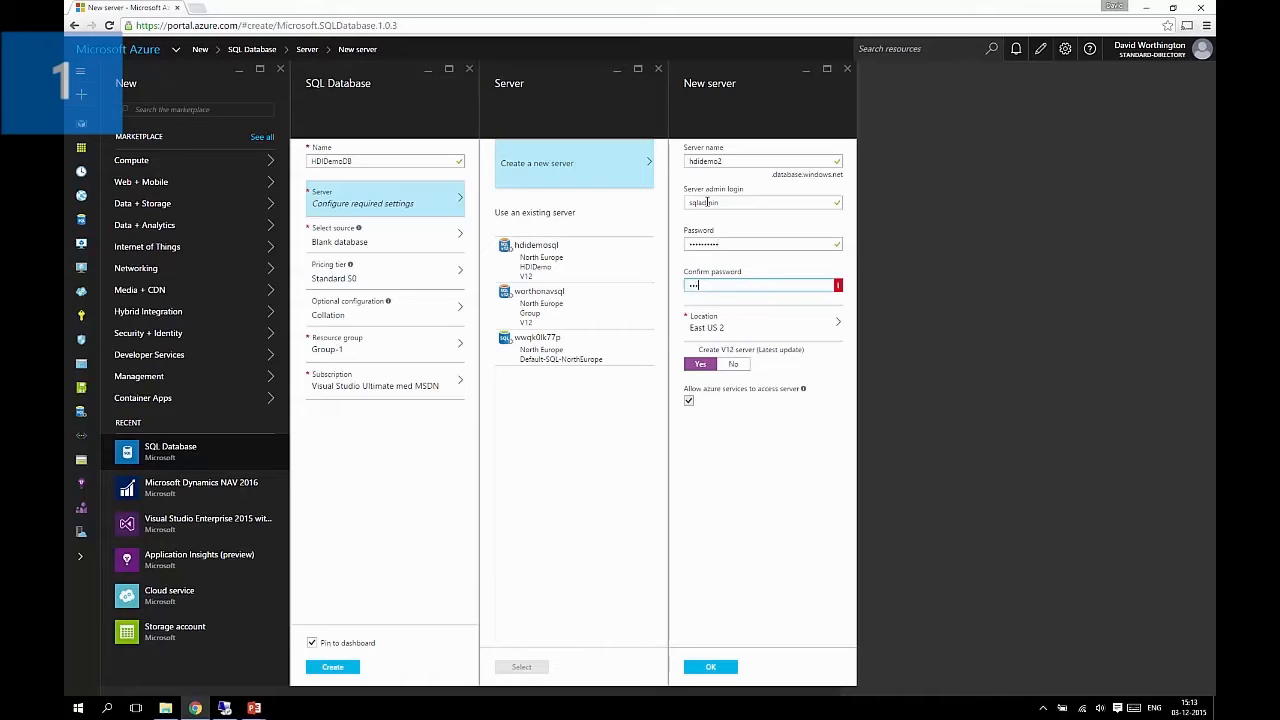
Step: Place the new server in North Europe and confirm its settings
click(760, 322)
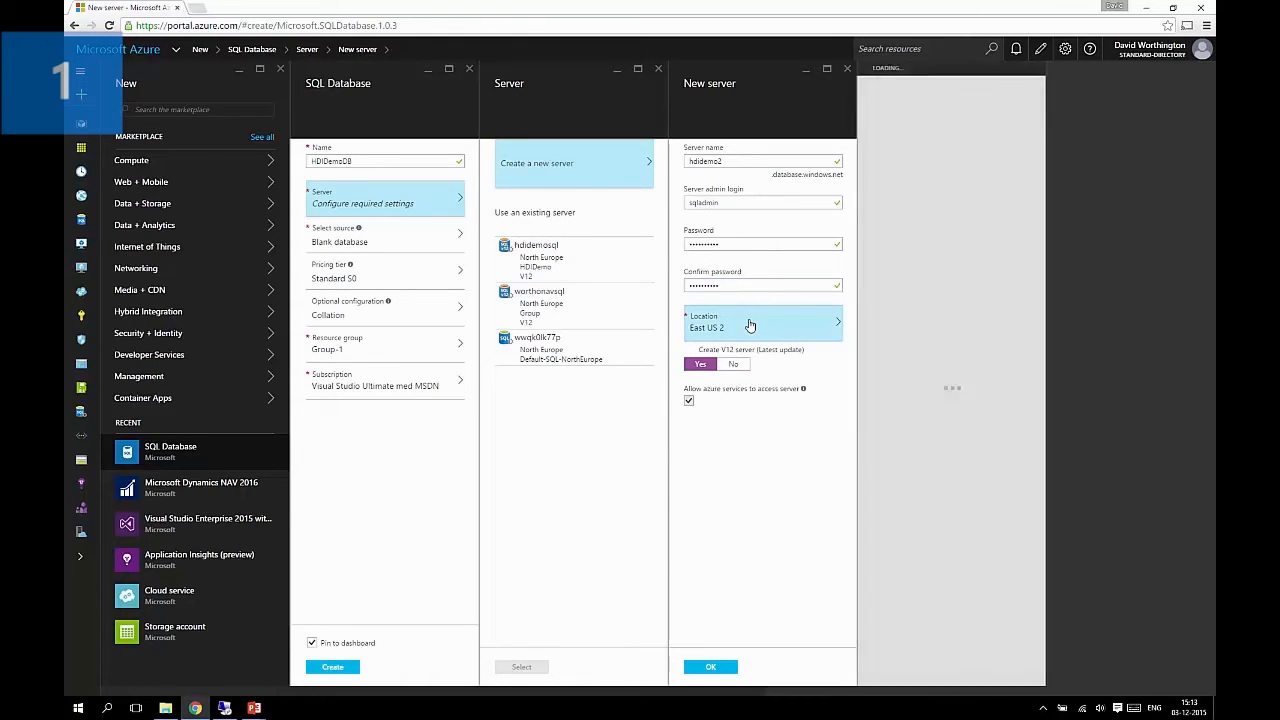
click(760, 322)
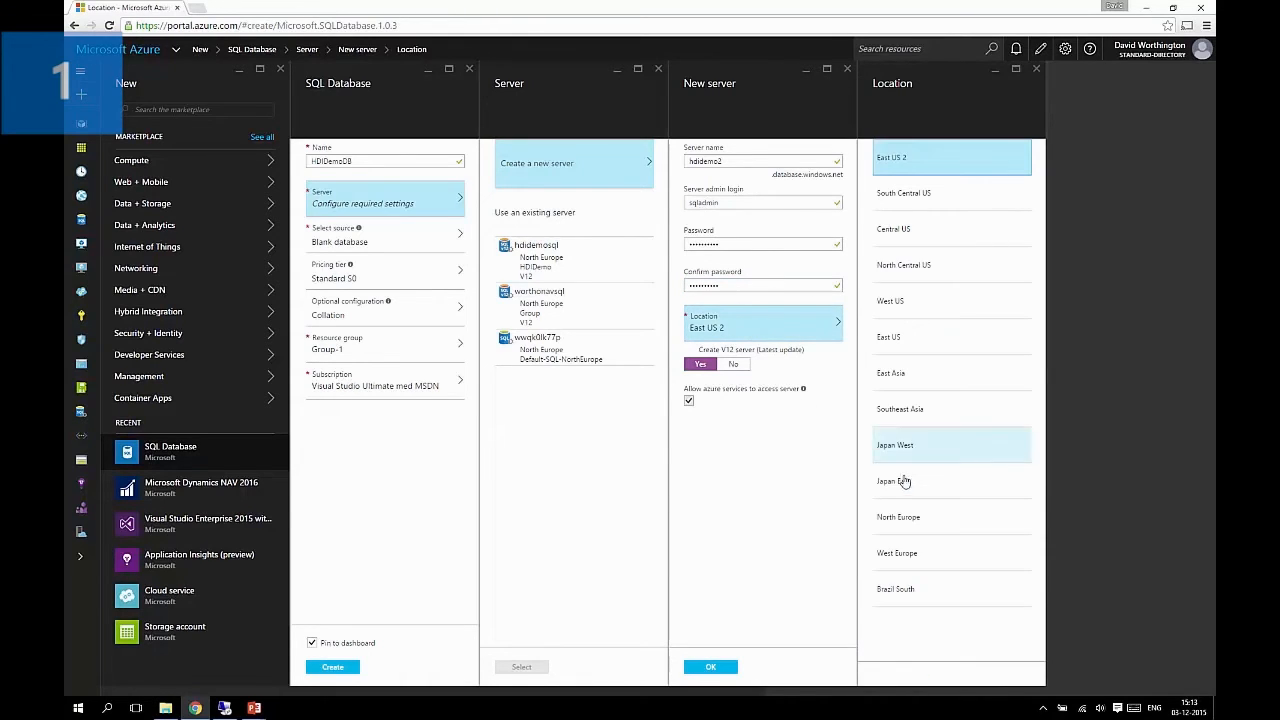
mouse_move(900, 552)
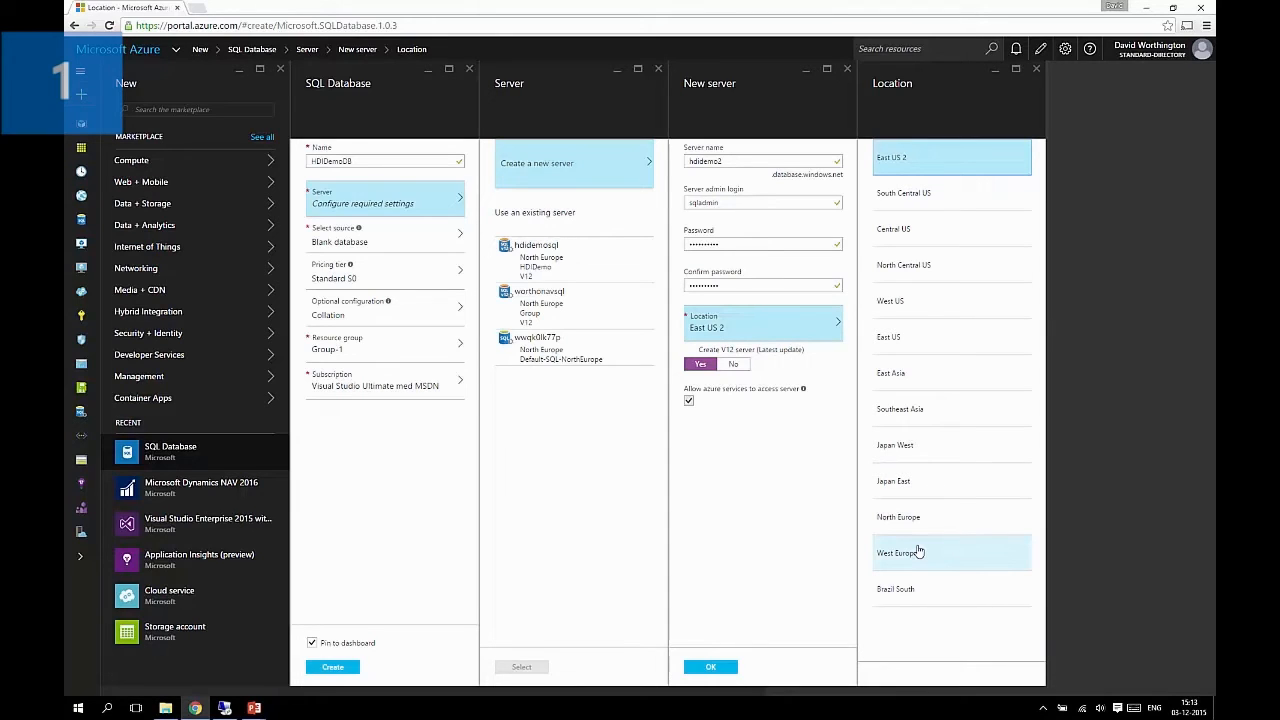
mouse_move(898, 516)
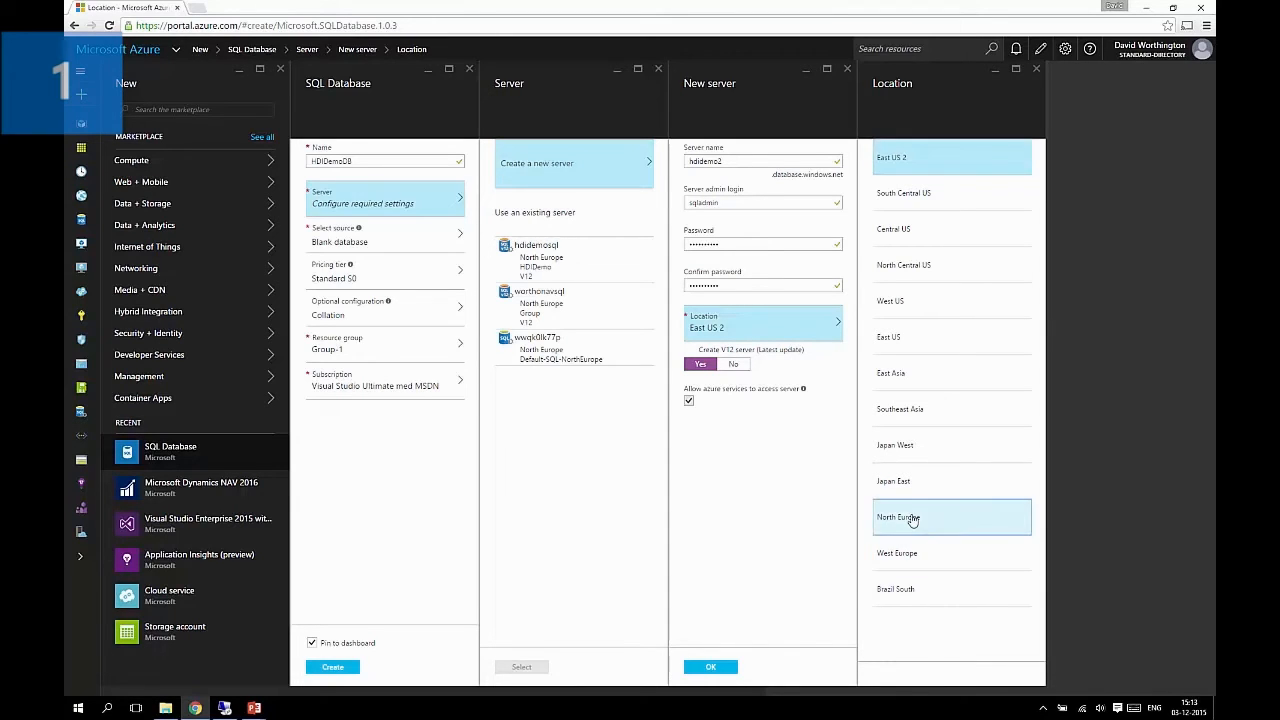
click(898, 516)
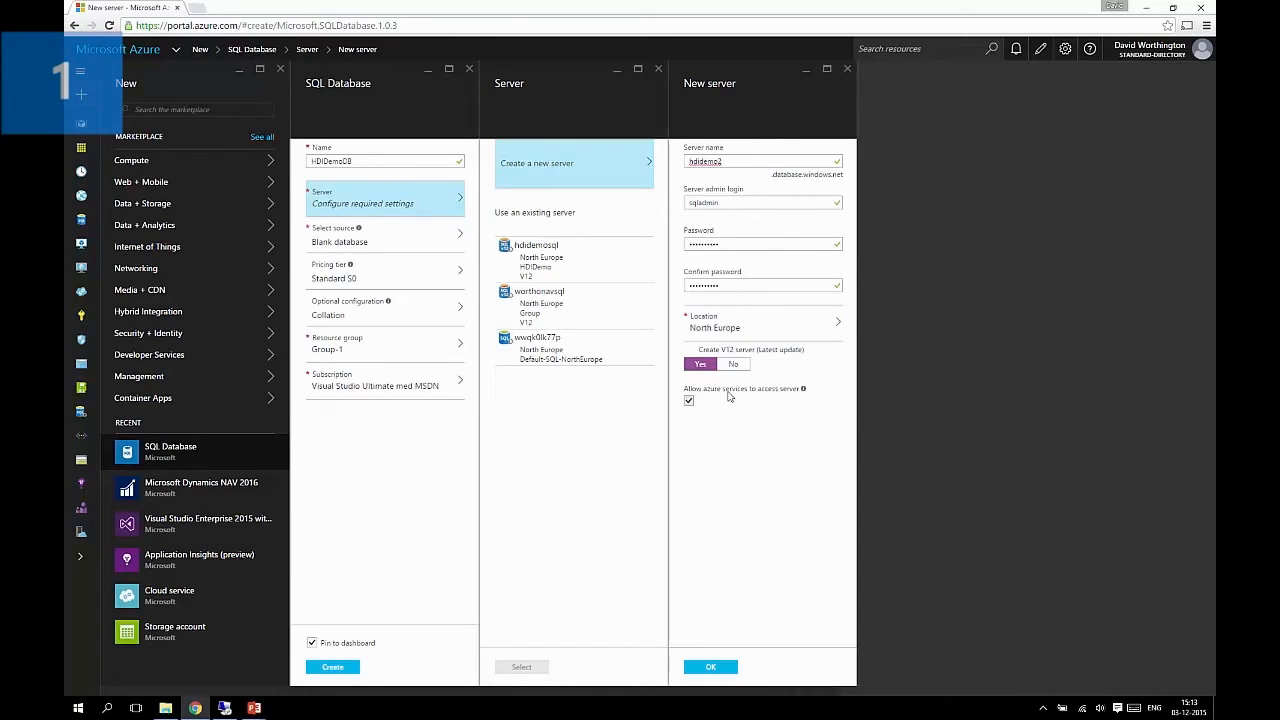
mouse_move(756, 398)
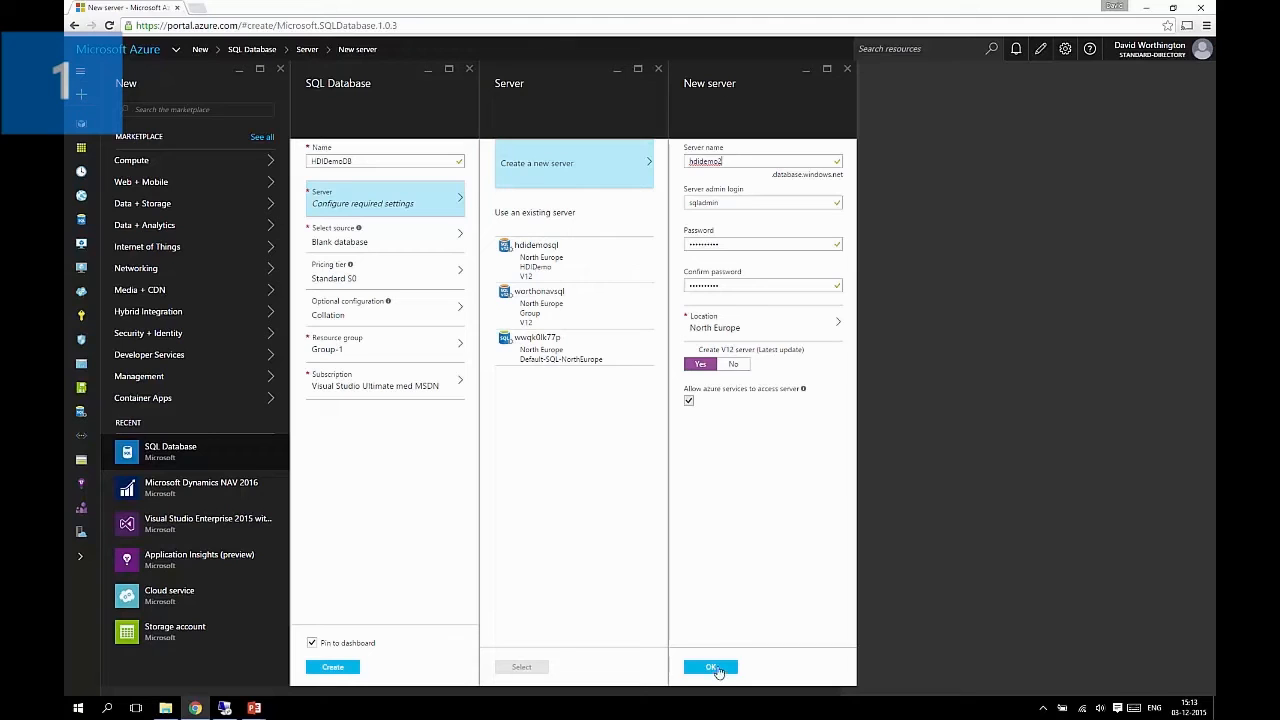
click(712, 668)
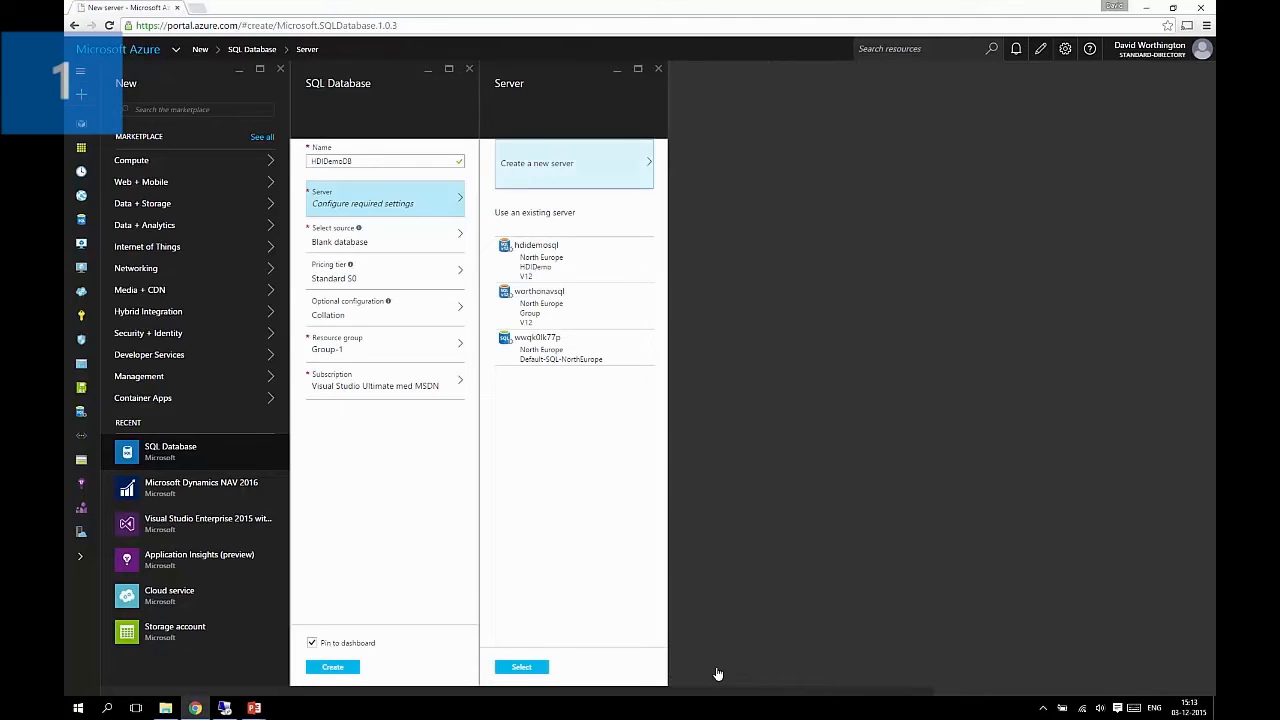
Step: Assign the database to the new server and a new HDIDemo resource group, keep it pinned, and create it
click(520, 668)
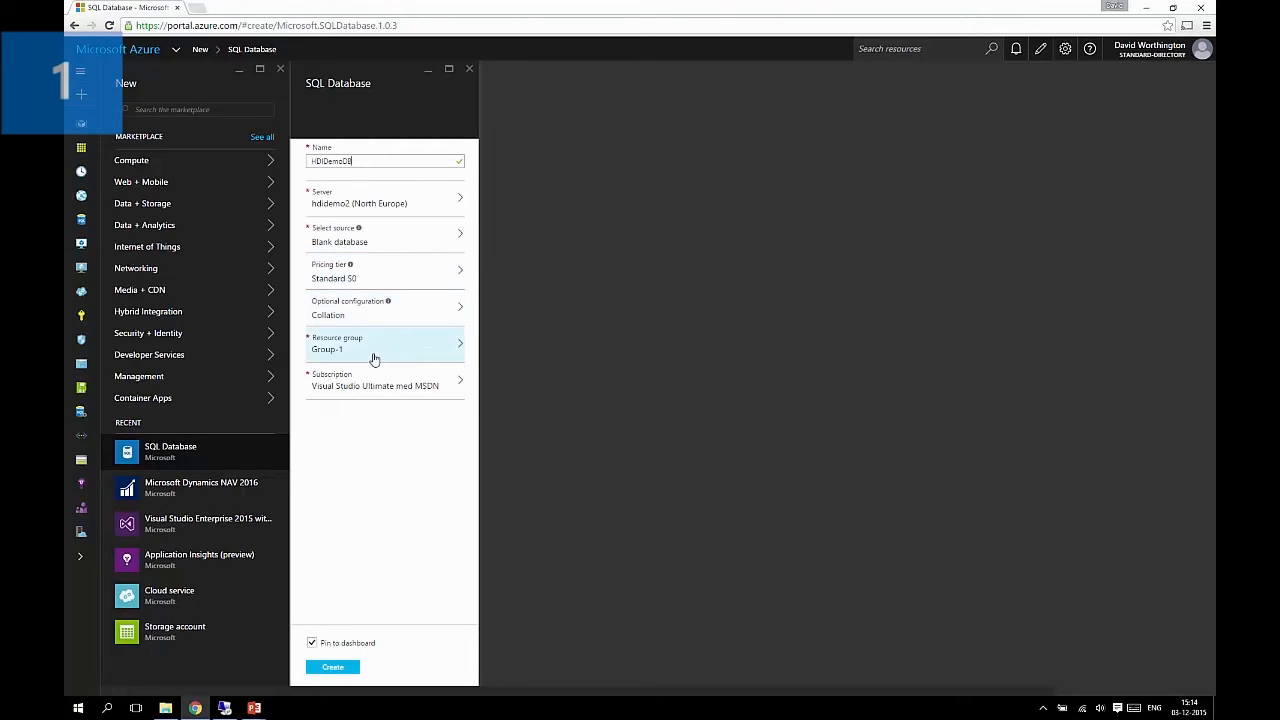
click(384, 344)
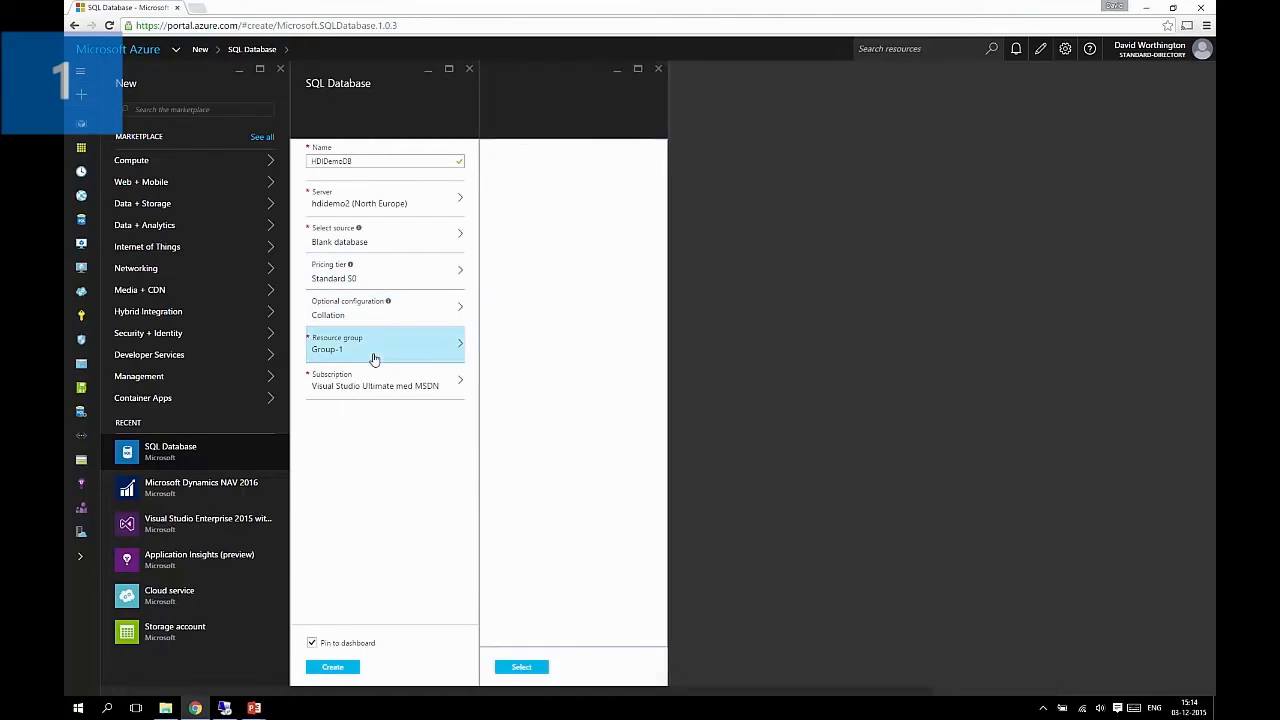
click(384, 344)
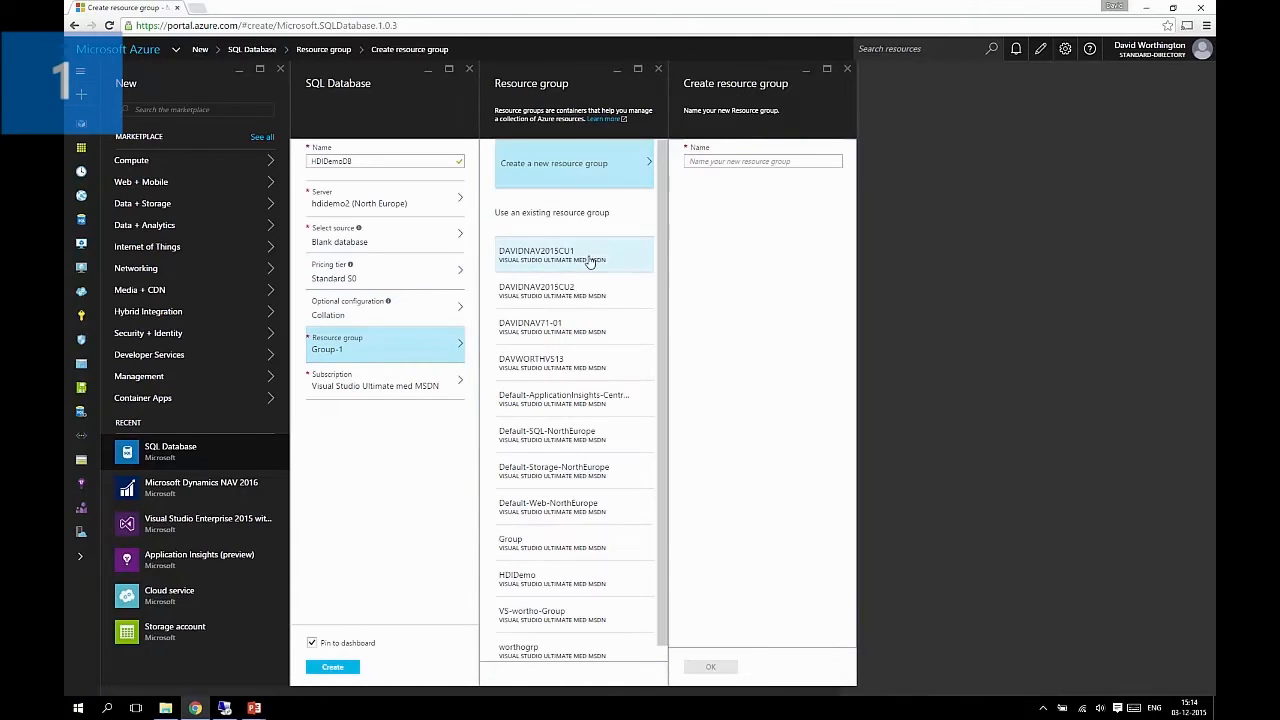
click(572, 578)
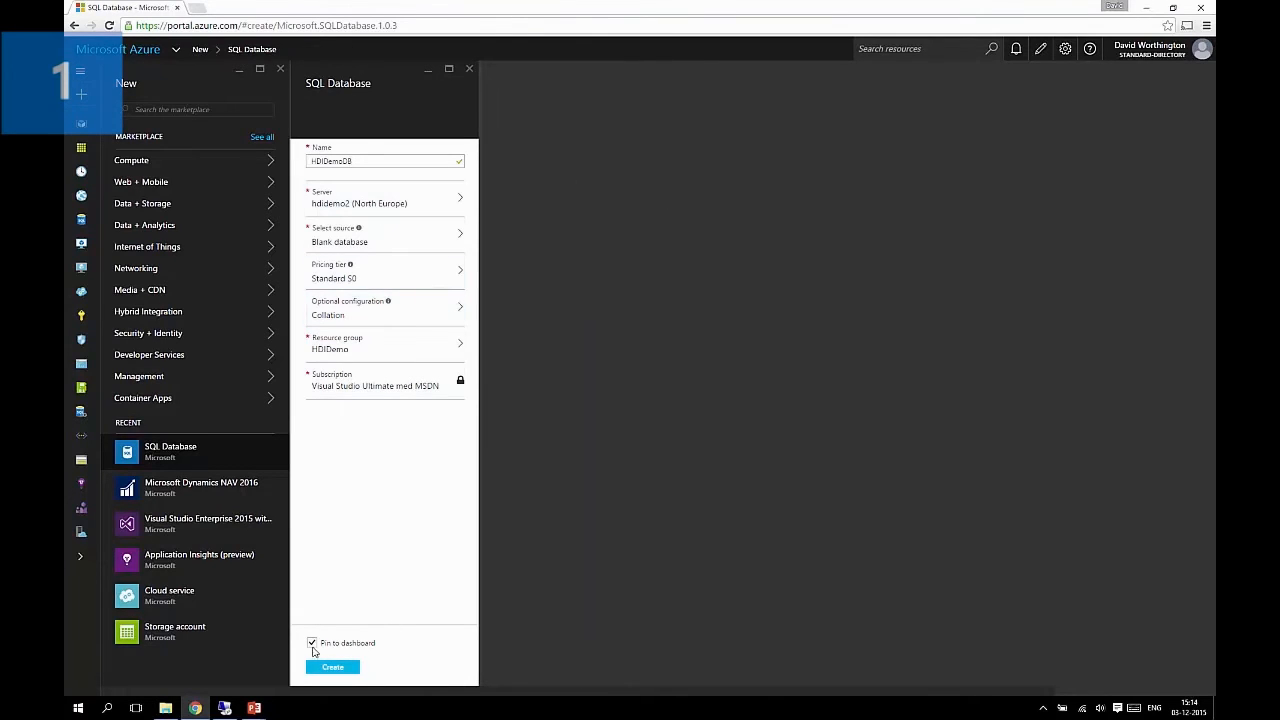
click(332, 668)
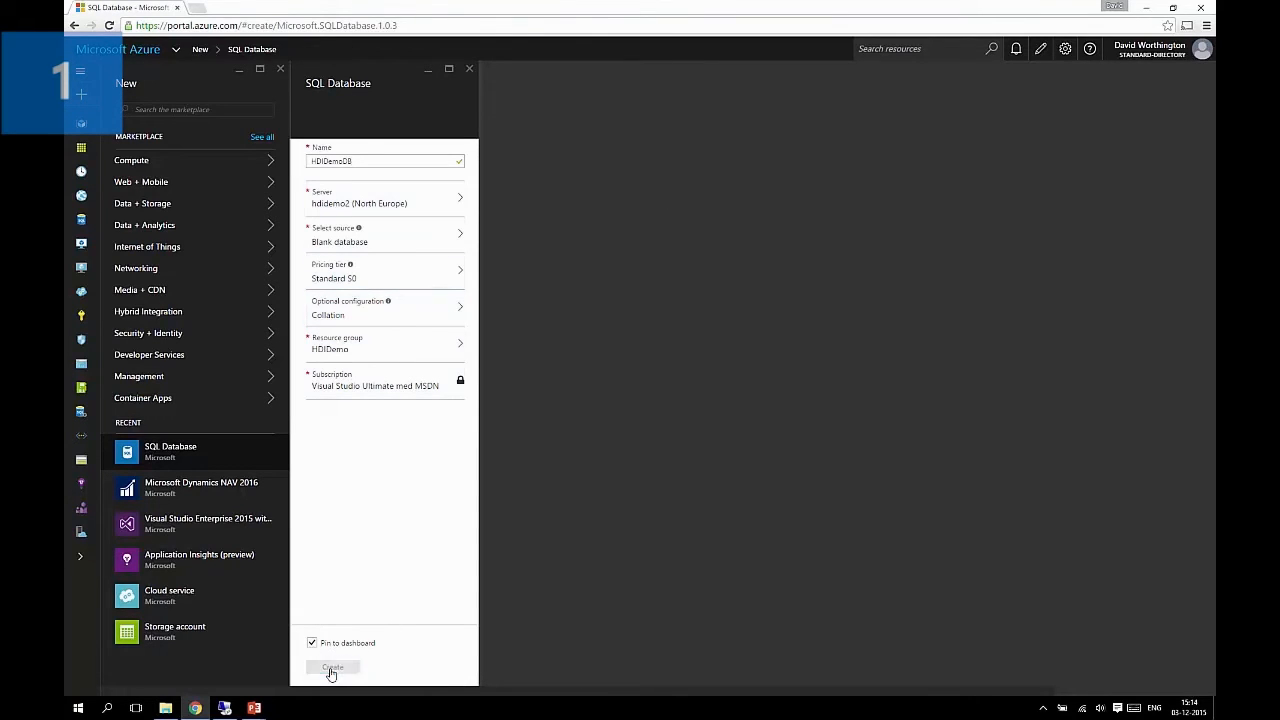
click(332, 668)
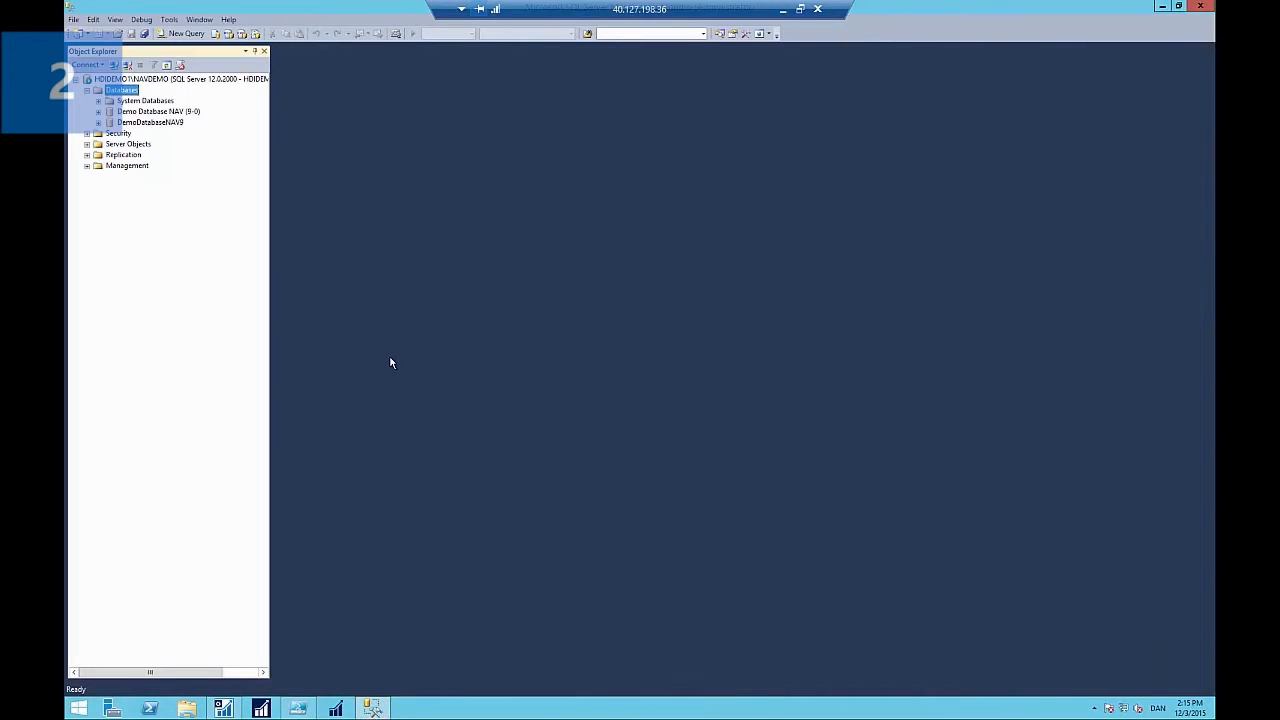
mouse_move(458, 38)
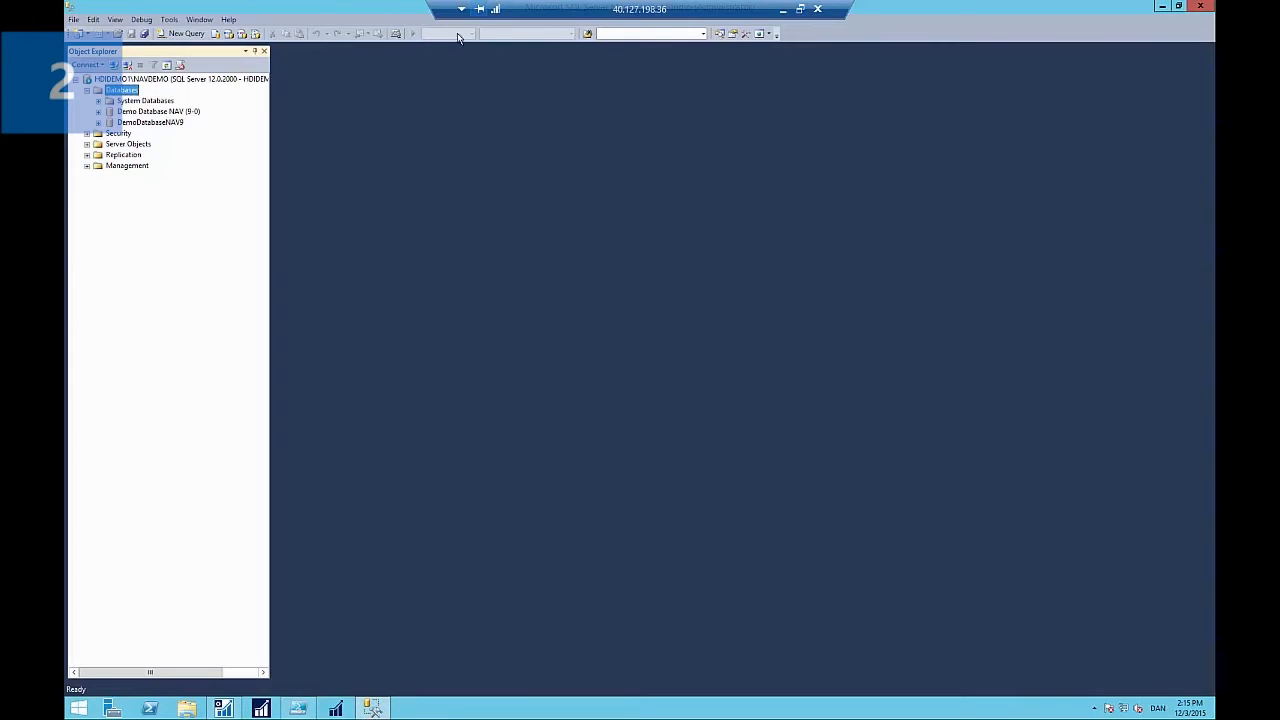
mouse_move(144, 82)
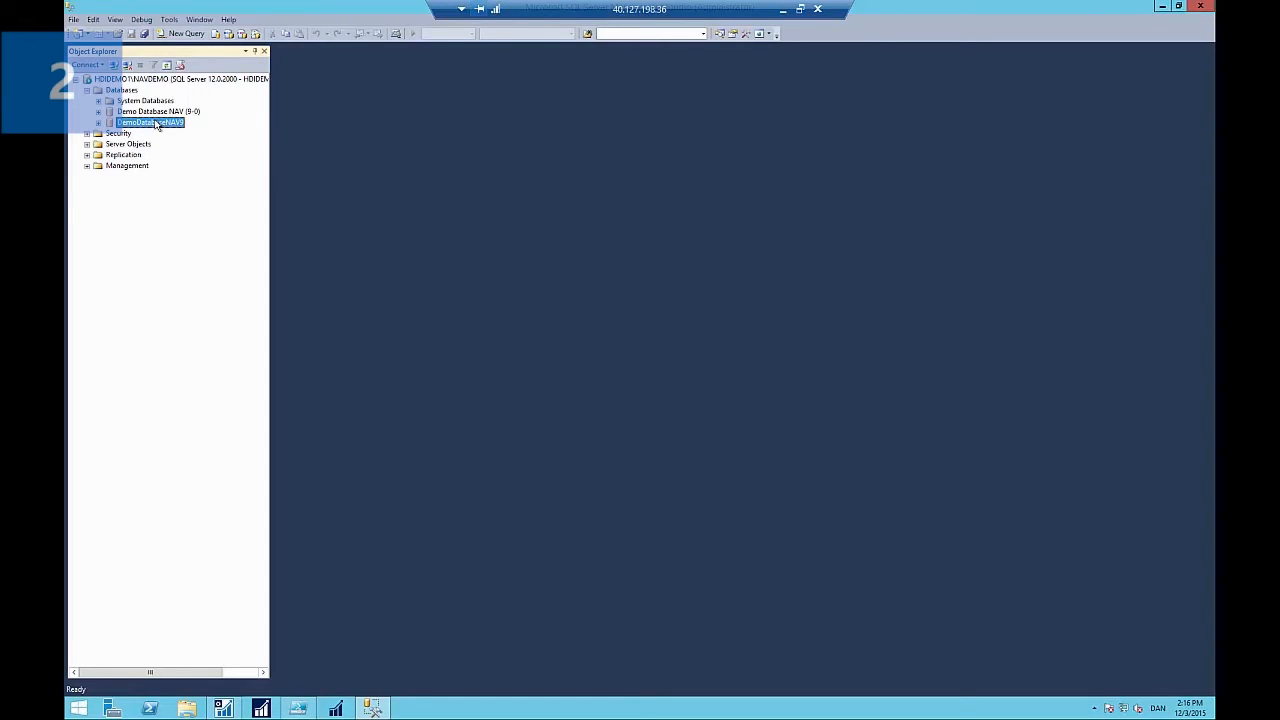
mouse_move(234, 220)
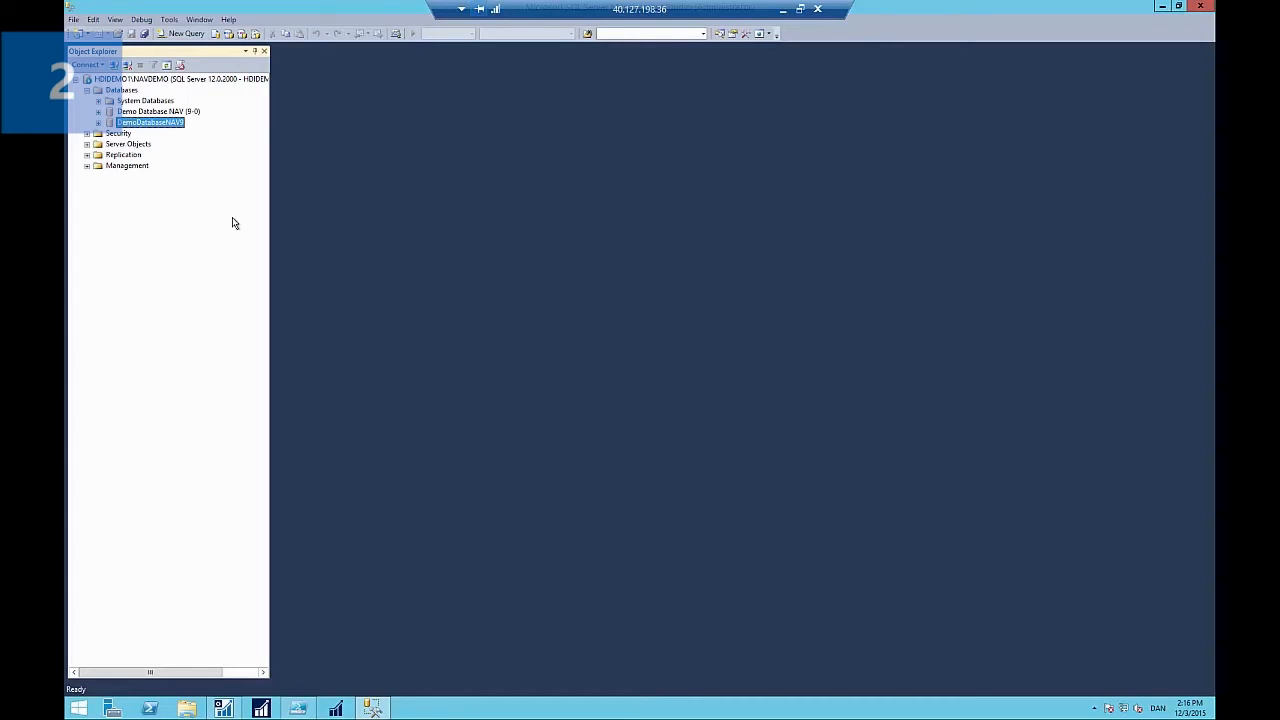
mouse_move(170, 130)
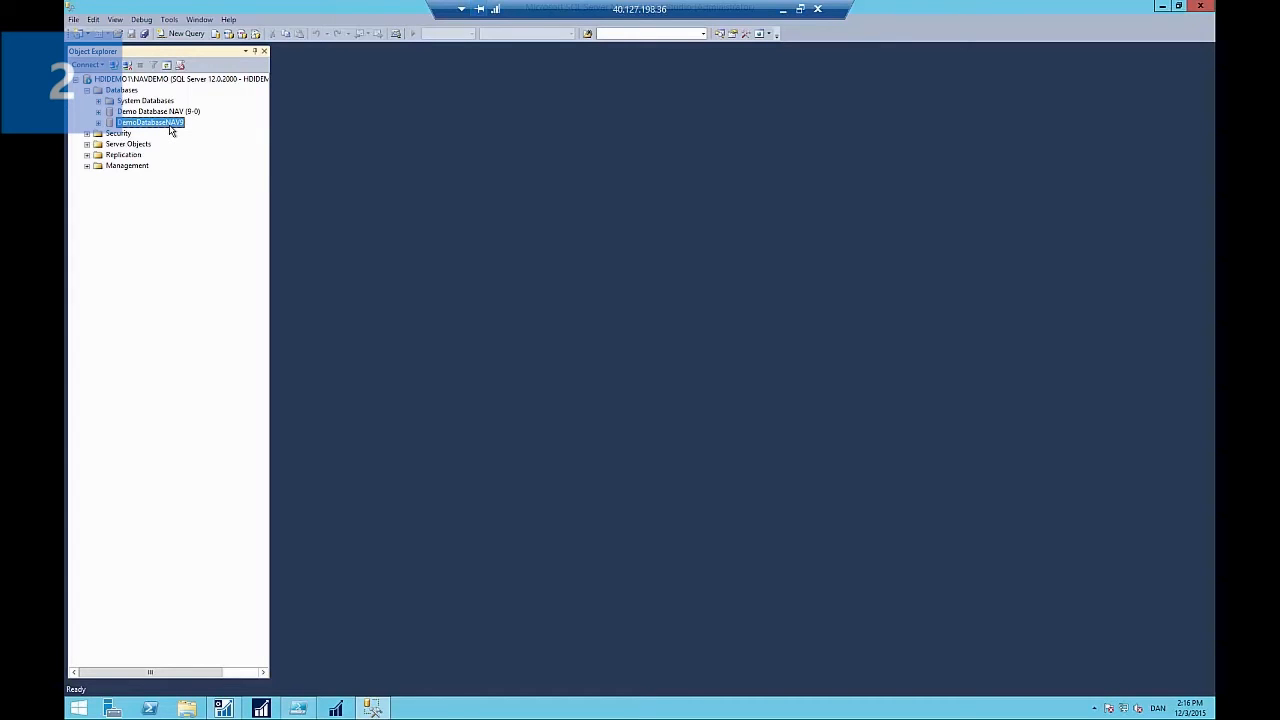
Step: Start exporting DemoDatabaseNAV as a data-tier application saved to Windows Azure storage
right_click(150, 122)
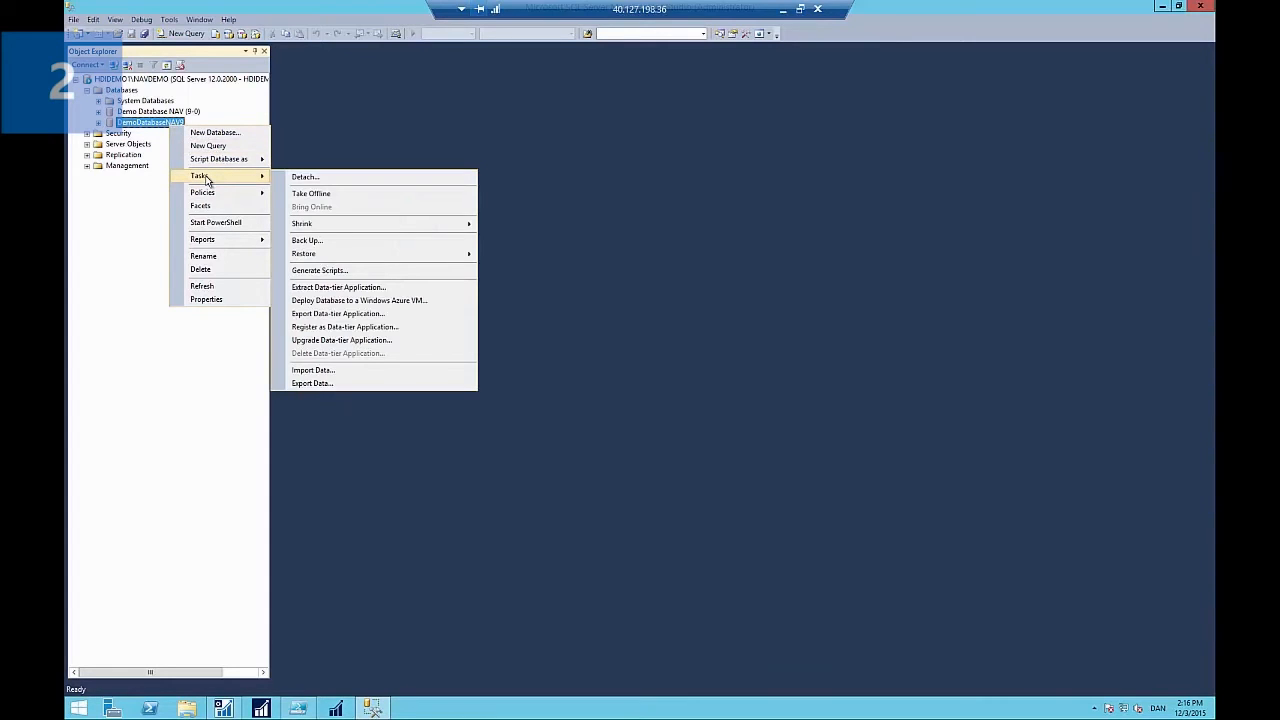
mouse_move(372, 314)
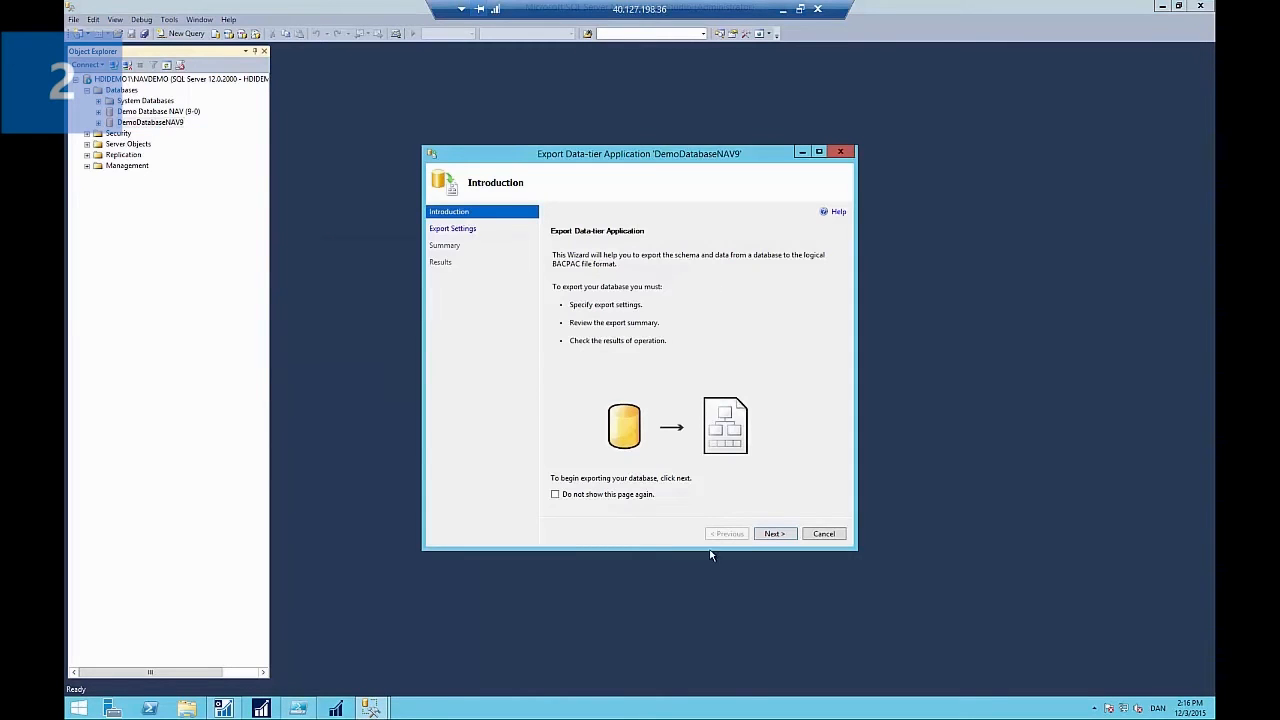
click(774, 532)
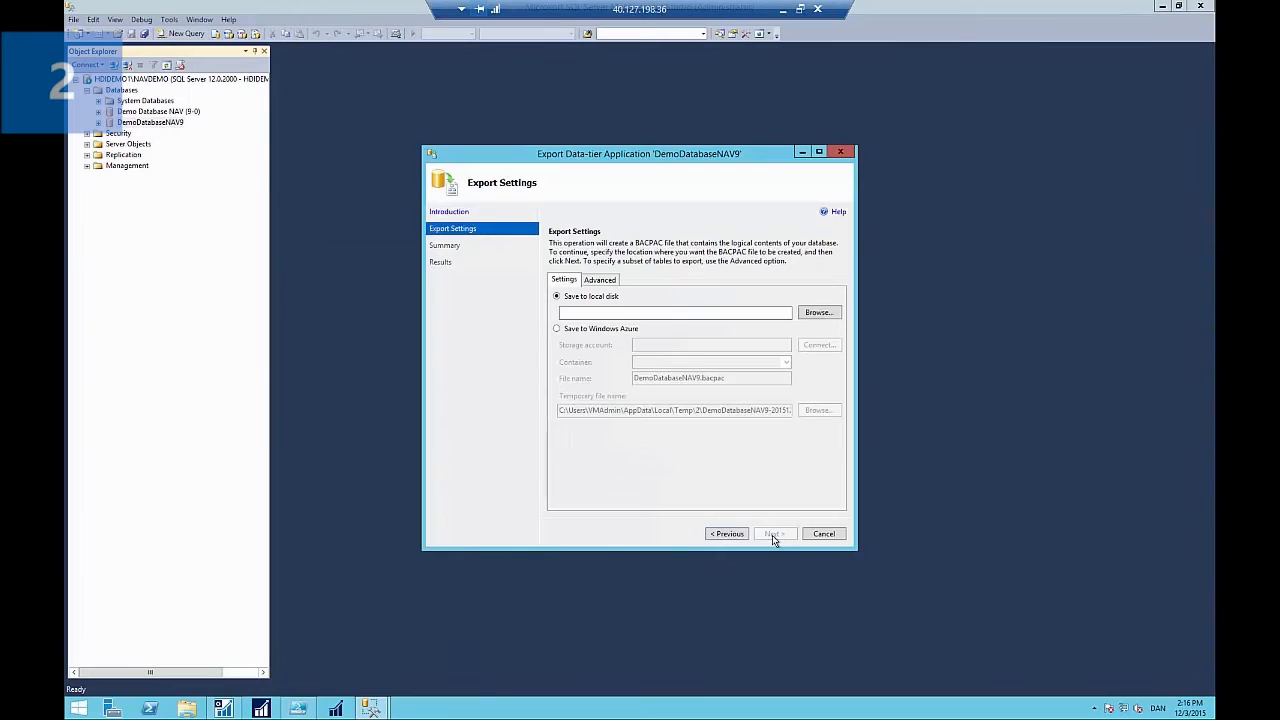
click(556, 328)
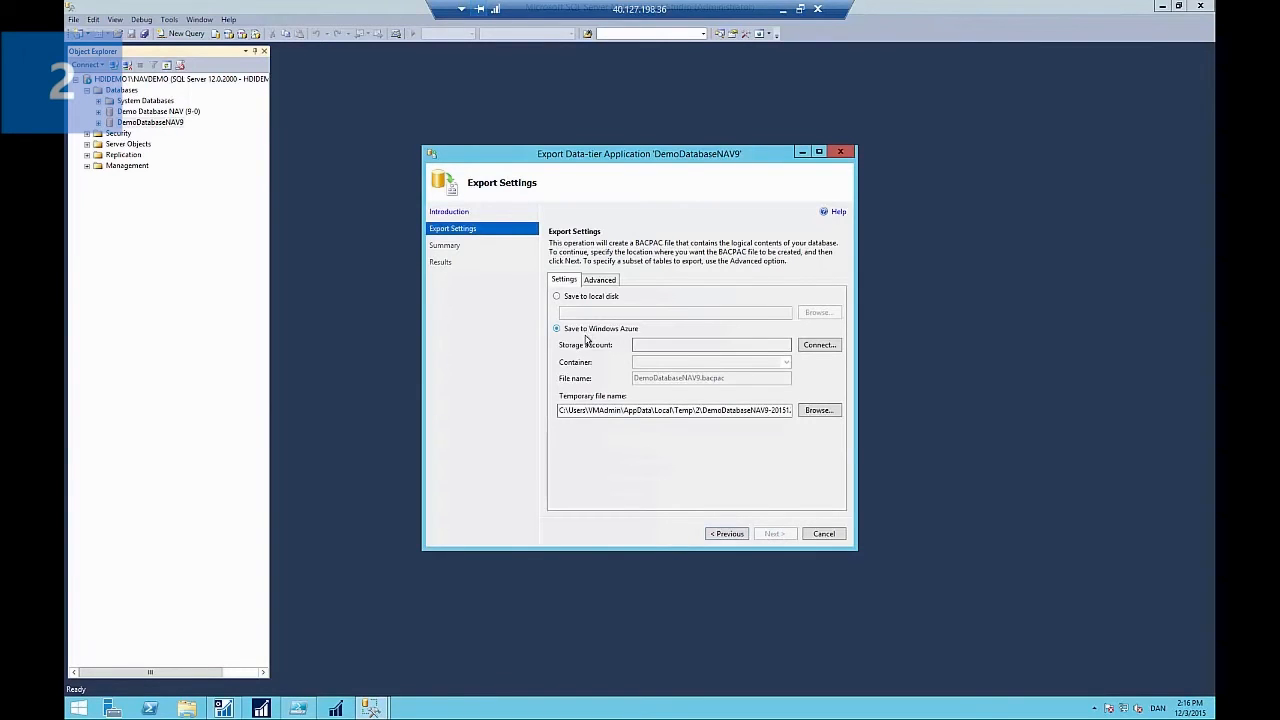
click(820, 344)
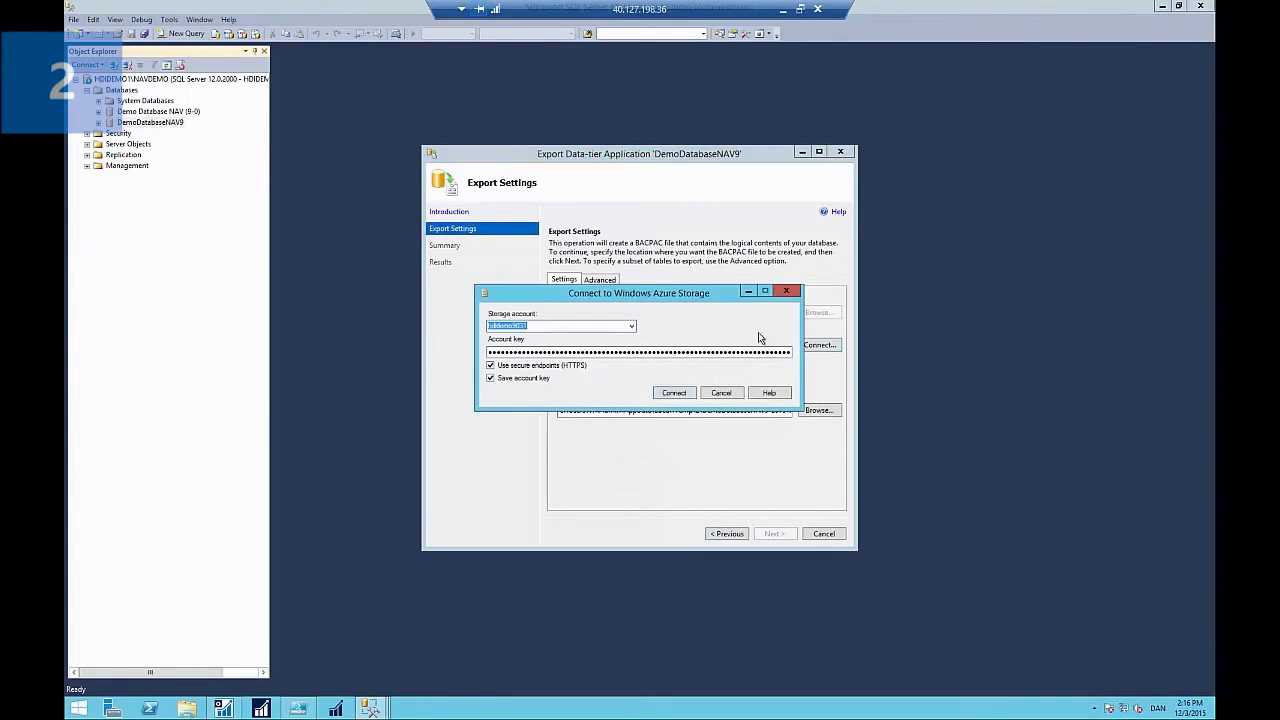
Step: Connect the Azure storage account, pick the export container, and reach the export summary
click(540, 326)
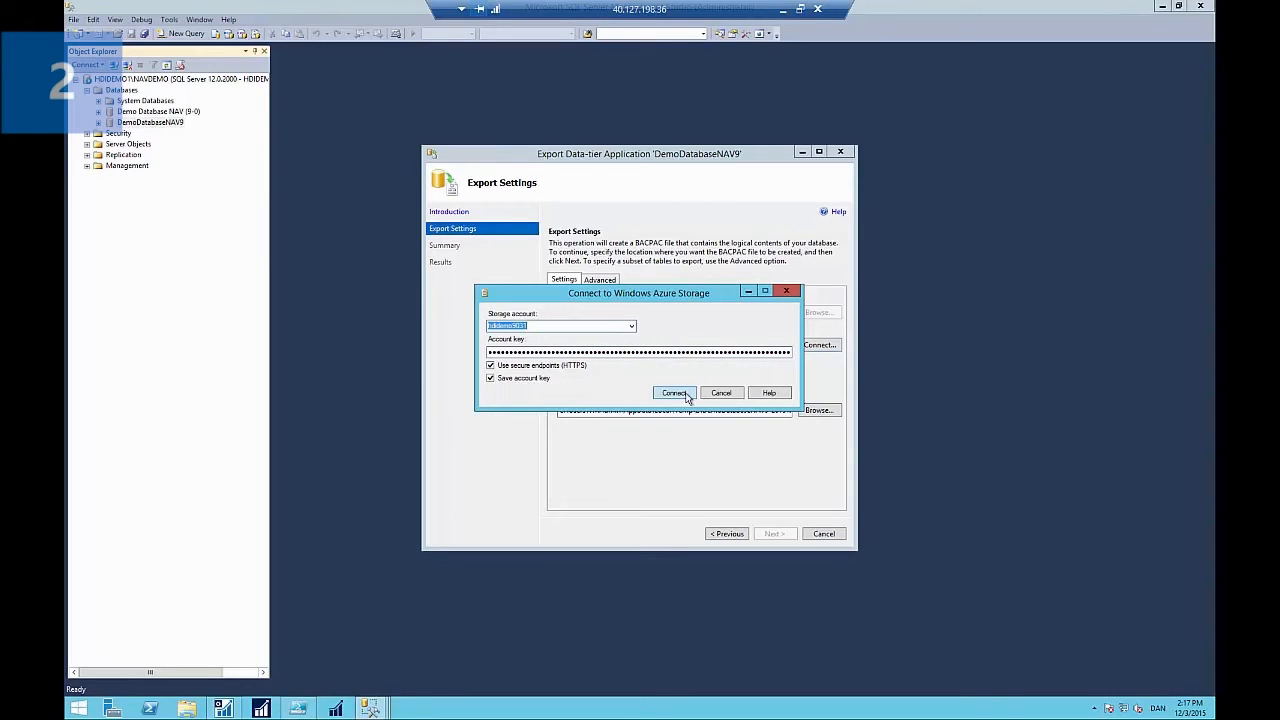
click(674, 392)
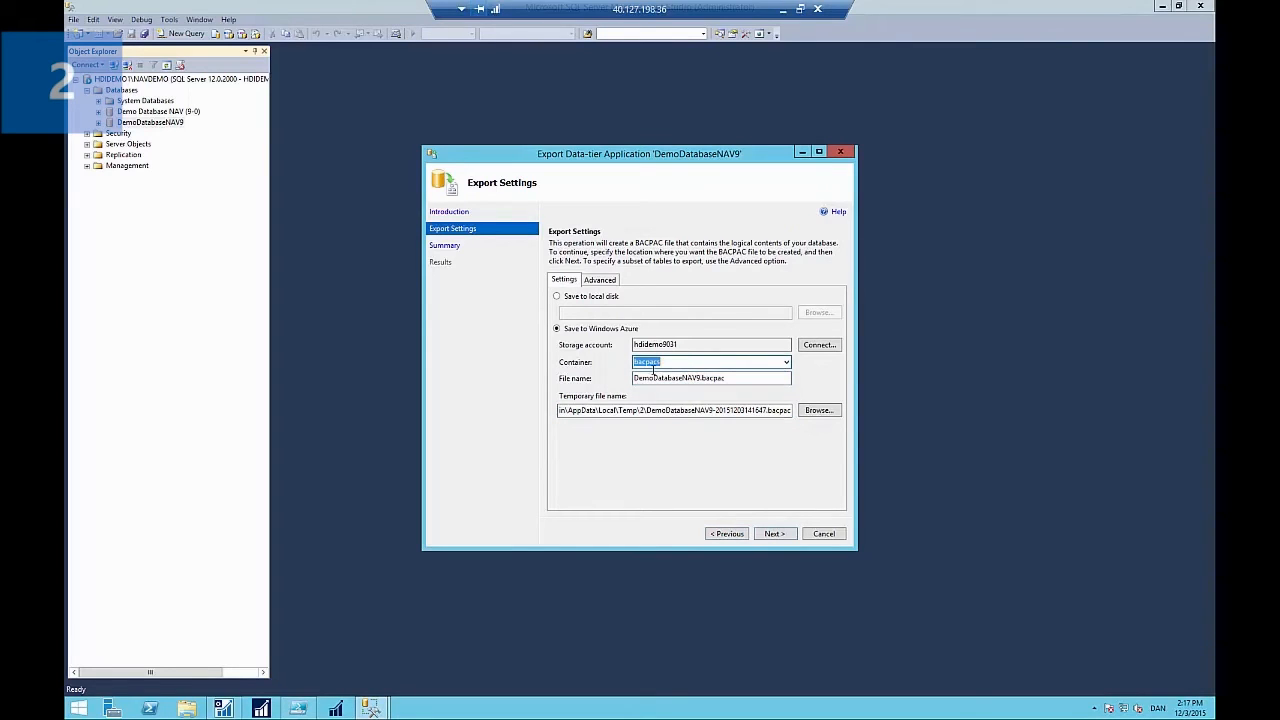
click(710, 378)
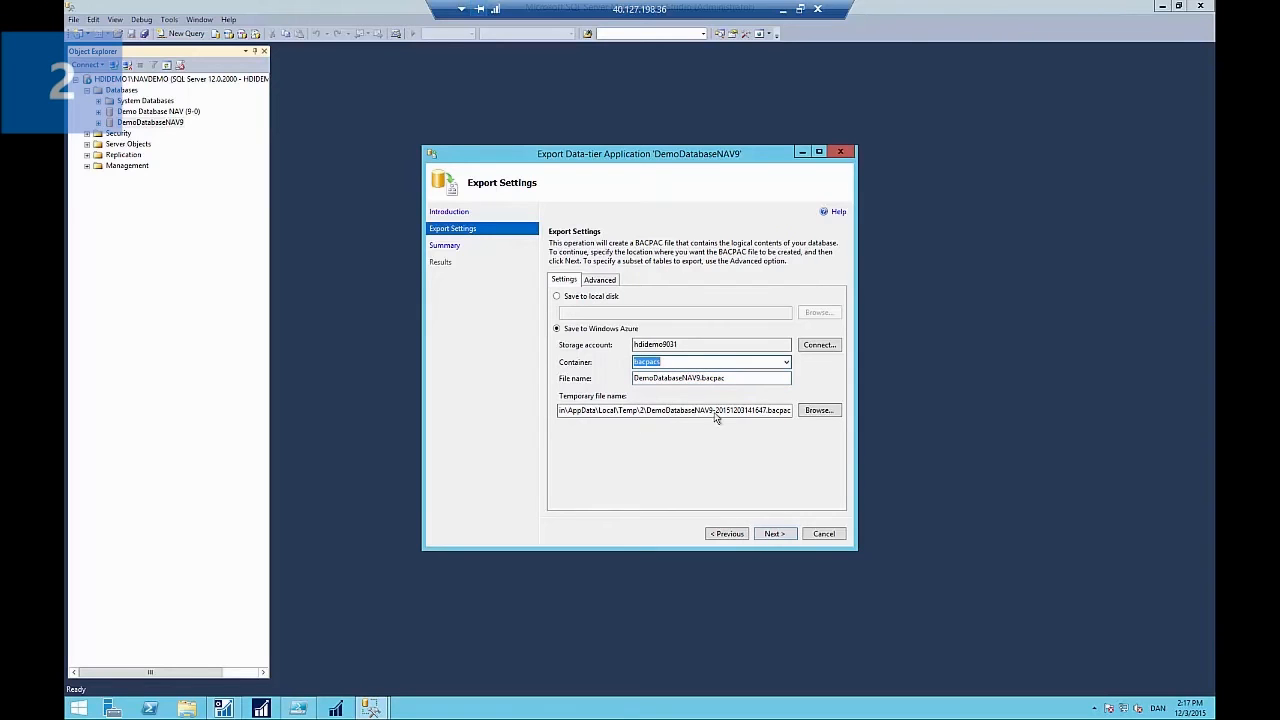
click(774, 532)
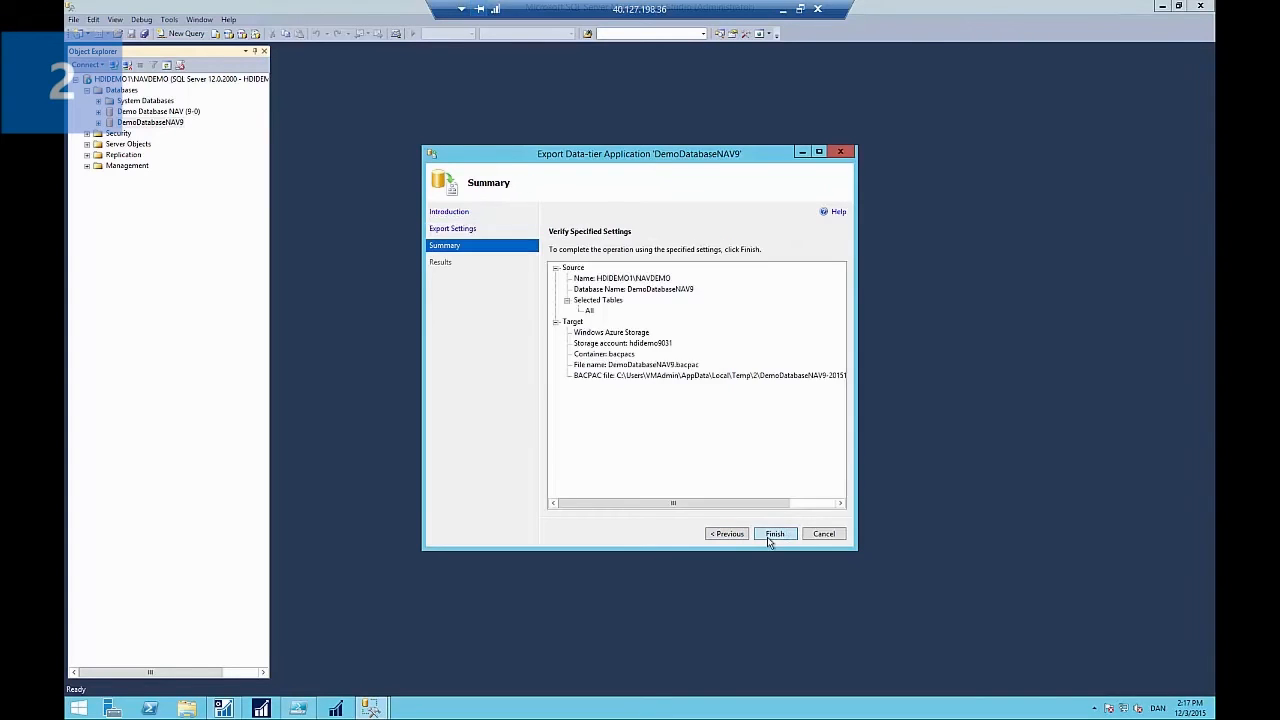
Step: Run the DemoDatabaseNAV export to completion and close the wizard
click(776, 532)
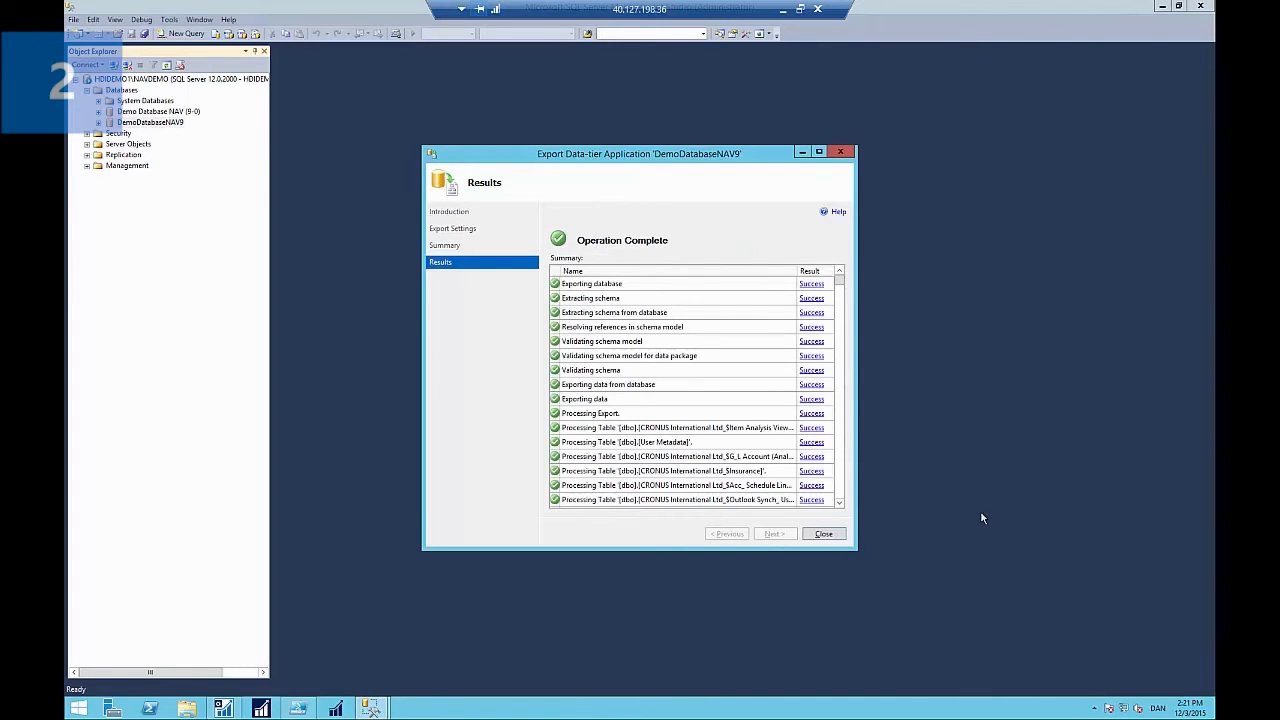
mouse_move(880, 520)
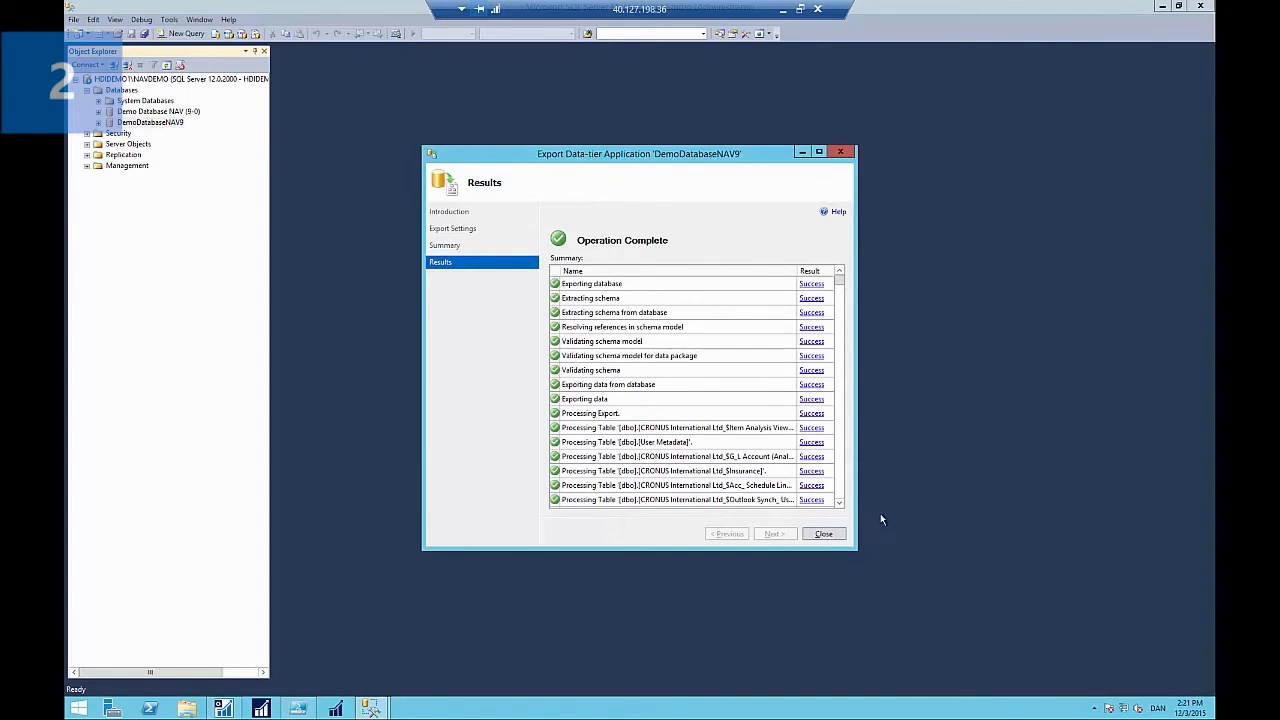
click(824, 532)
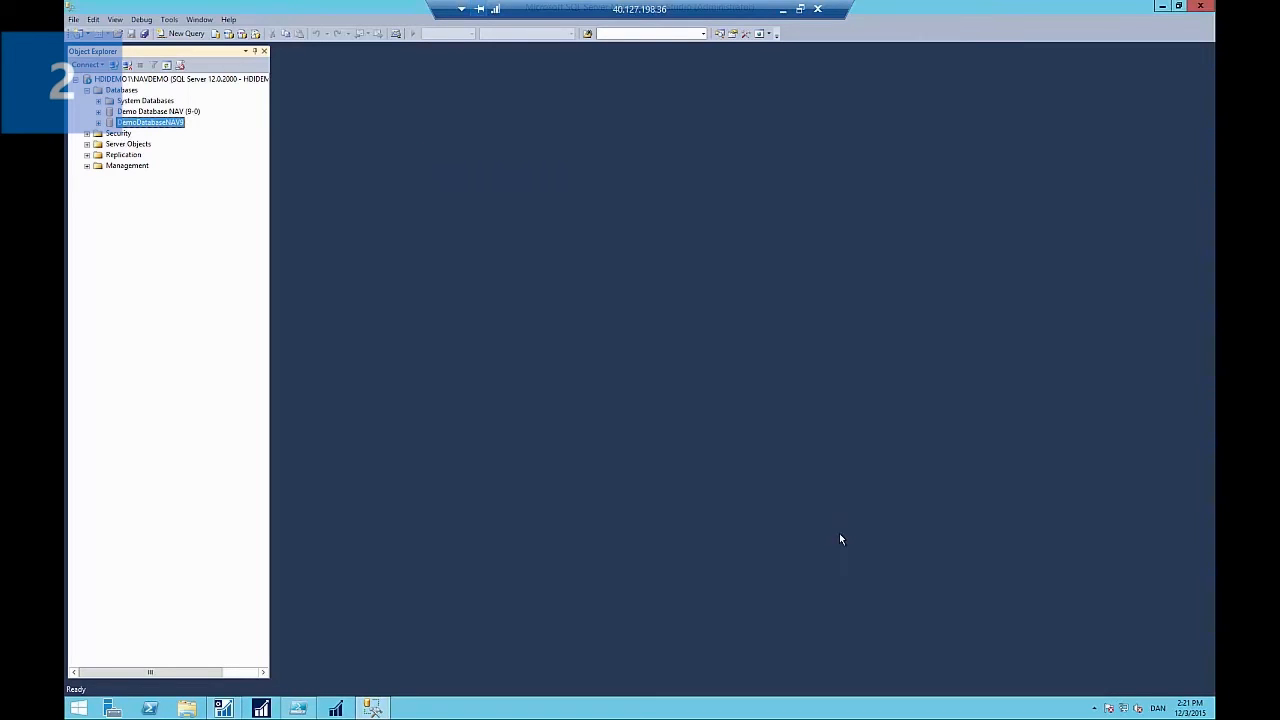
Step: Connect to the Azure SQL server and choose the DemoDatabaseNAV BACPAC from Azure storage for import
click(86, 64)
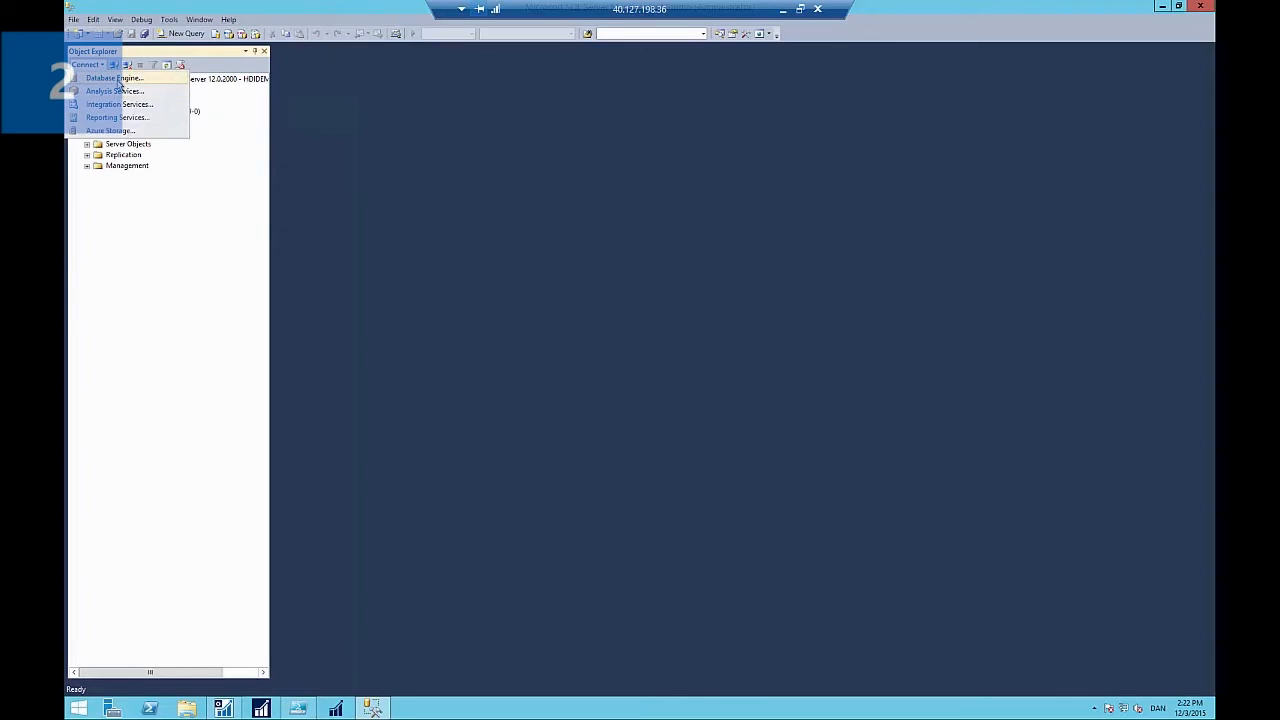
click(116, 78)
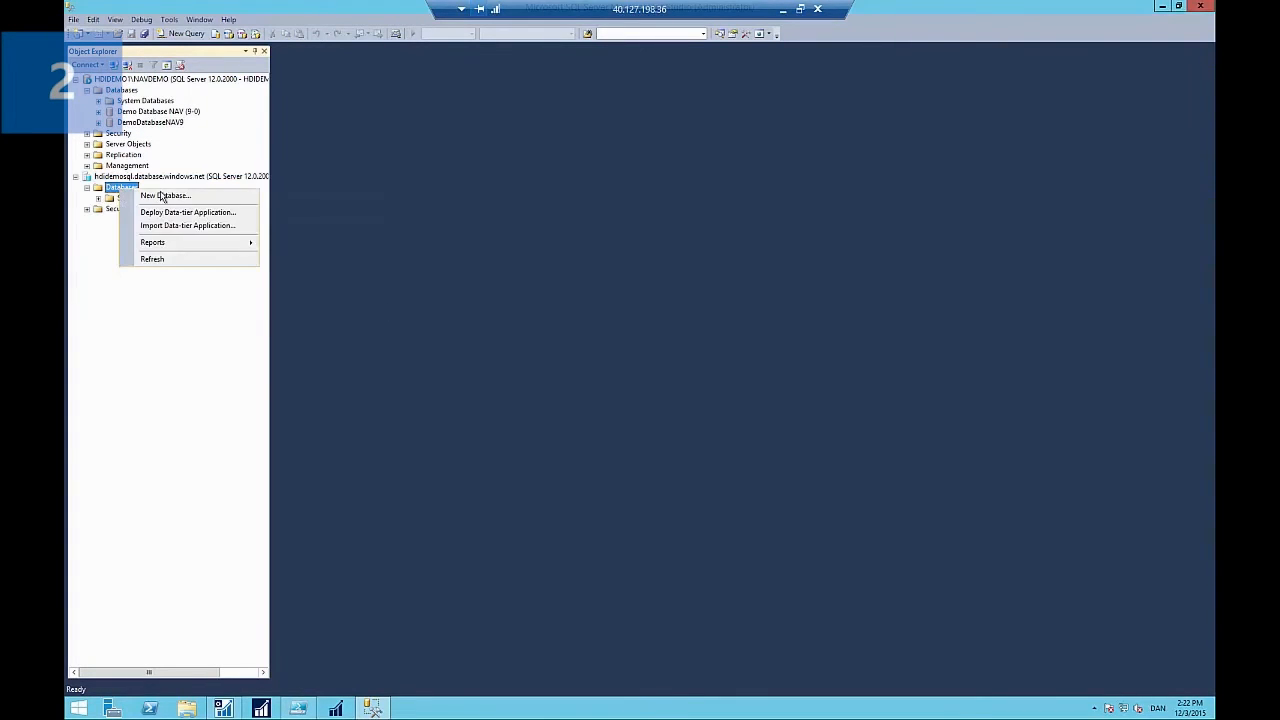
mouse_move(180, 212)
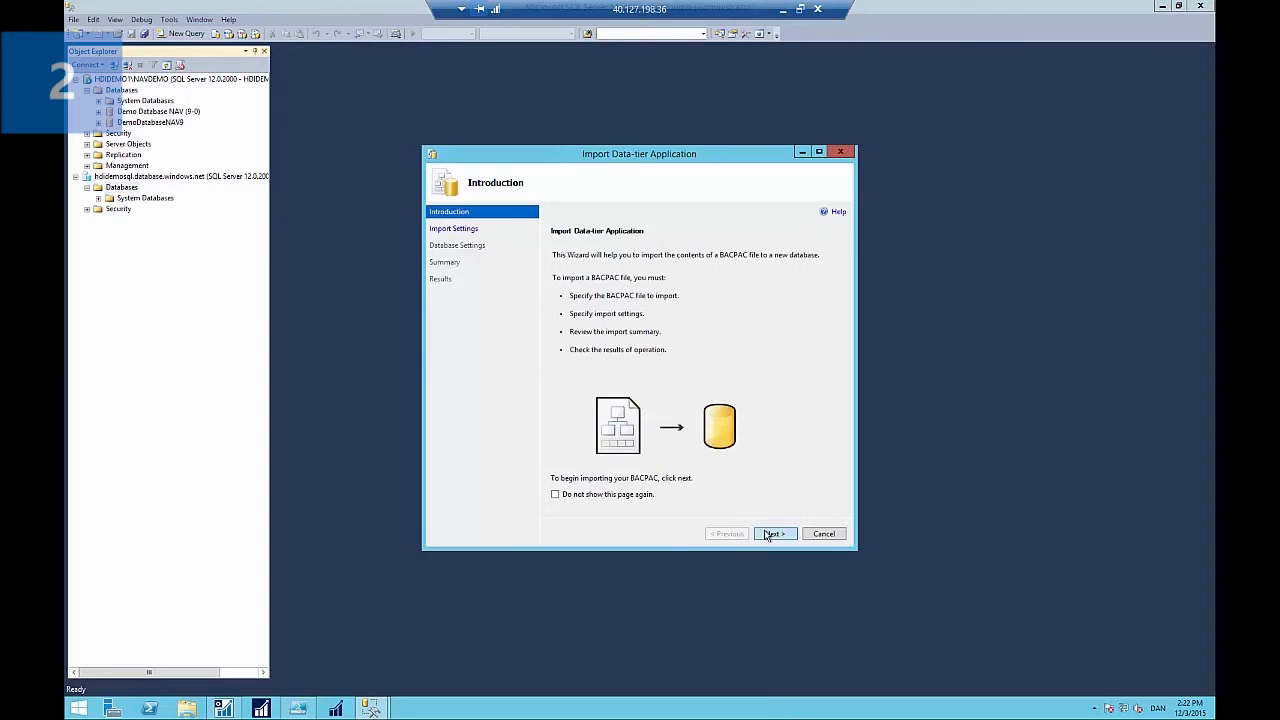
click(774, 532)
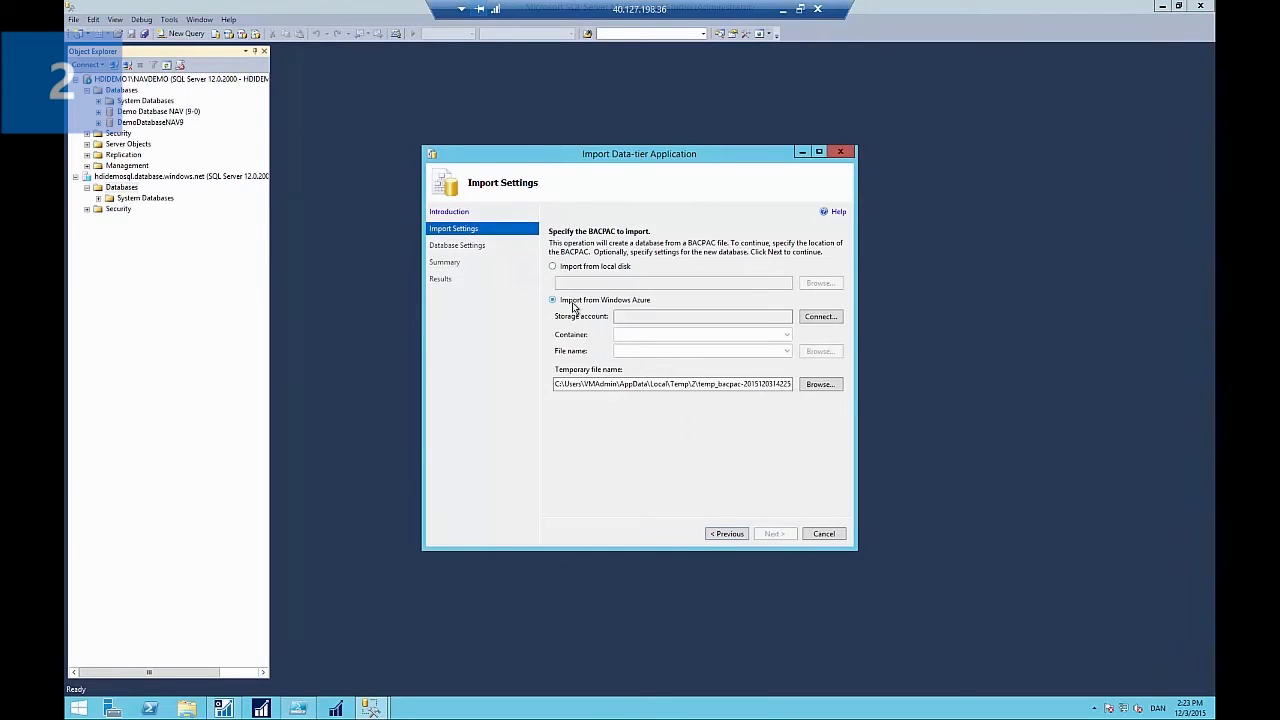
click(820, 316)
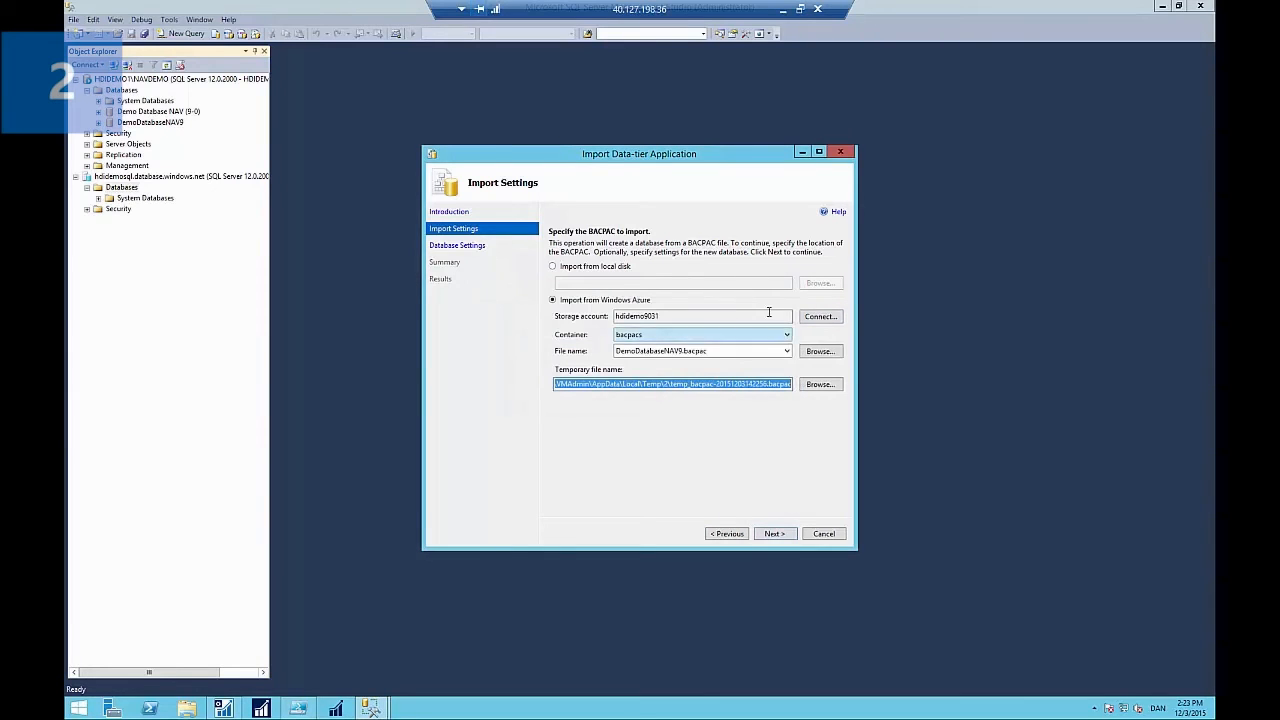
click(786, 352)
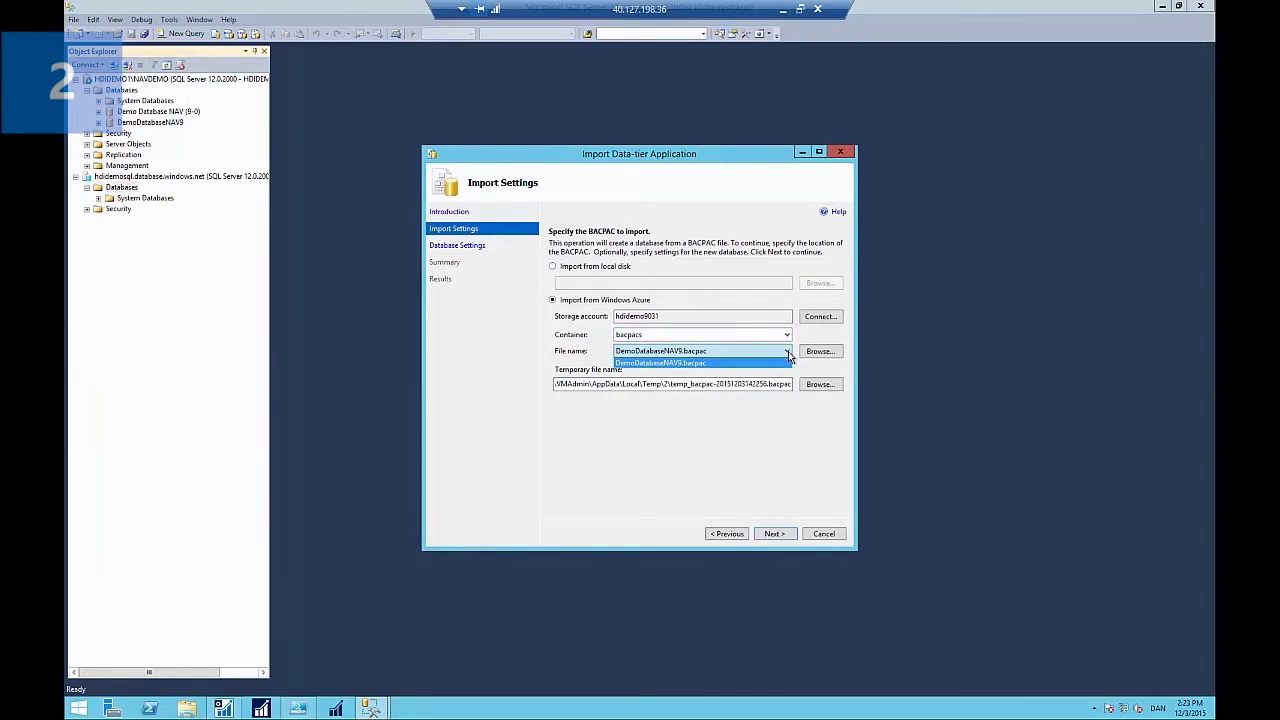
click(774, 532)
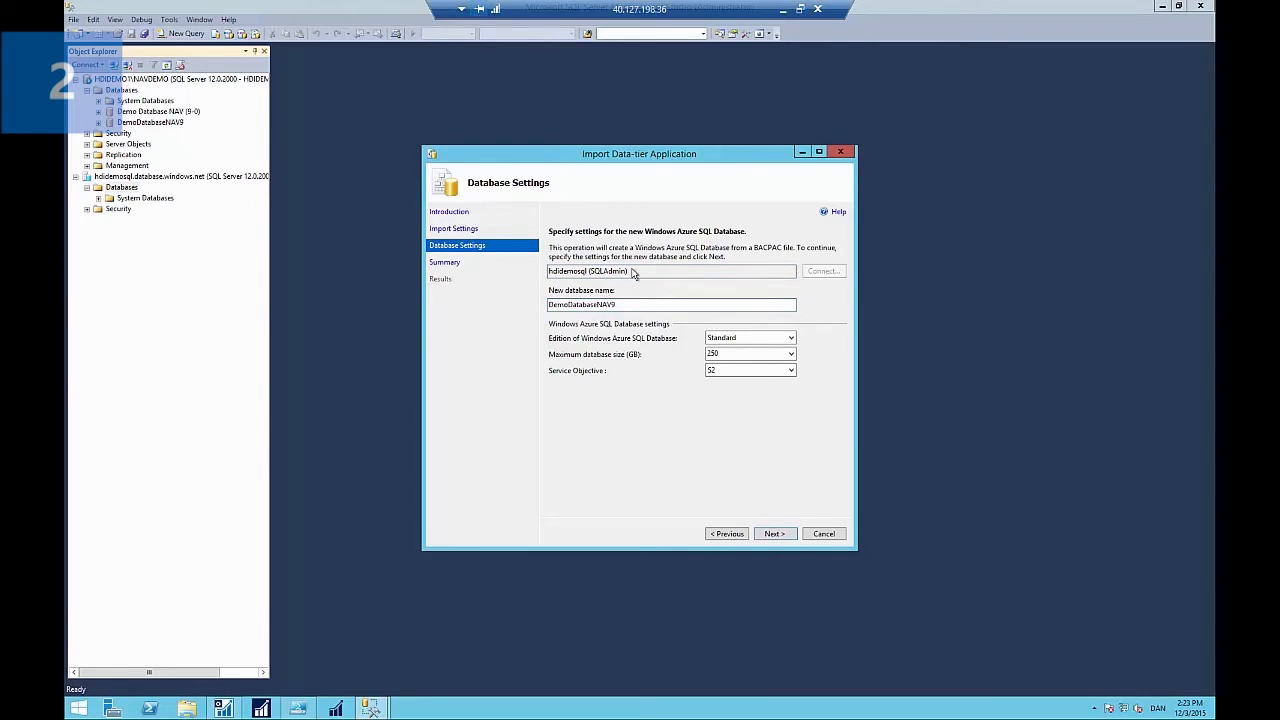
Step: Set the new database to Standard edition with a 10 GB maximum size and start the import
click(672, 272)
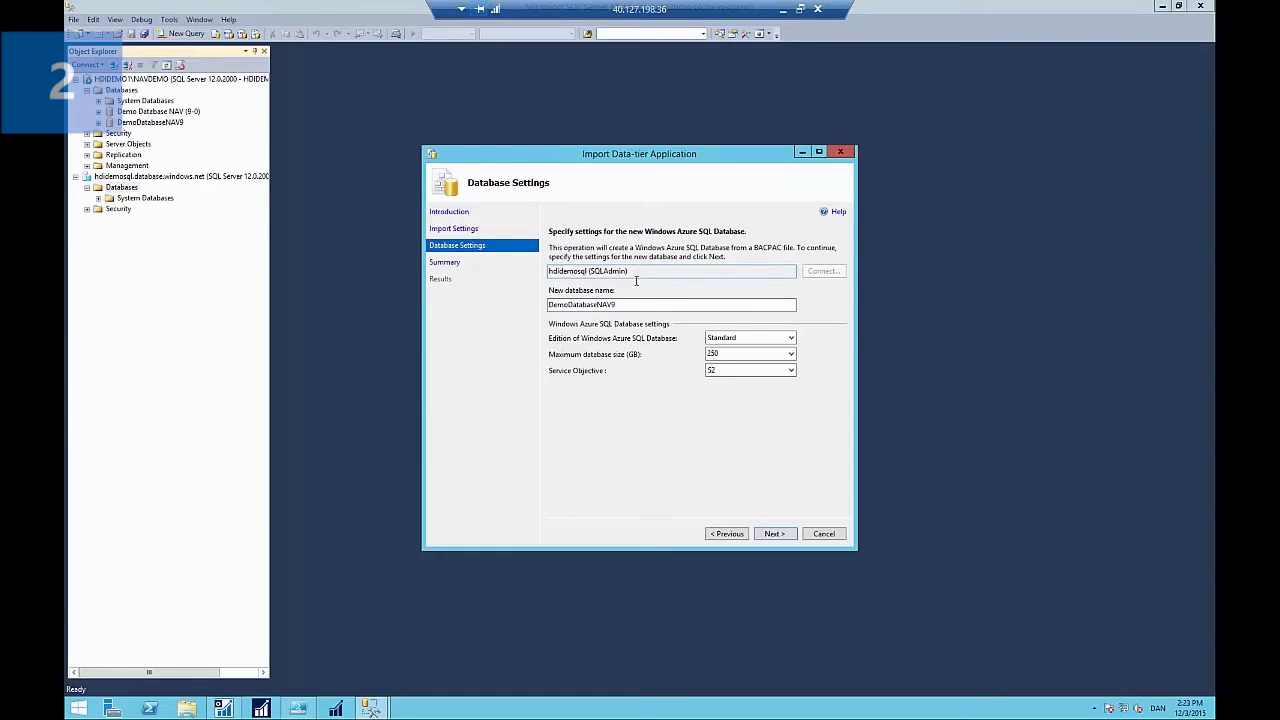
click(790, 352)
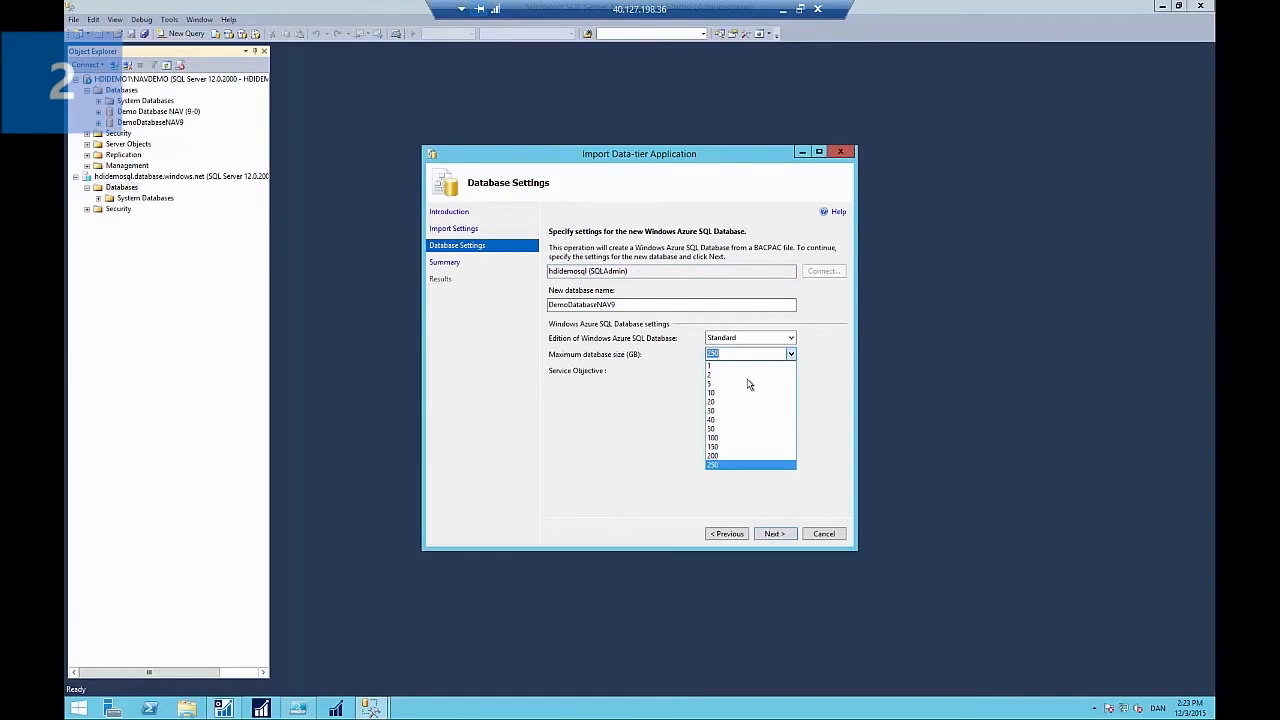
click(712, 392)
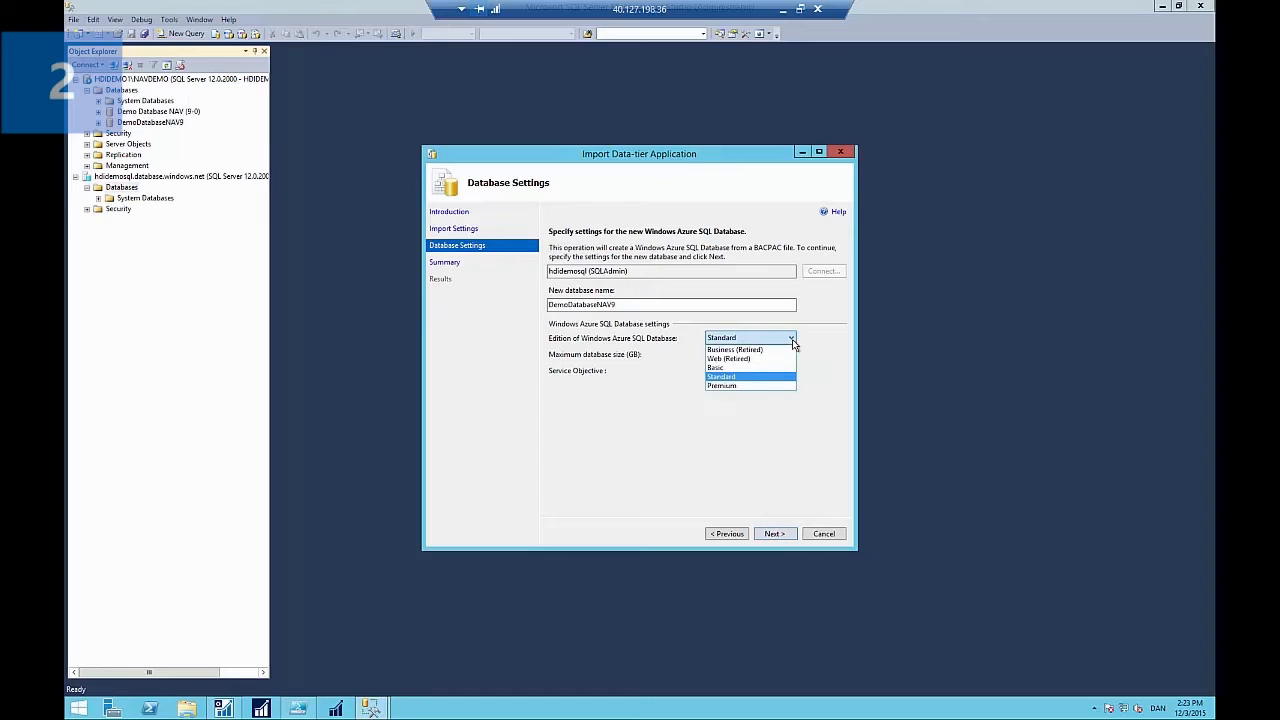
click(720, 376)
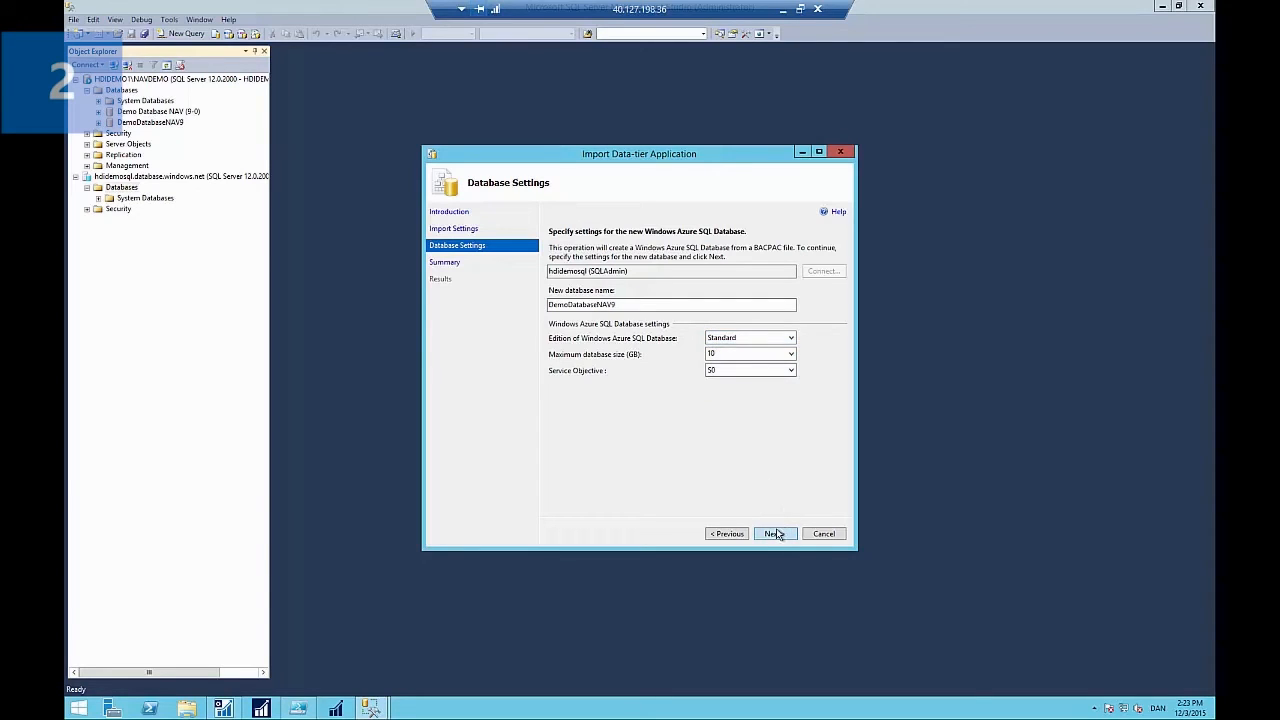
click(774, 532)
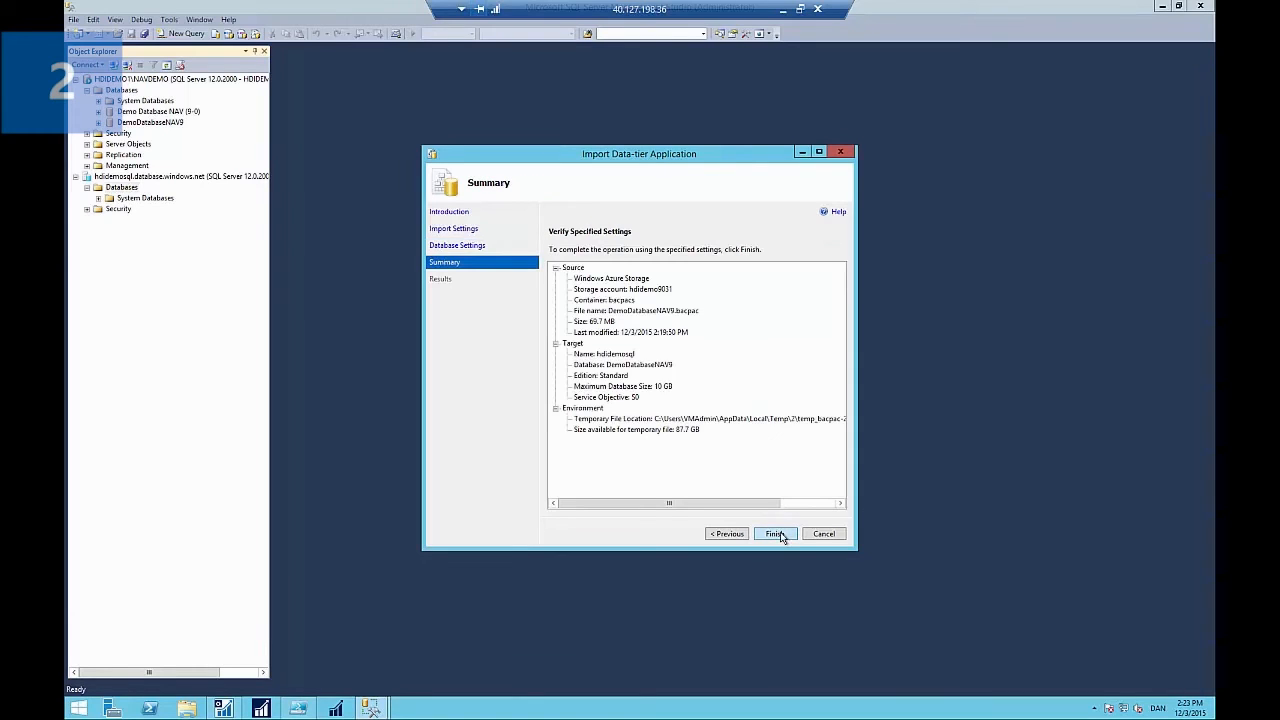
click(776, 532)
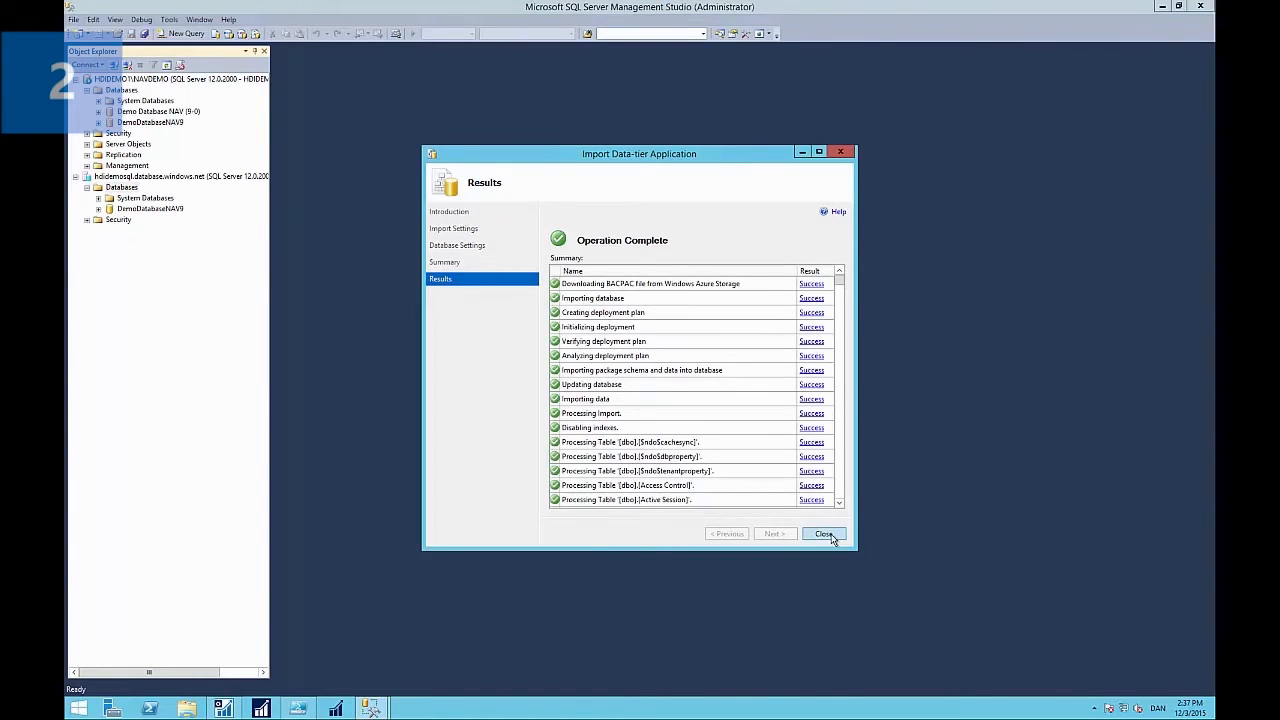
Step: Close the import results and view the Azure server's connection details with DemoDatabaseNAV listed
click(824, 532)
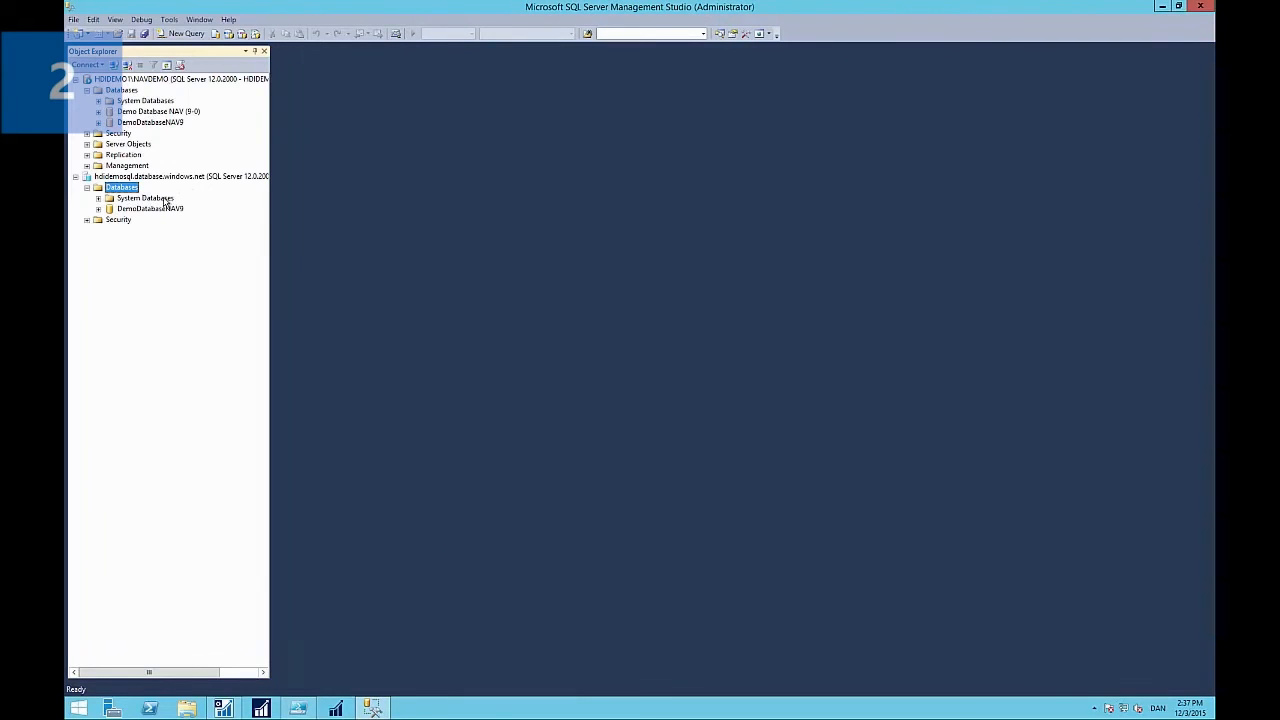
mouse_move(168, 188)
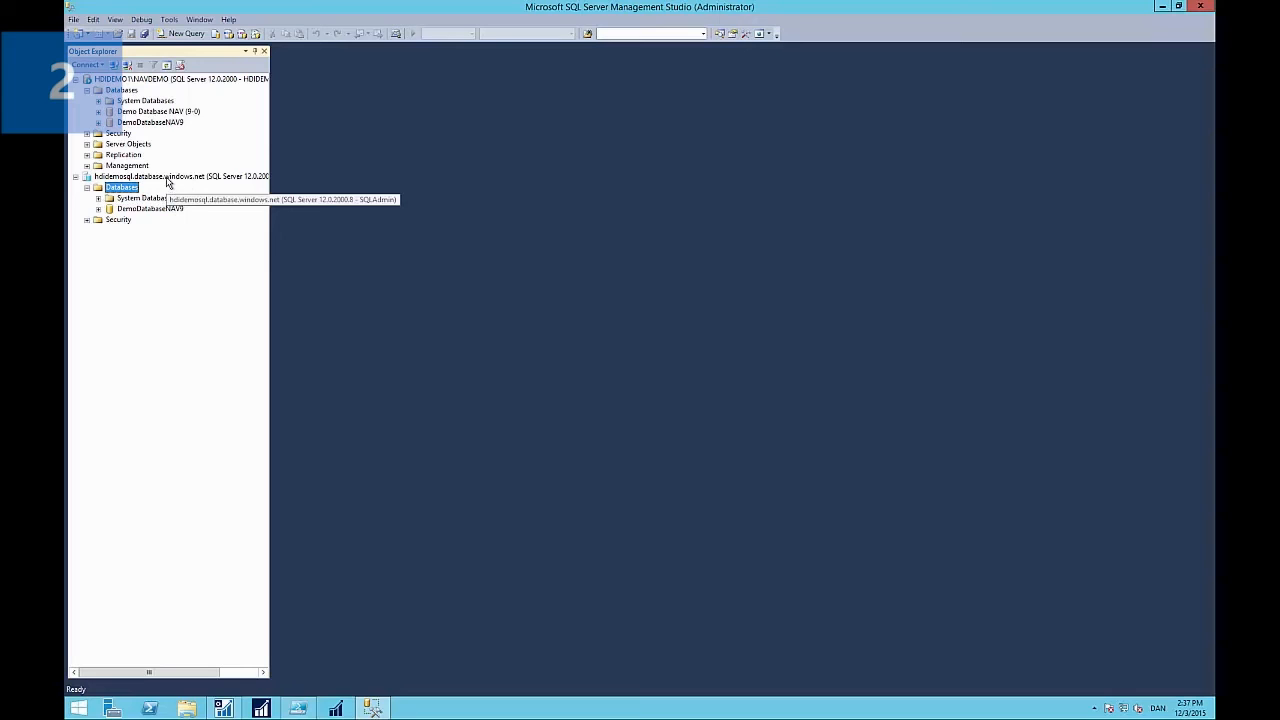
right_click(180, 176)
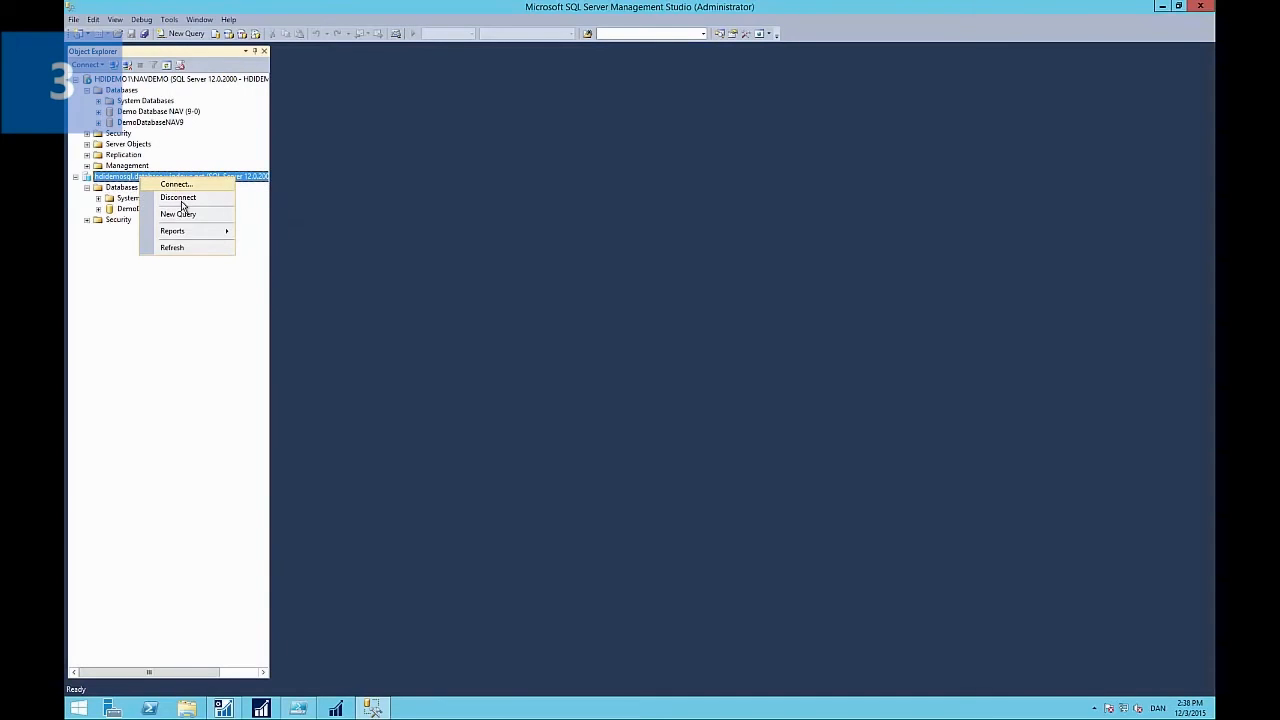
click(176, 184)
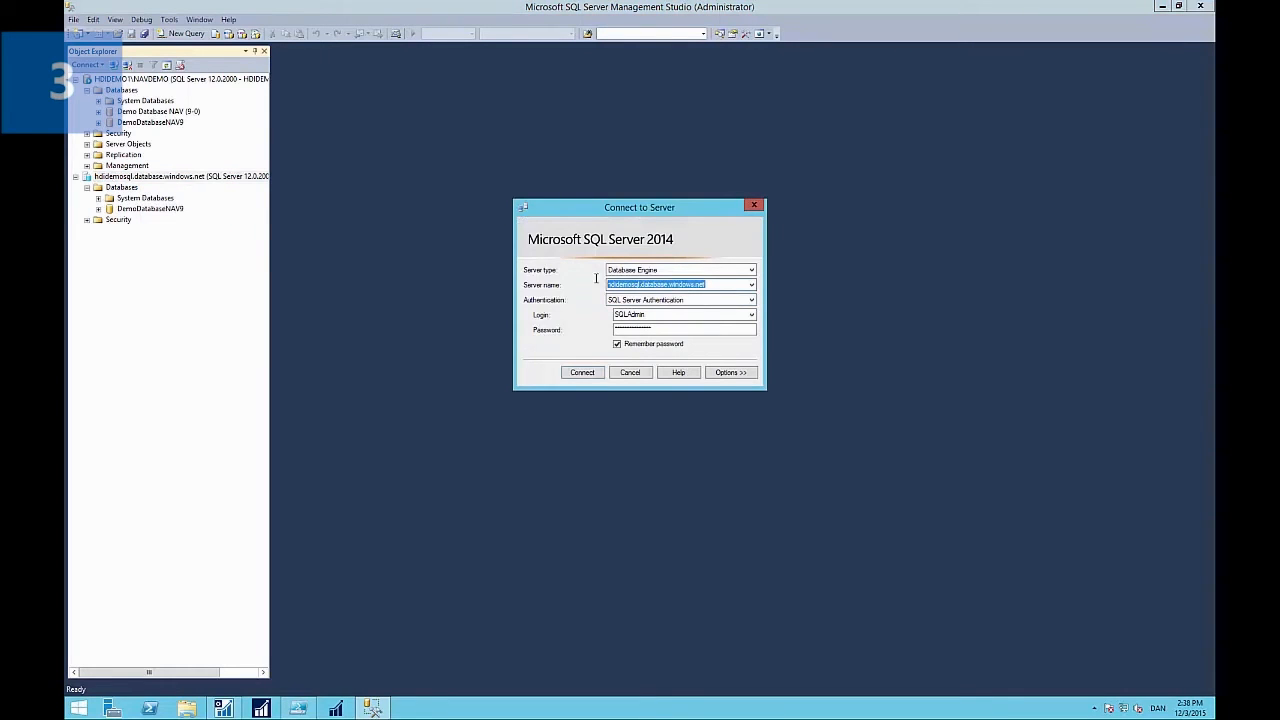
click(582, 372)
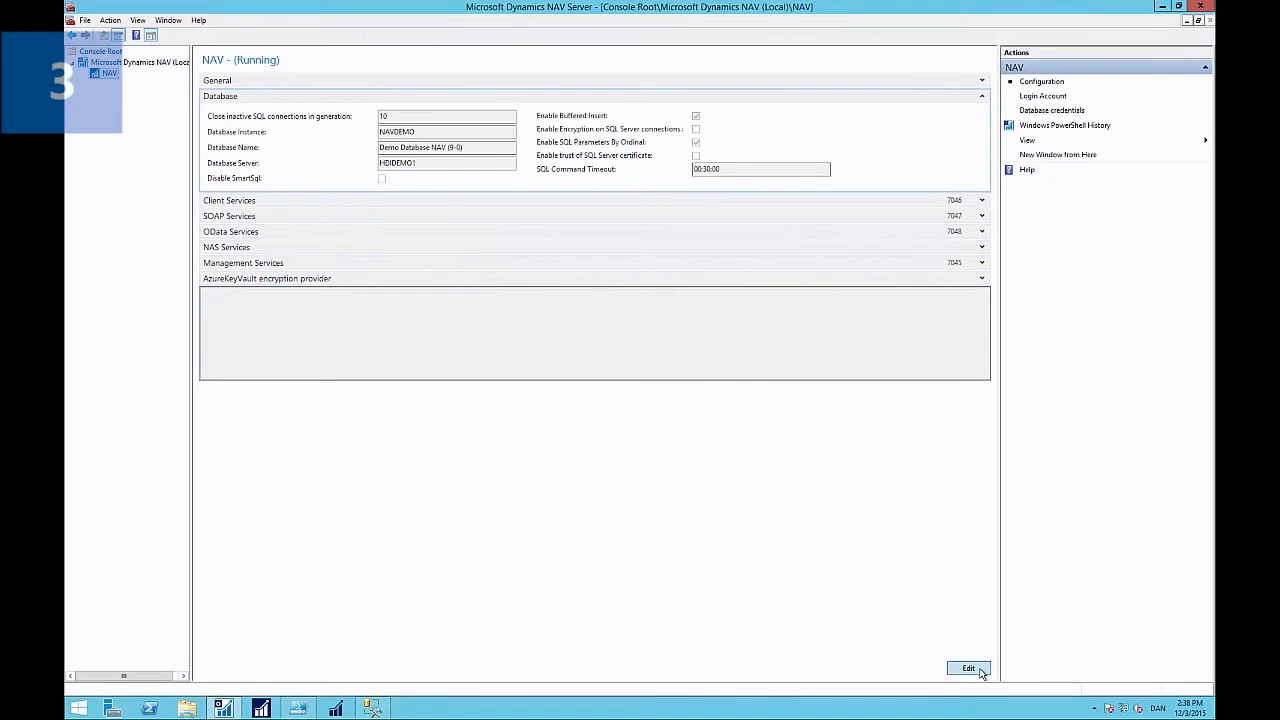
Step: Point the NAV instance to DemoDatabaseNAV on the Azure SQL server with encryption enabled, and save
click(968, 668)
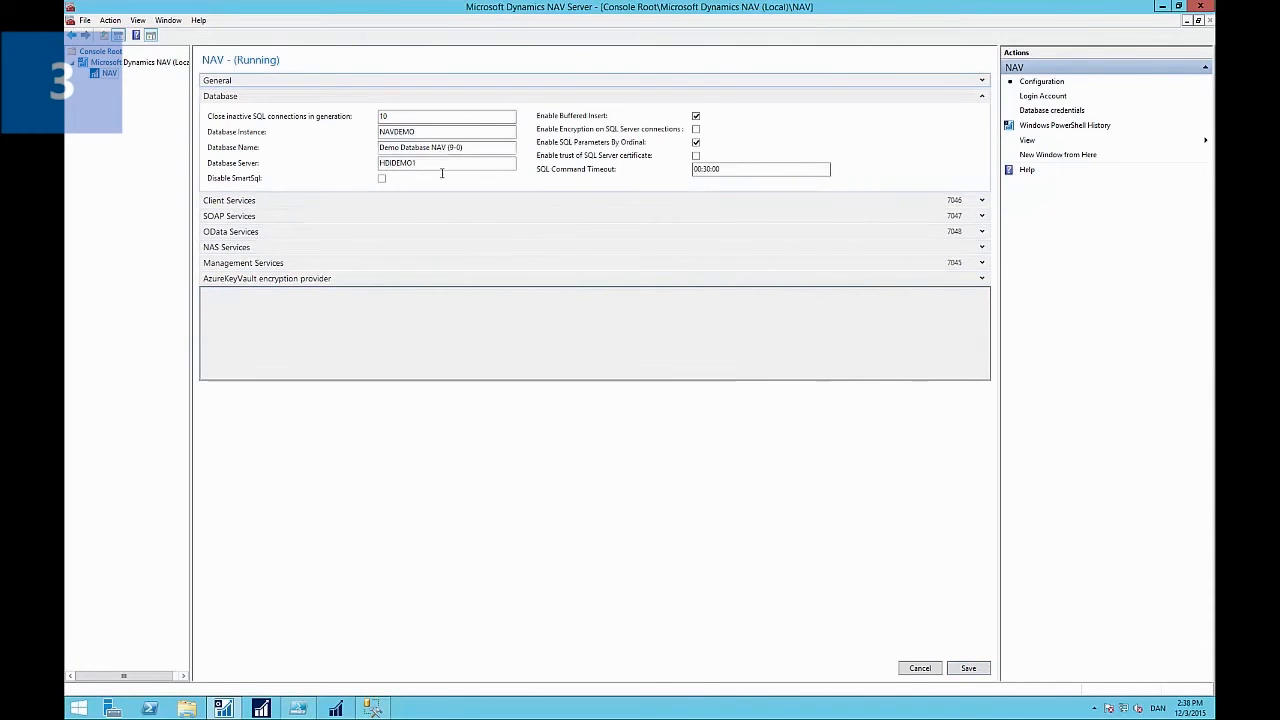
click(446, 132)
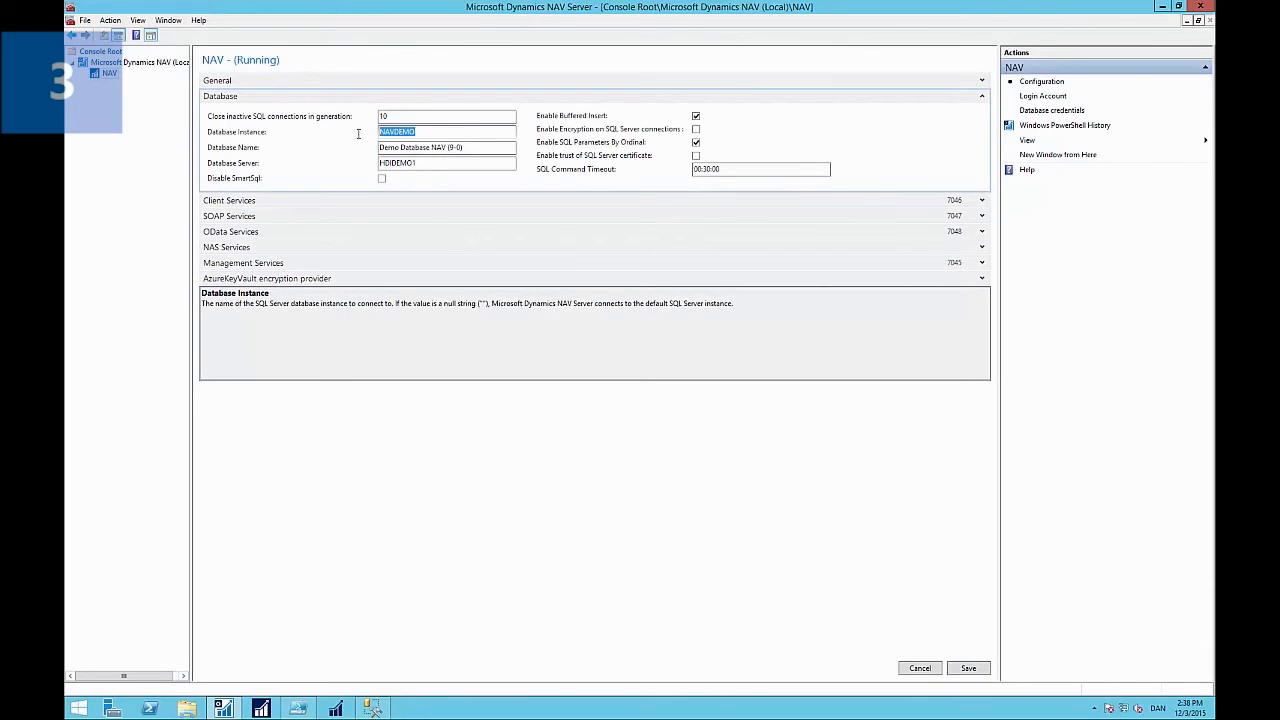
key(Delete)
text(hdidemosql.database.windows.net)
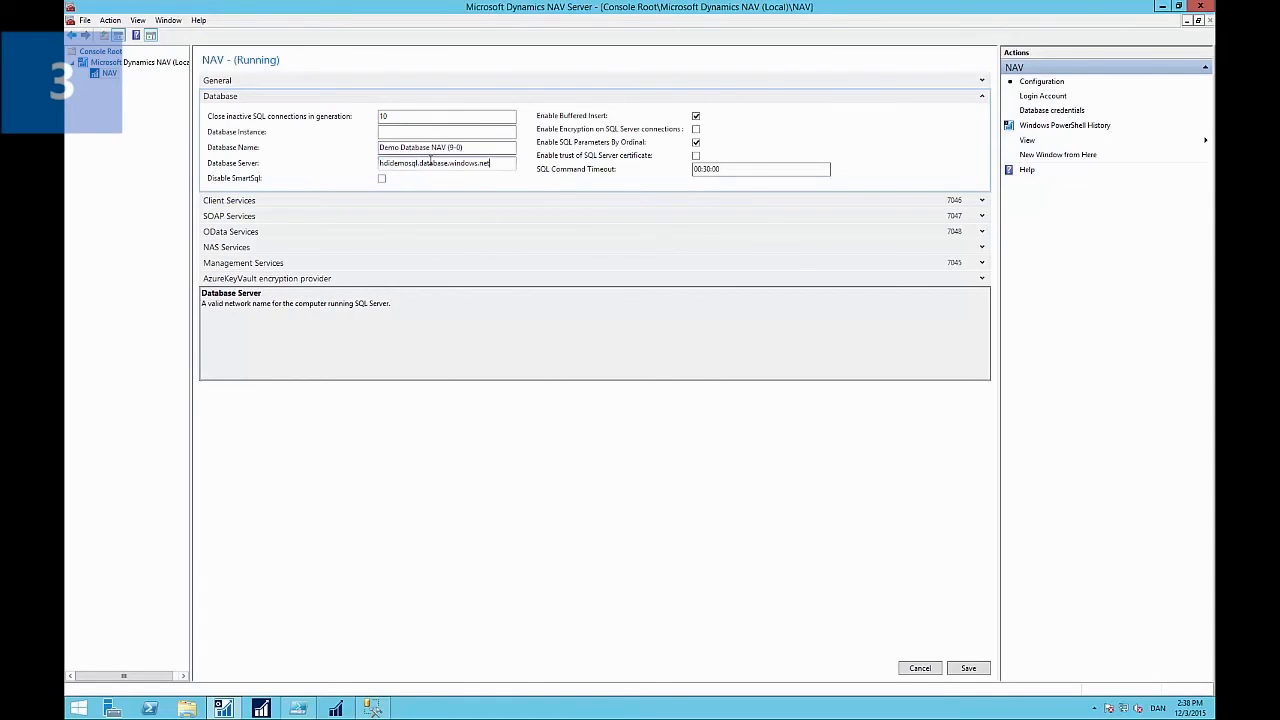
click(400, 148)
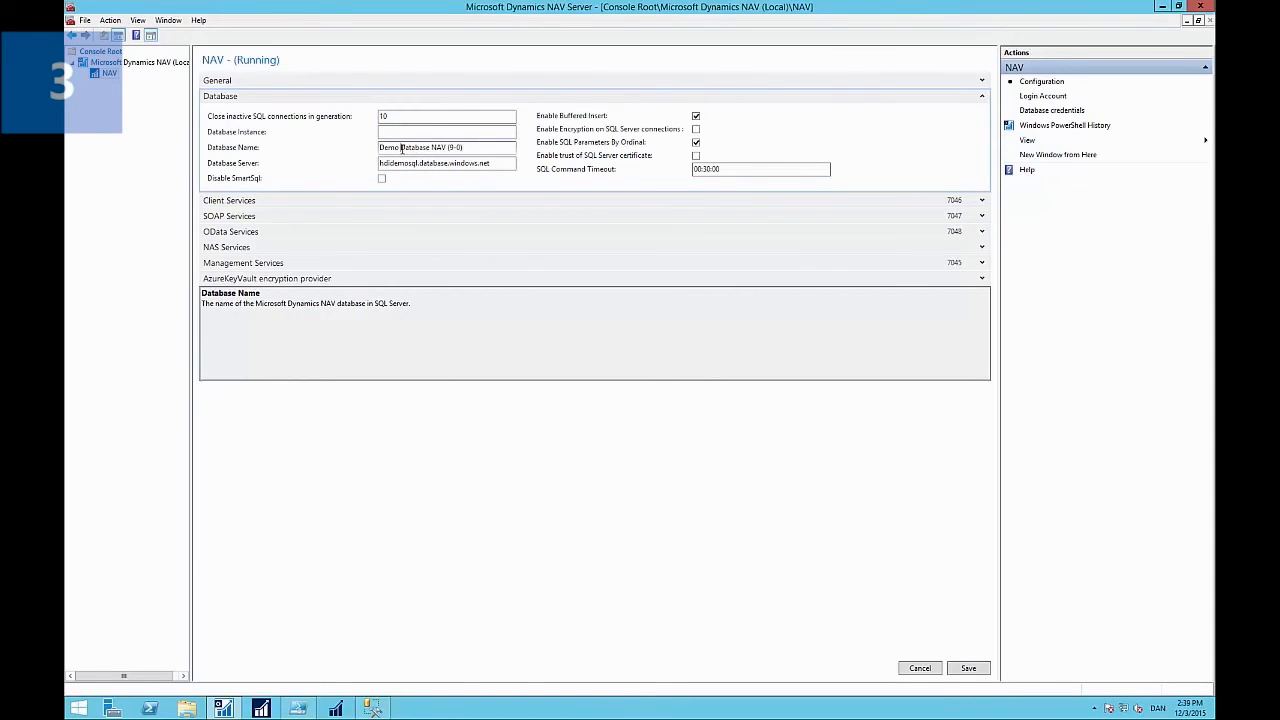
click(436, 148)
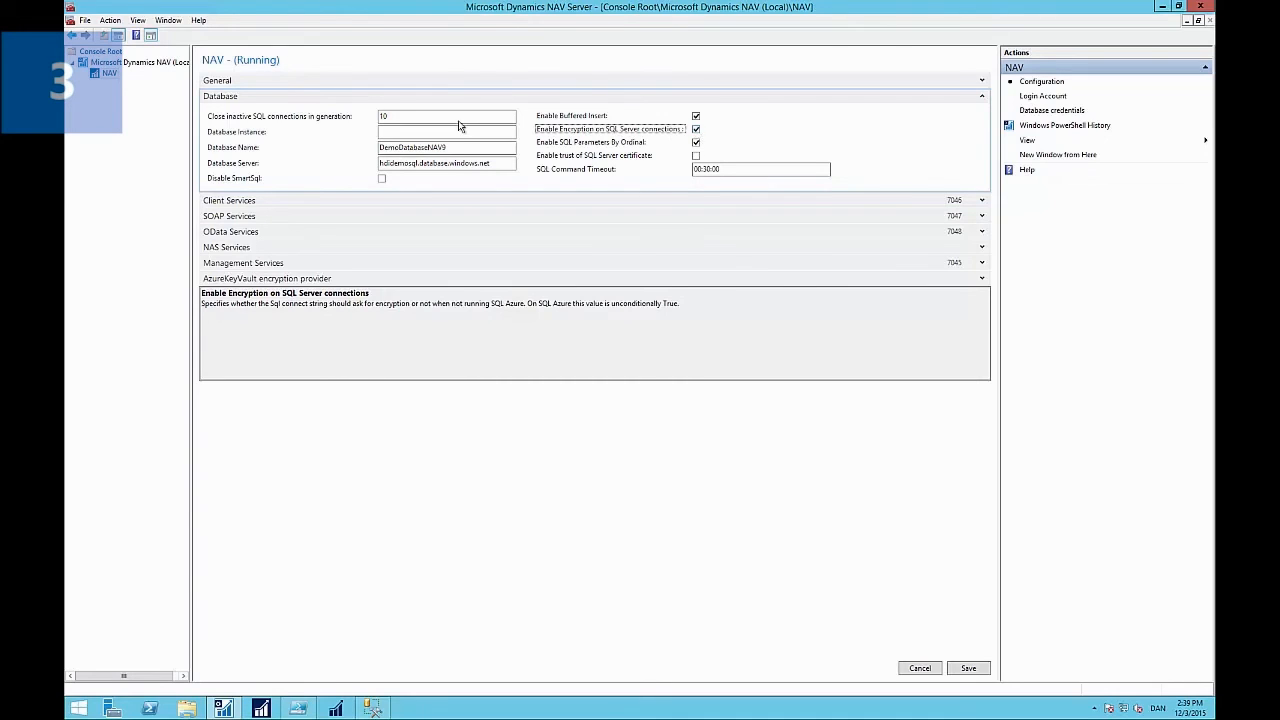
mouse_move(724, 528)
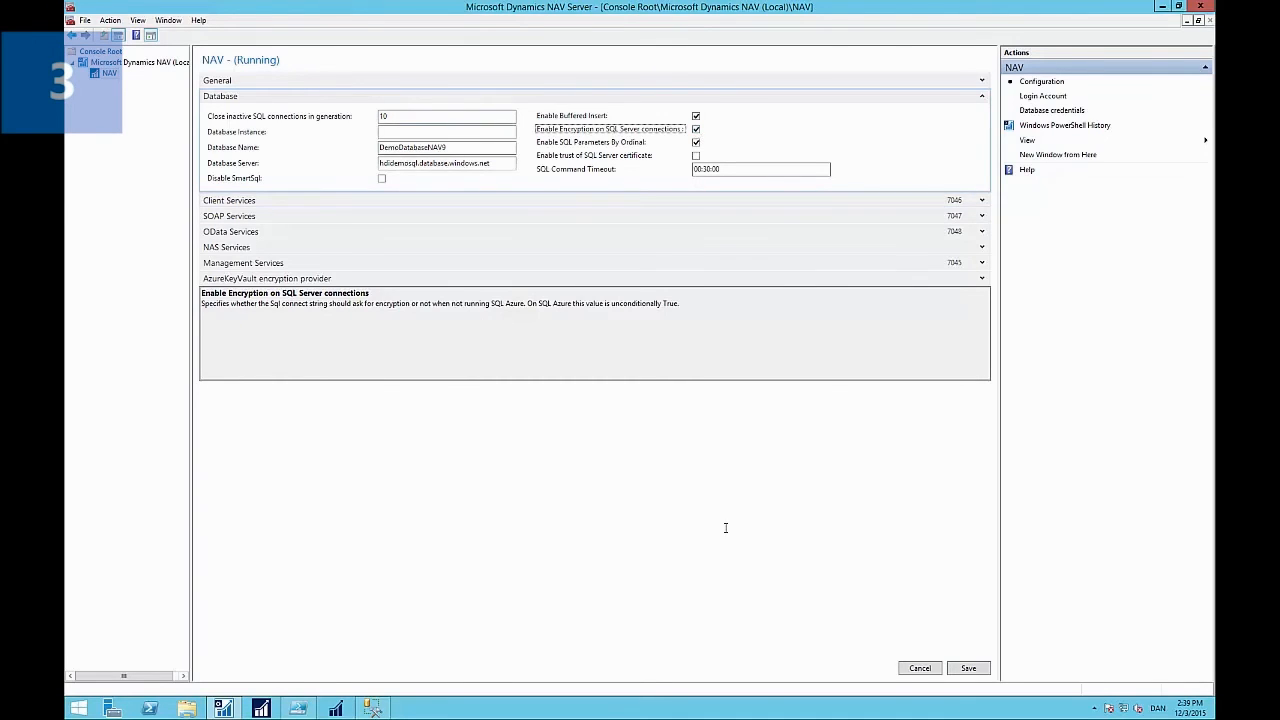
click(918, 668)
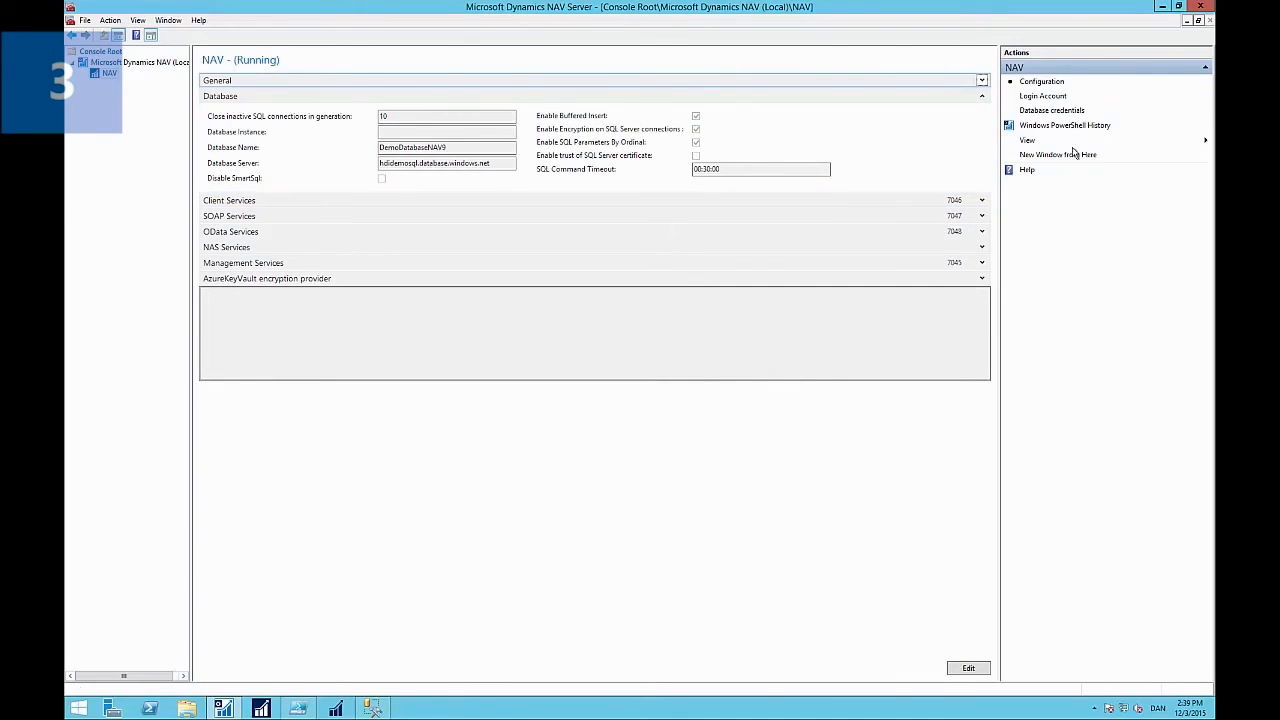
Step: Set database credentials to SQL authentication as sqladmin with password, creating the encryption key
click(1052, 110)
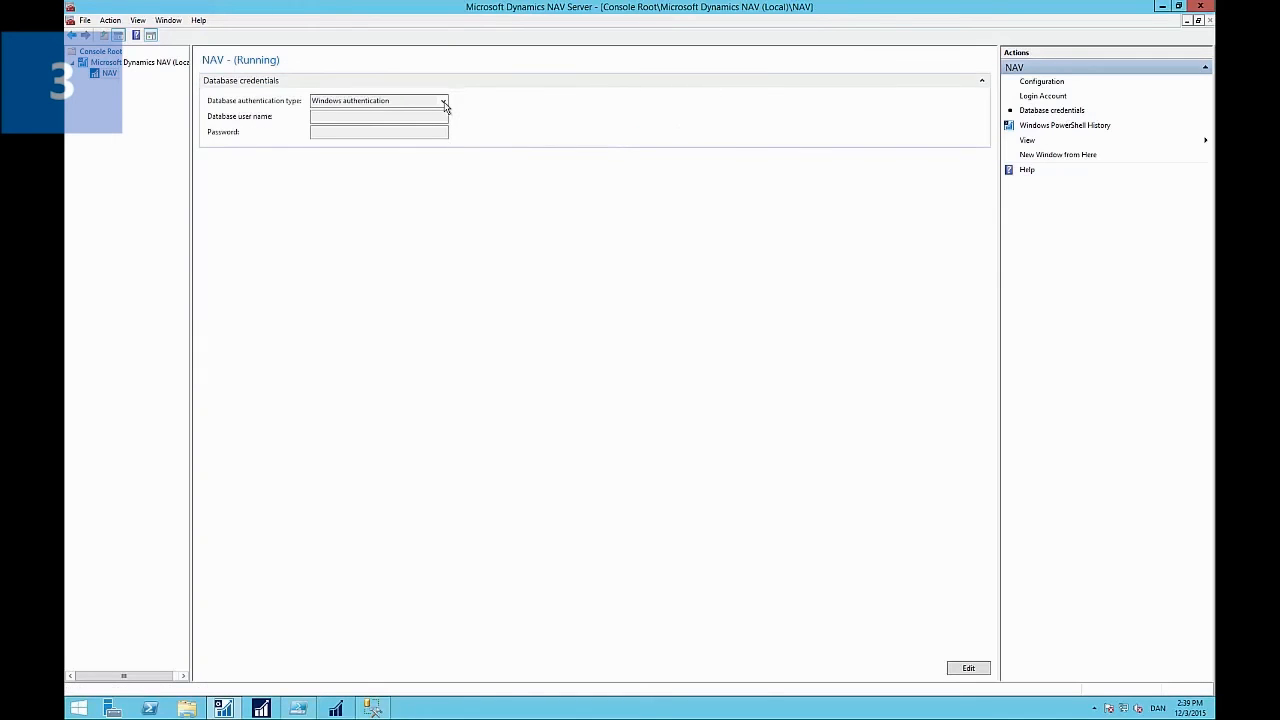
click(444, 100)
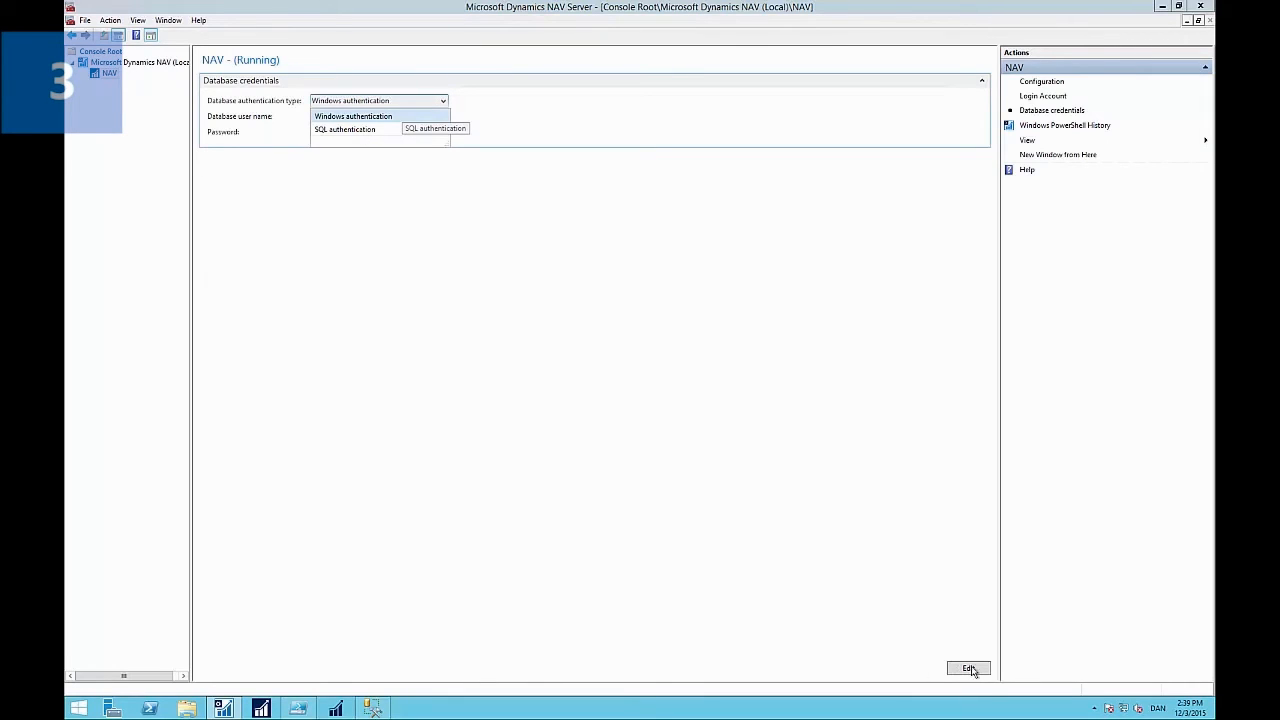
click(968, 668)
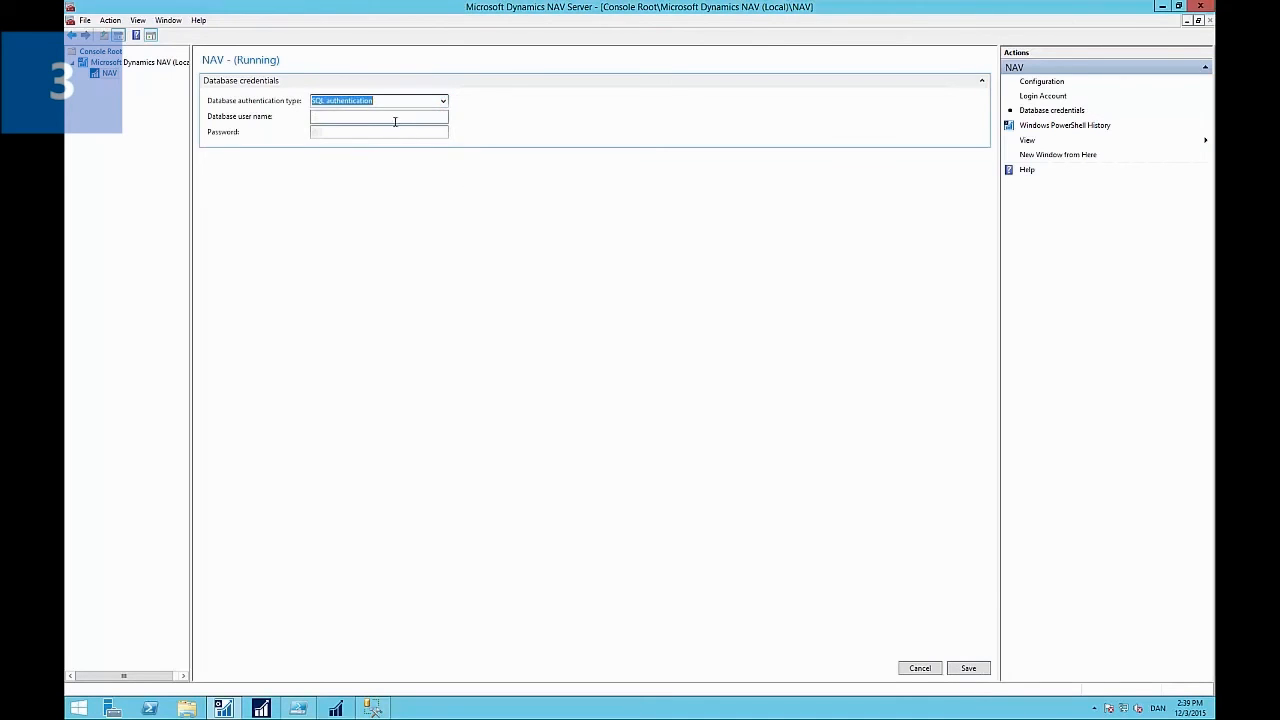
text(sqlad)
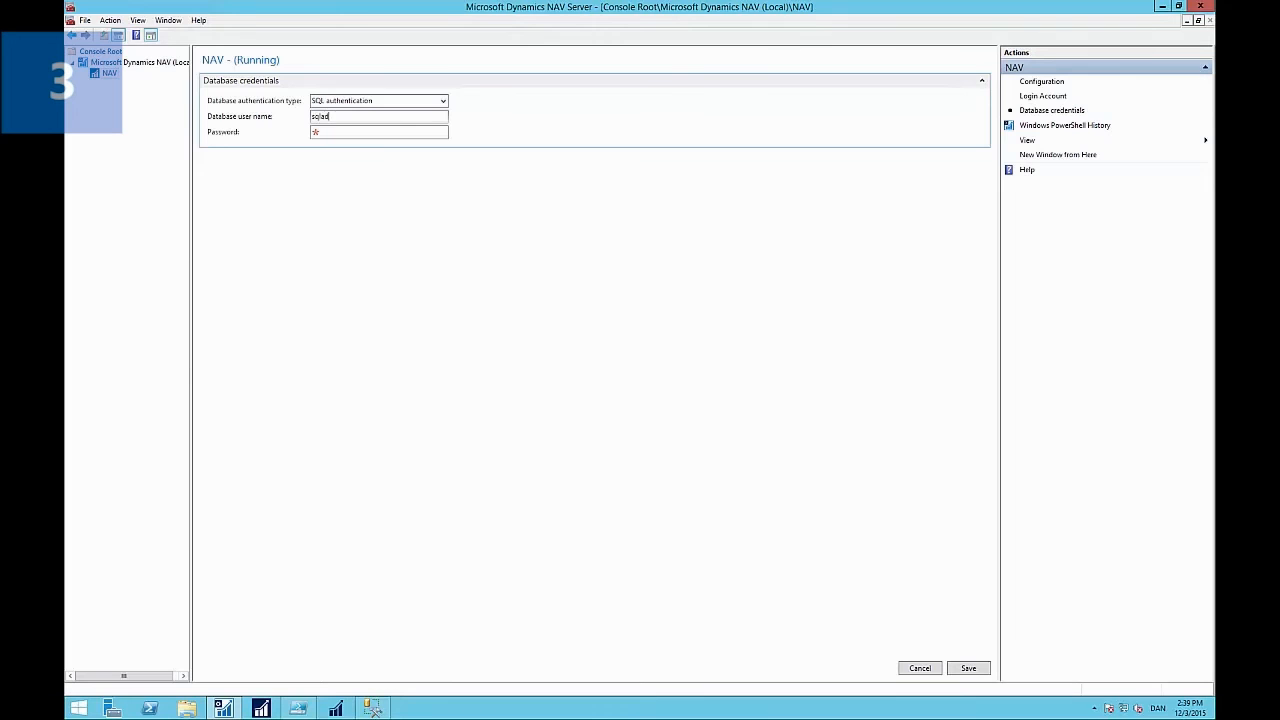
click(968, 668)
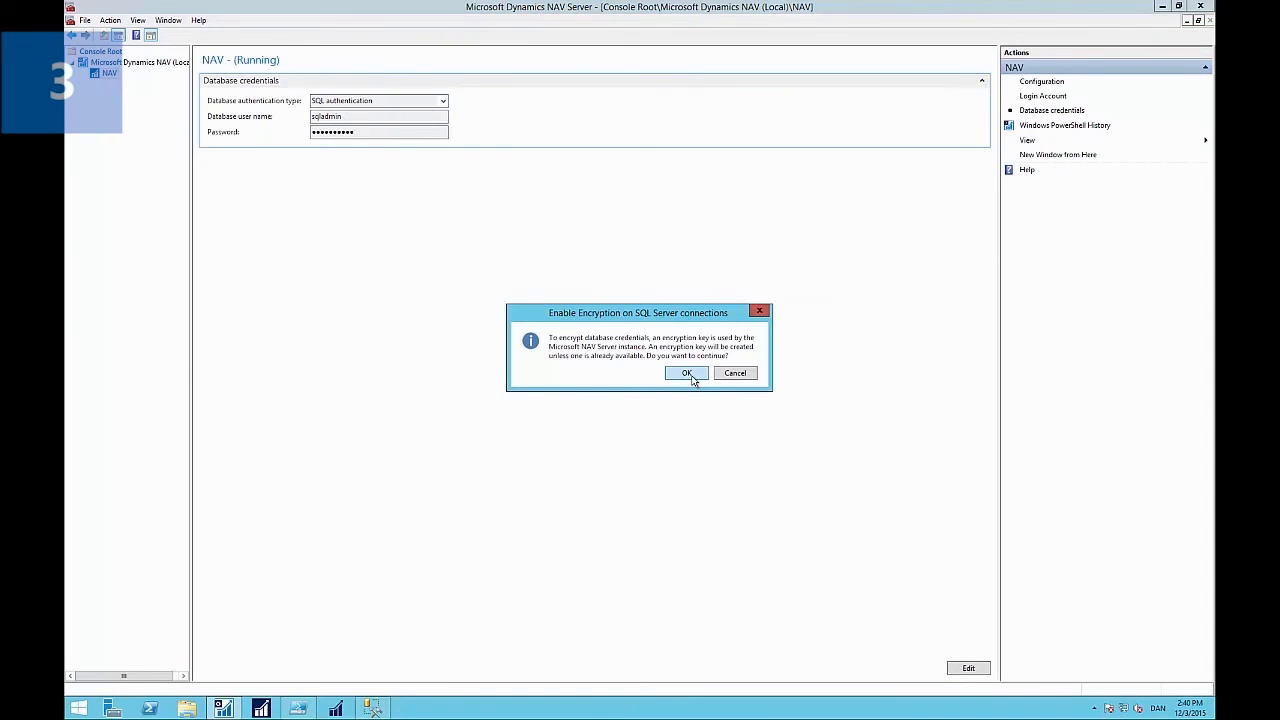
click(686, 374)
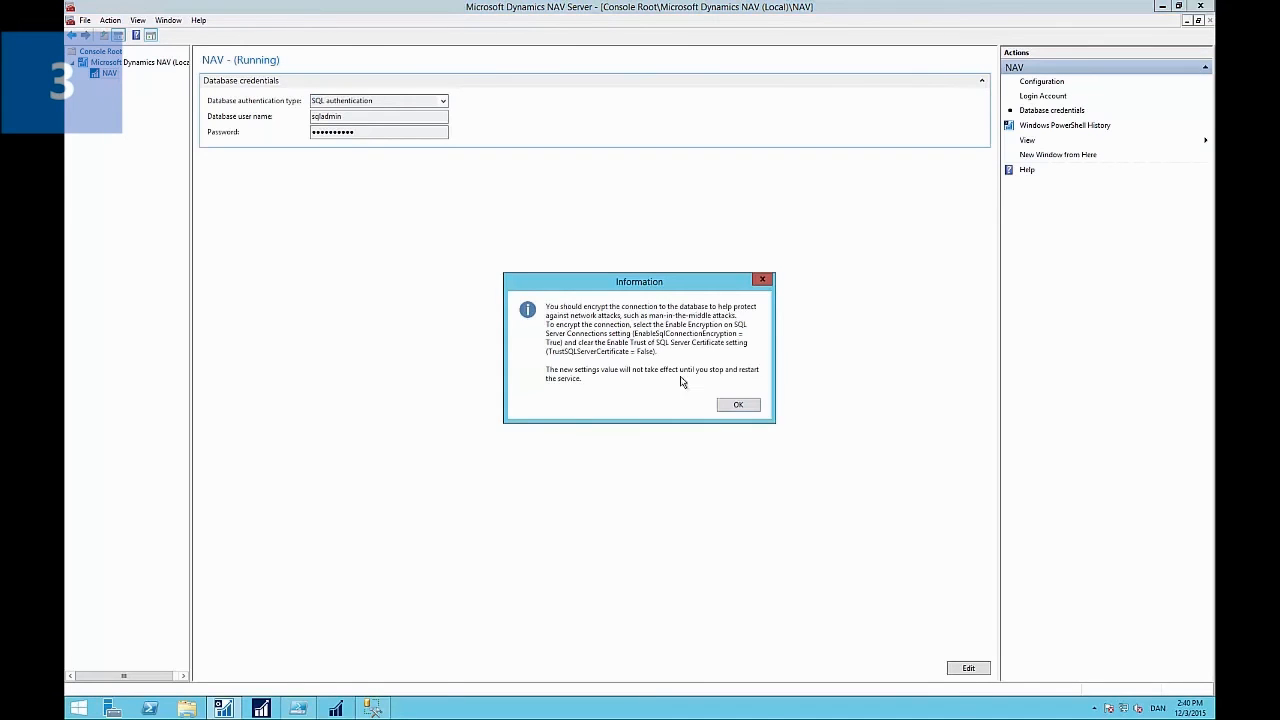
mouse_move(724, 338)
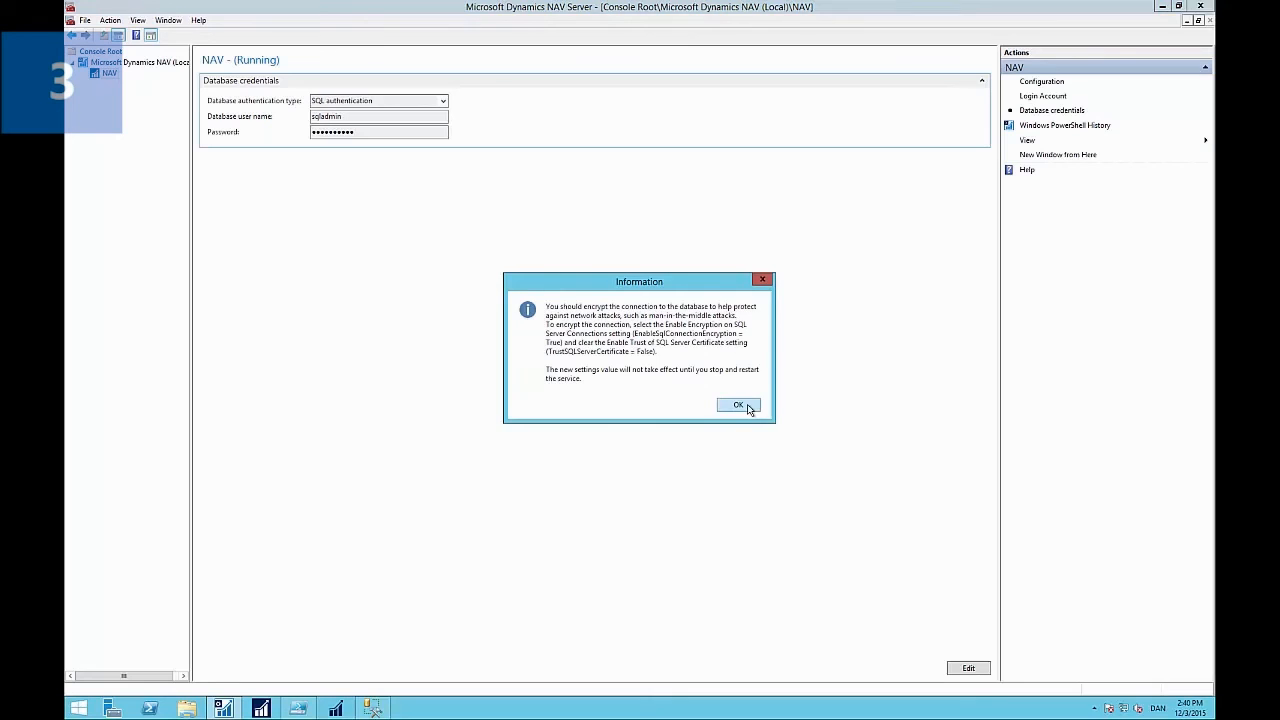
Step: Dismiss the restart message, return to the server configuration, and switch to the PowerShell script
click(738, 404)
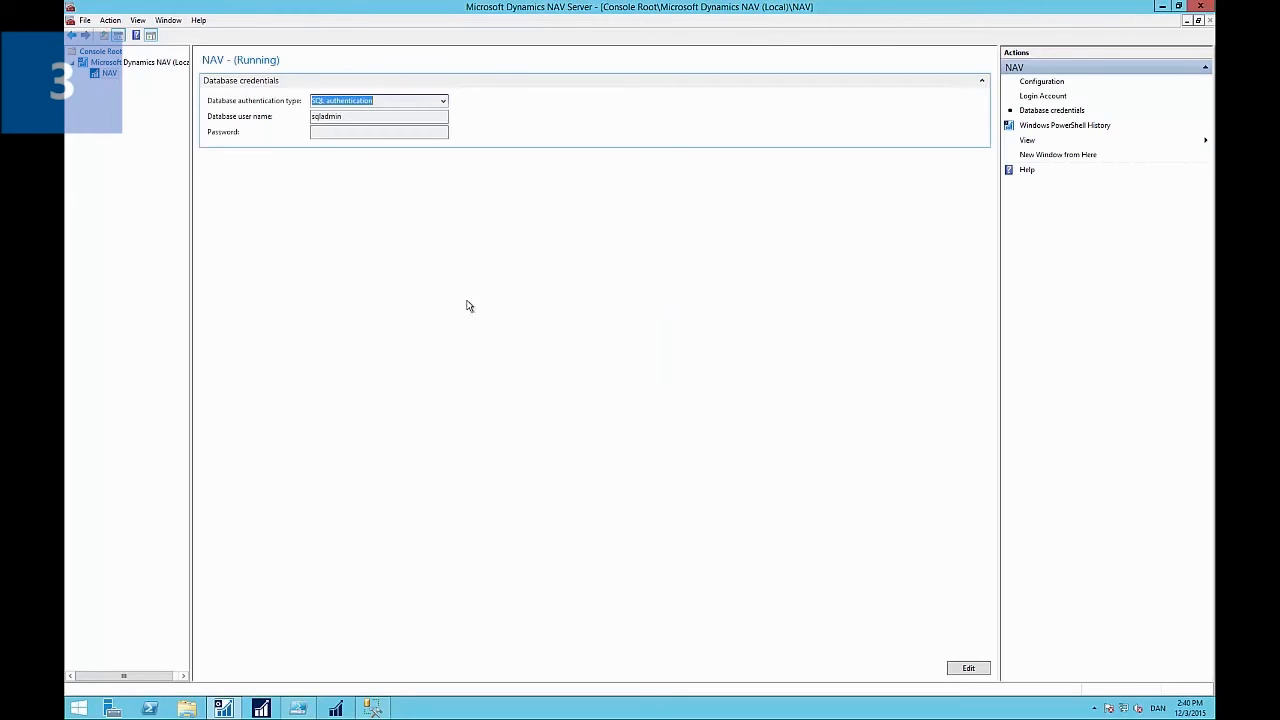
click(1040, 80)
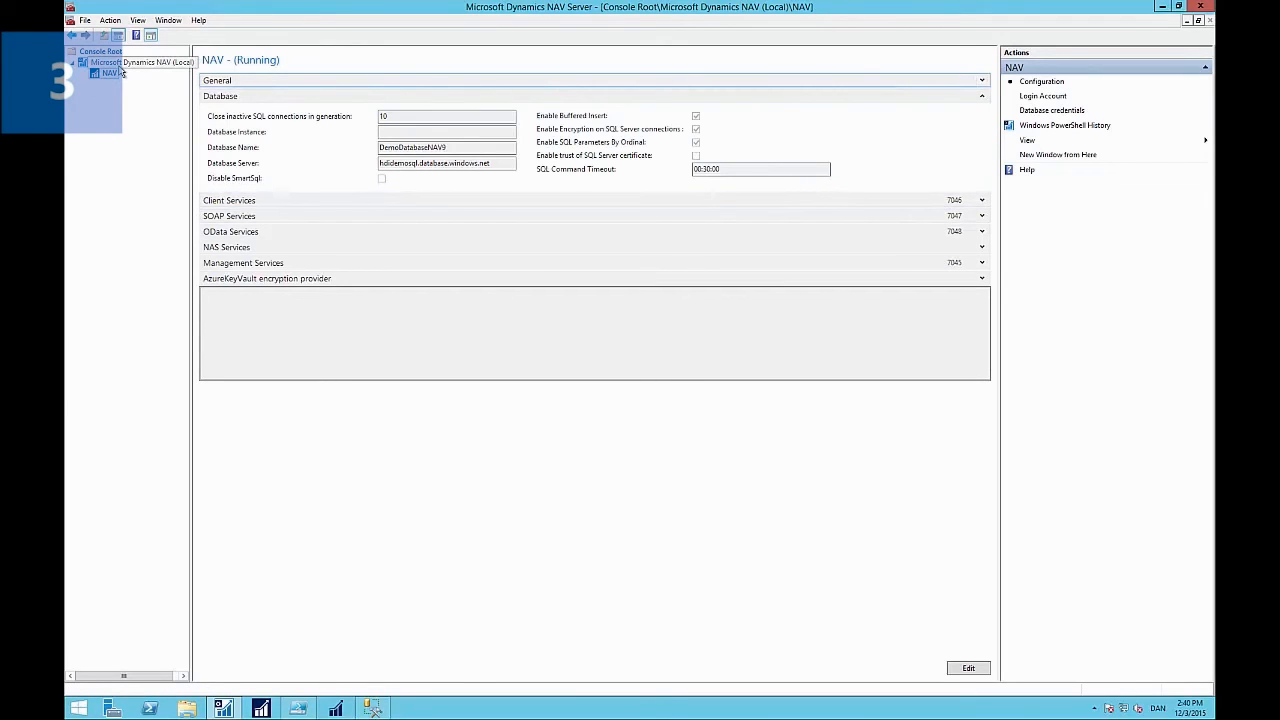
click(298, 708)
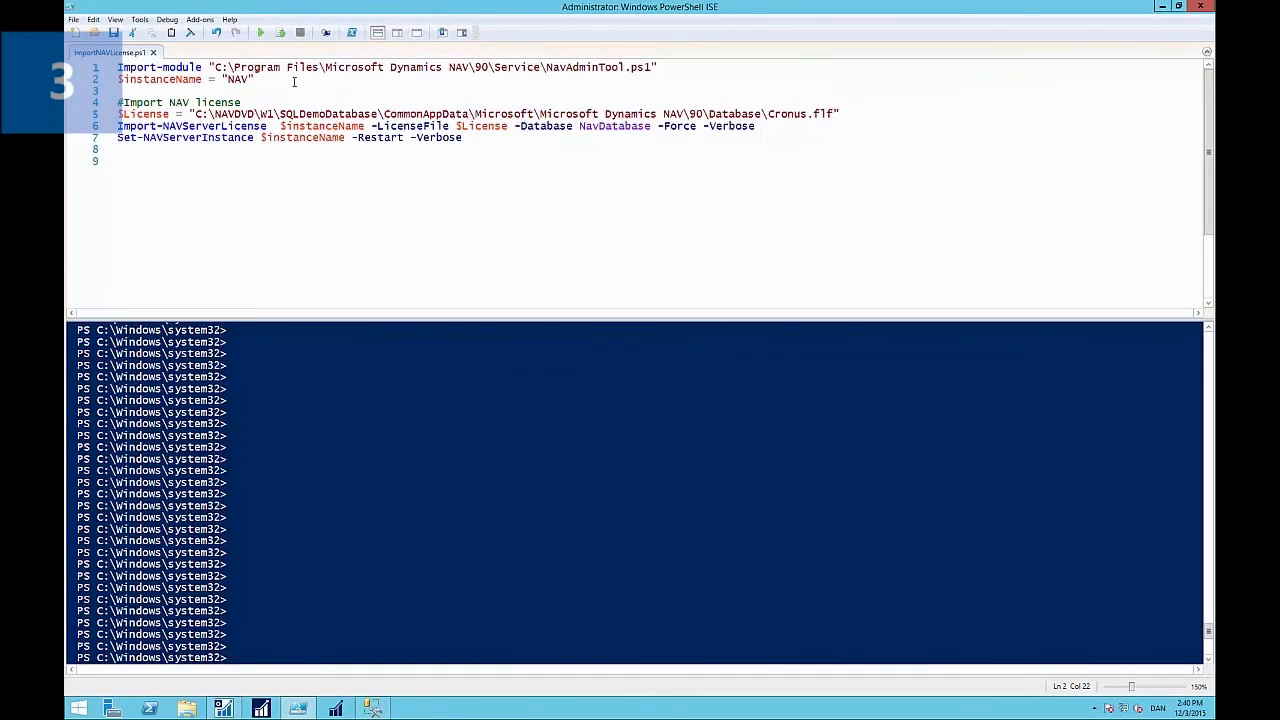
Step: Run the script importing the Cronus license and restarting the NAV server instance
click(260, 32)
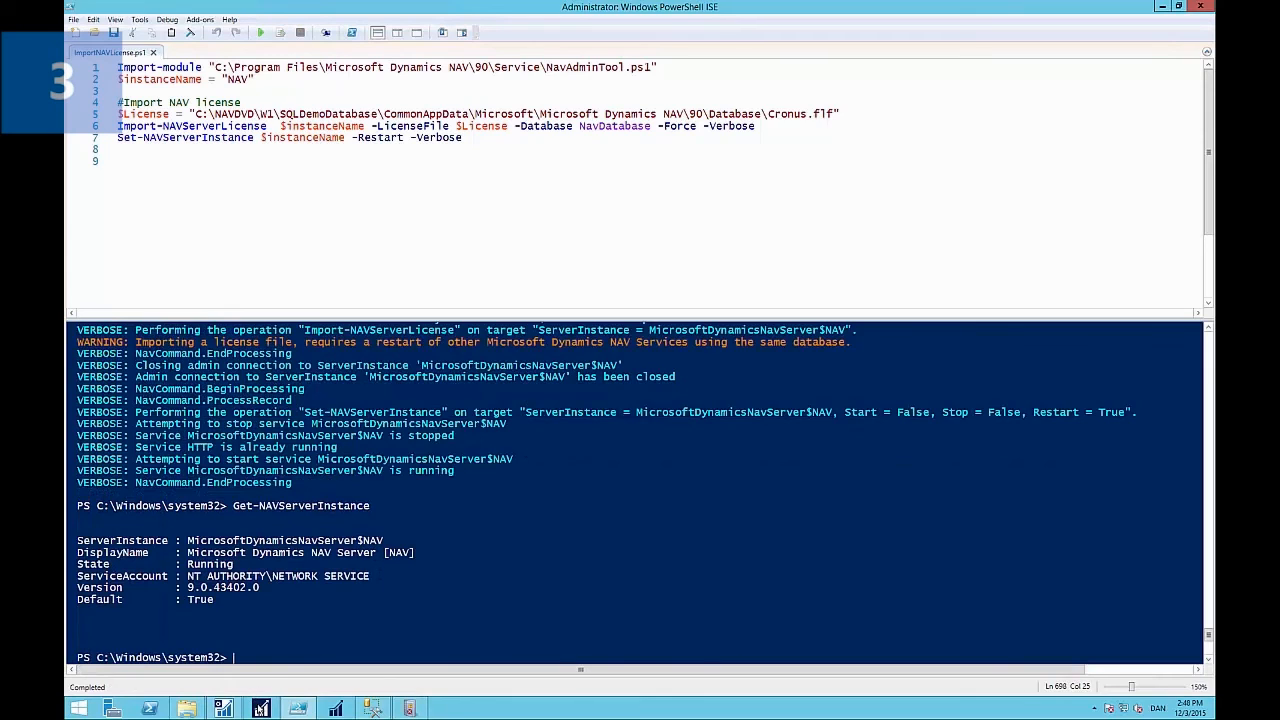
mouse_move(260, 708)
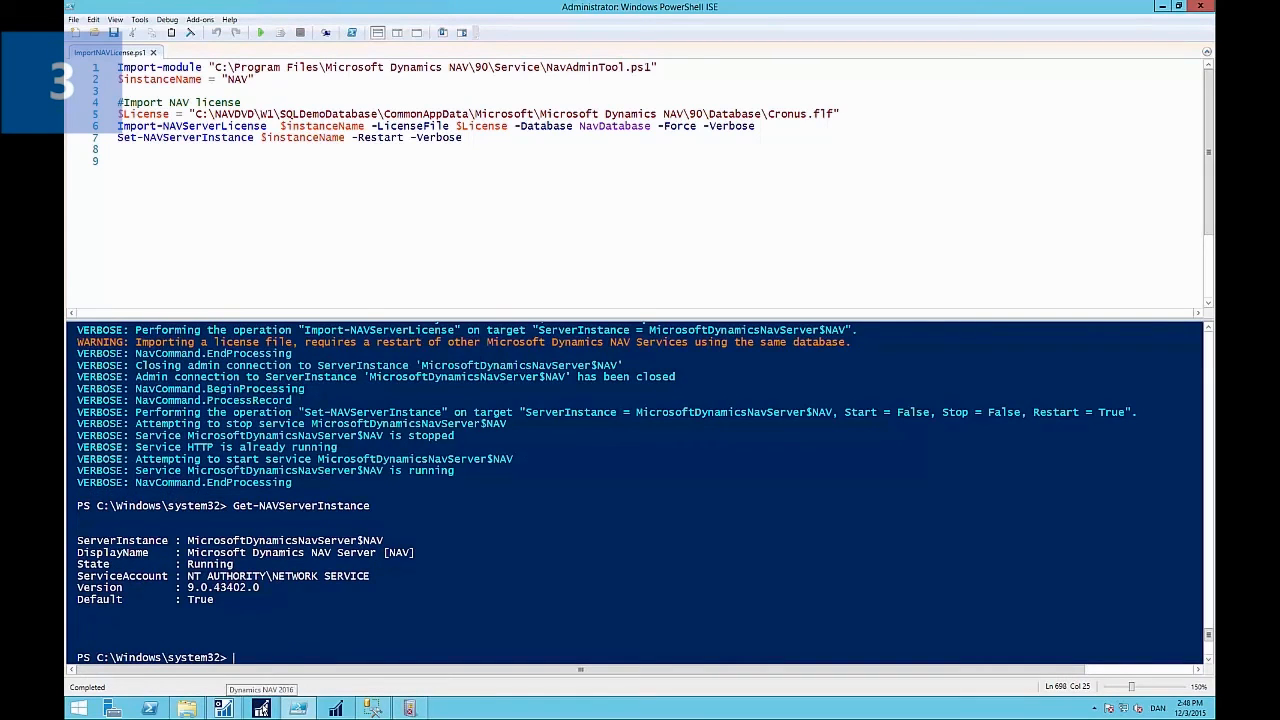
mouse_move(504, 524)
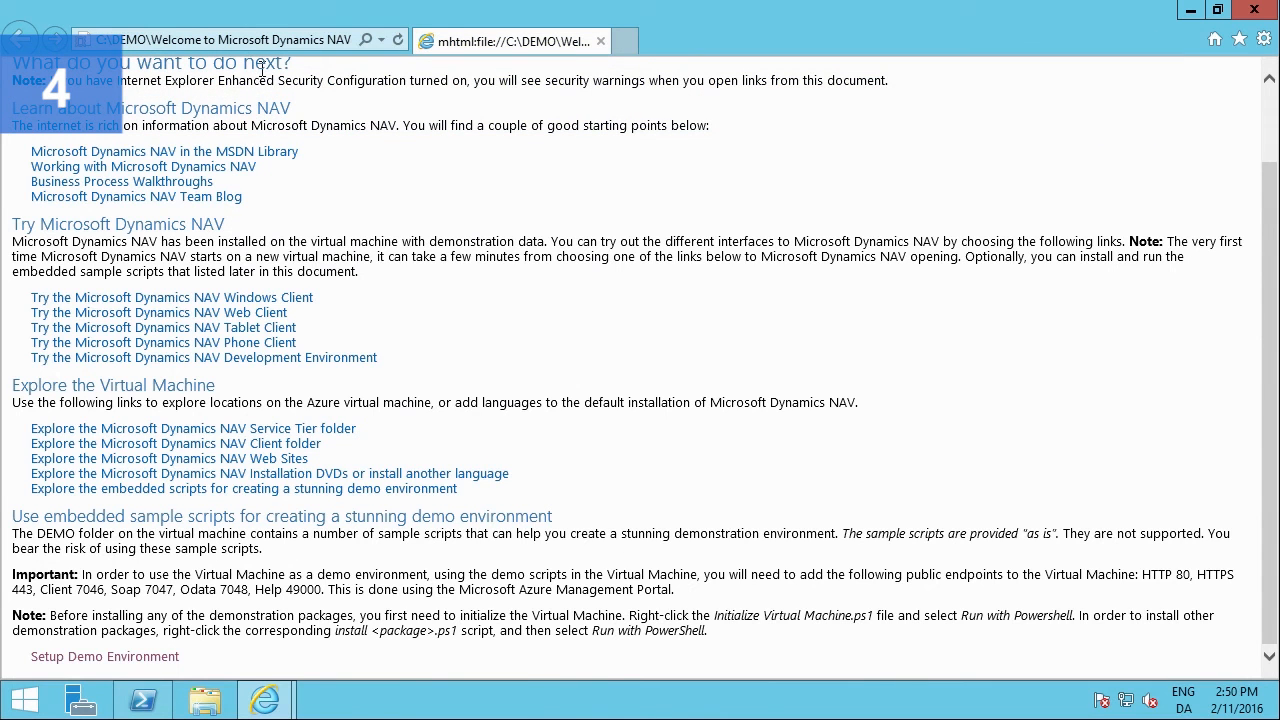
mouse_move(104, 656)
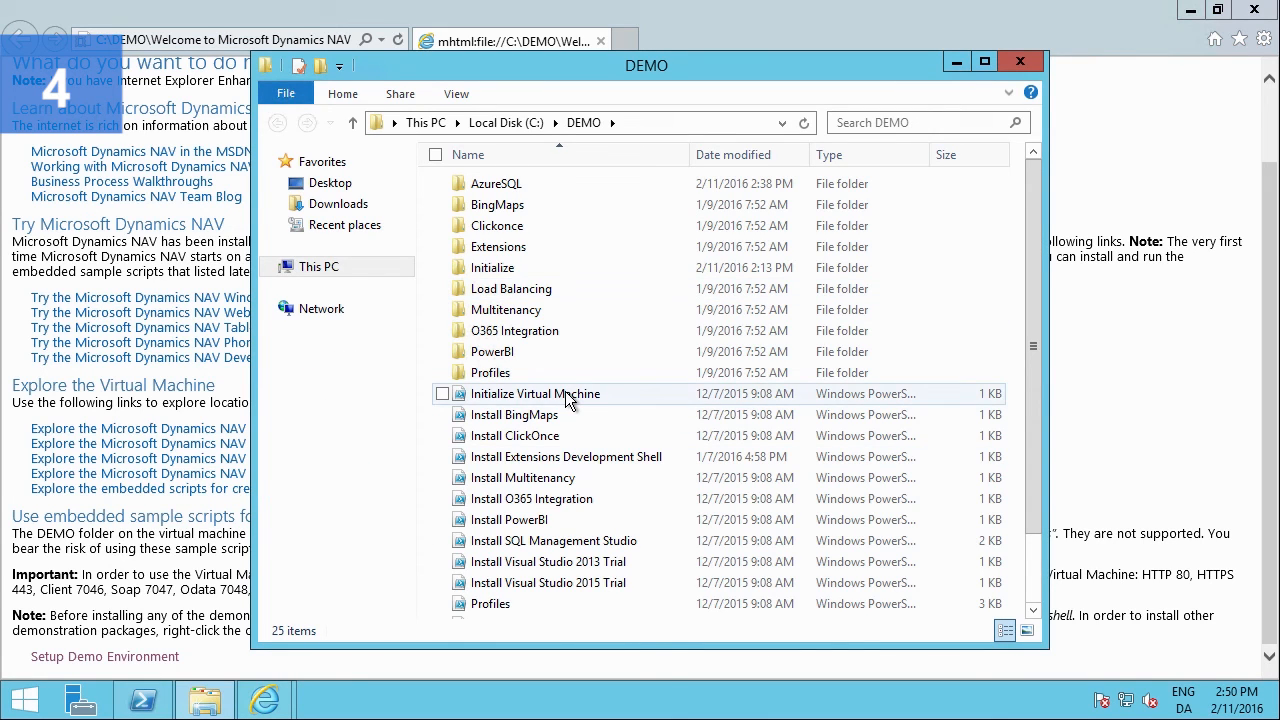
Step: Show the context actions for the Initialize Virtual Machine script in C:\DEMO
right_click(536, 392)
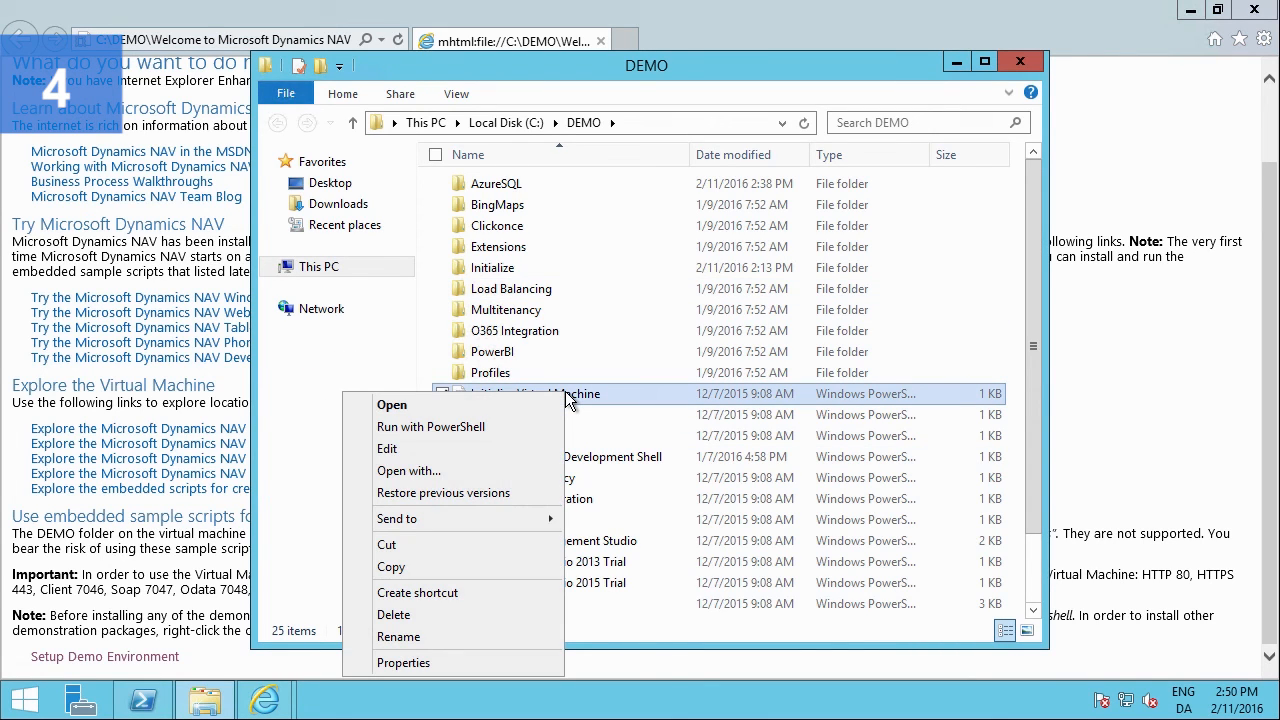
mouse_move(432, 428)
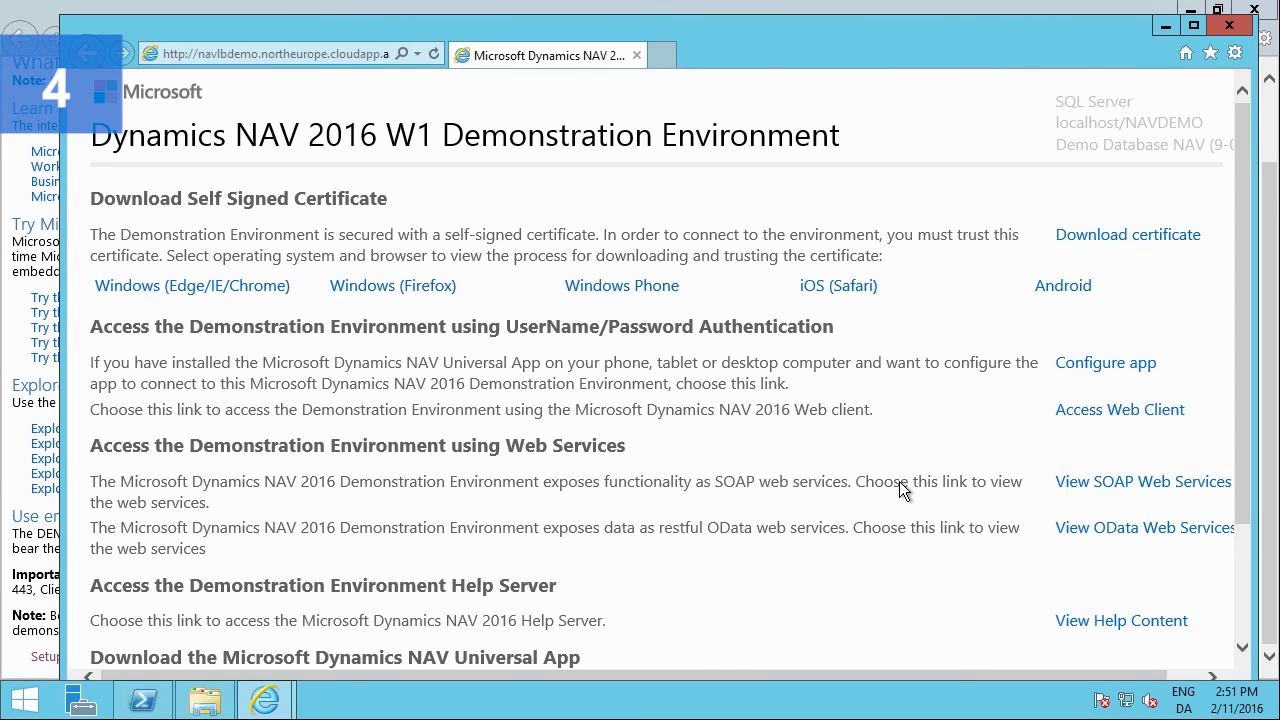
mouse_move(458, 104)
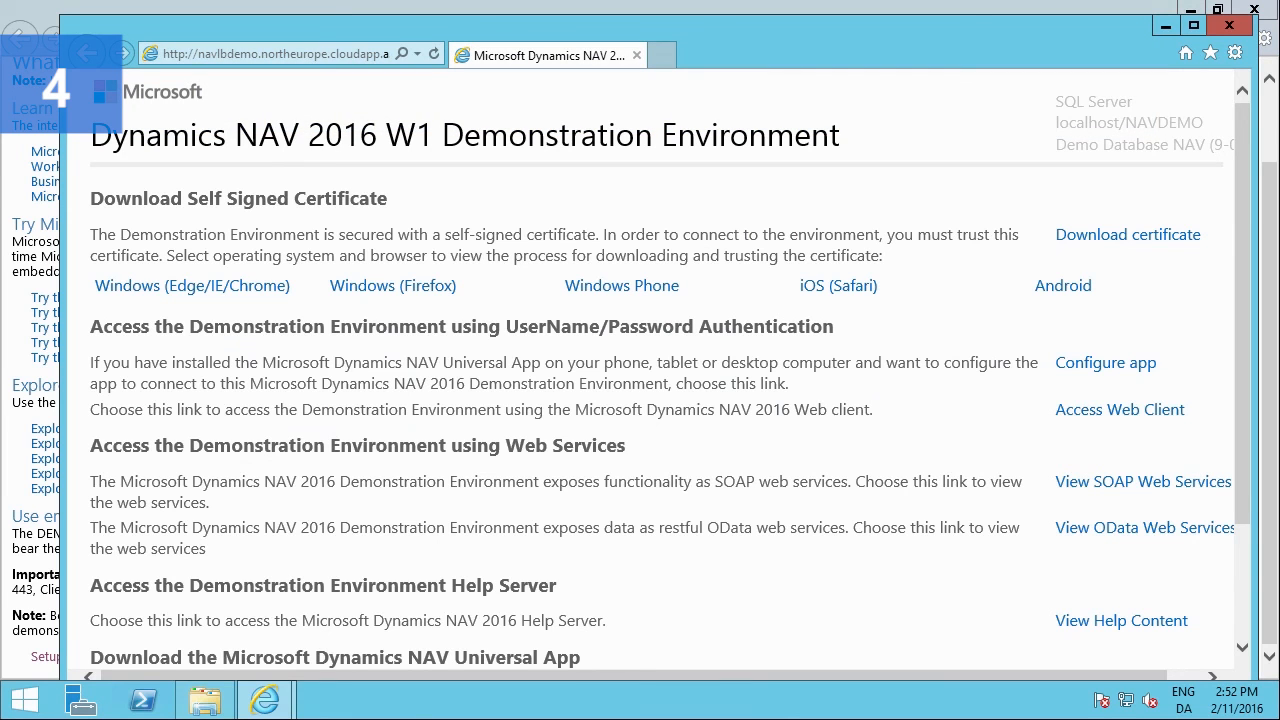
Step: Return to the DEMO folder and show the context actions for the Use Azure SQL Database script
click(204, 698)
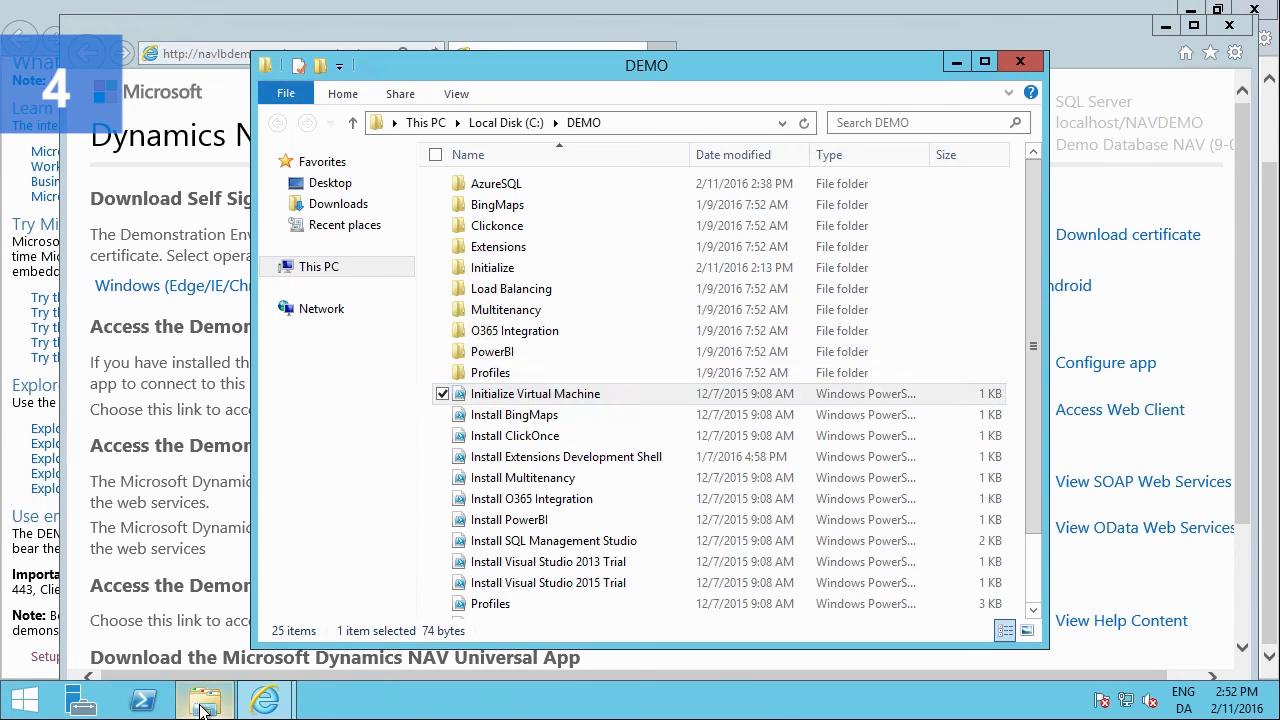
scroll(down, 3)
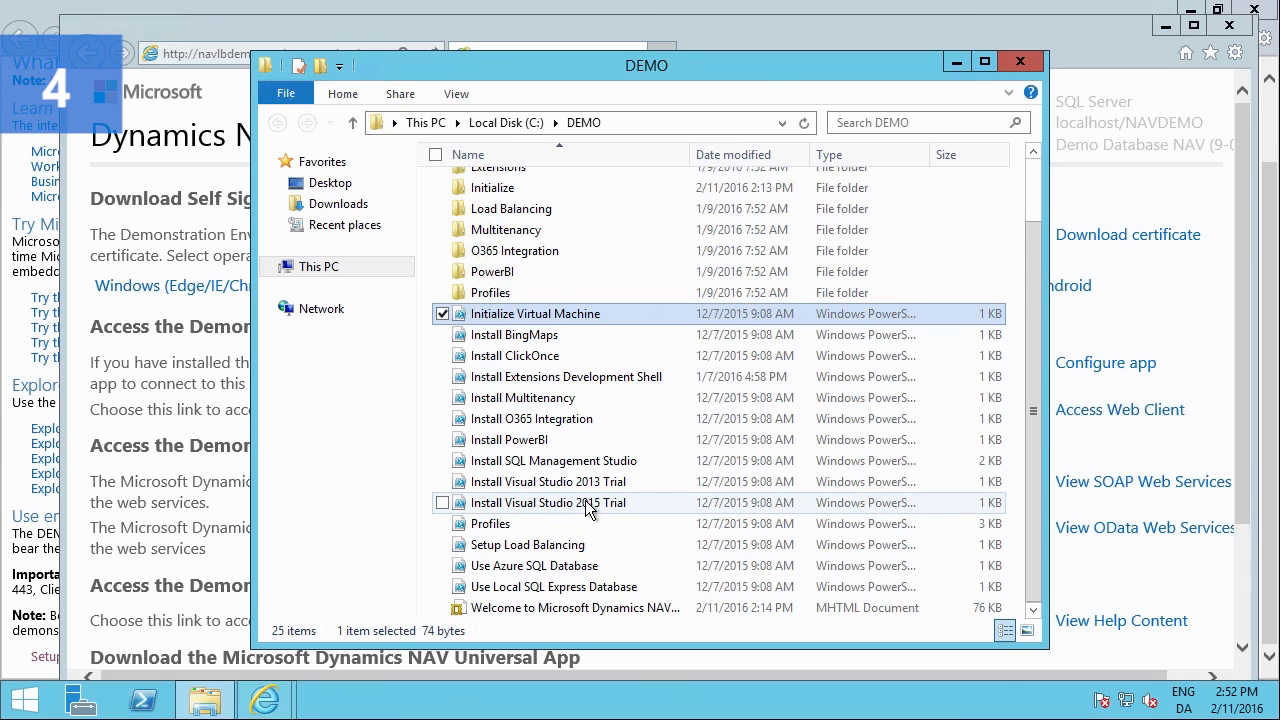
click(534, 564)
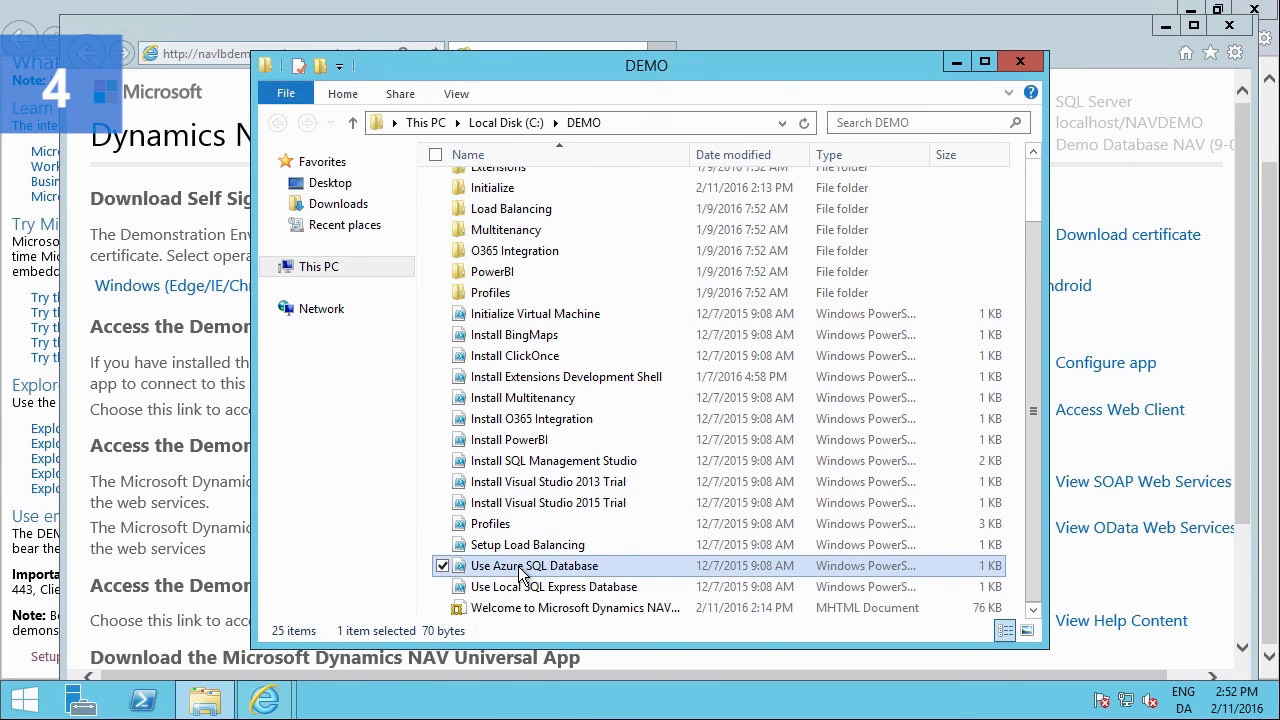
right_click(534, 564)
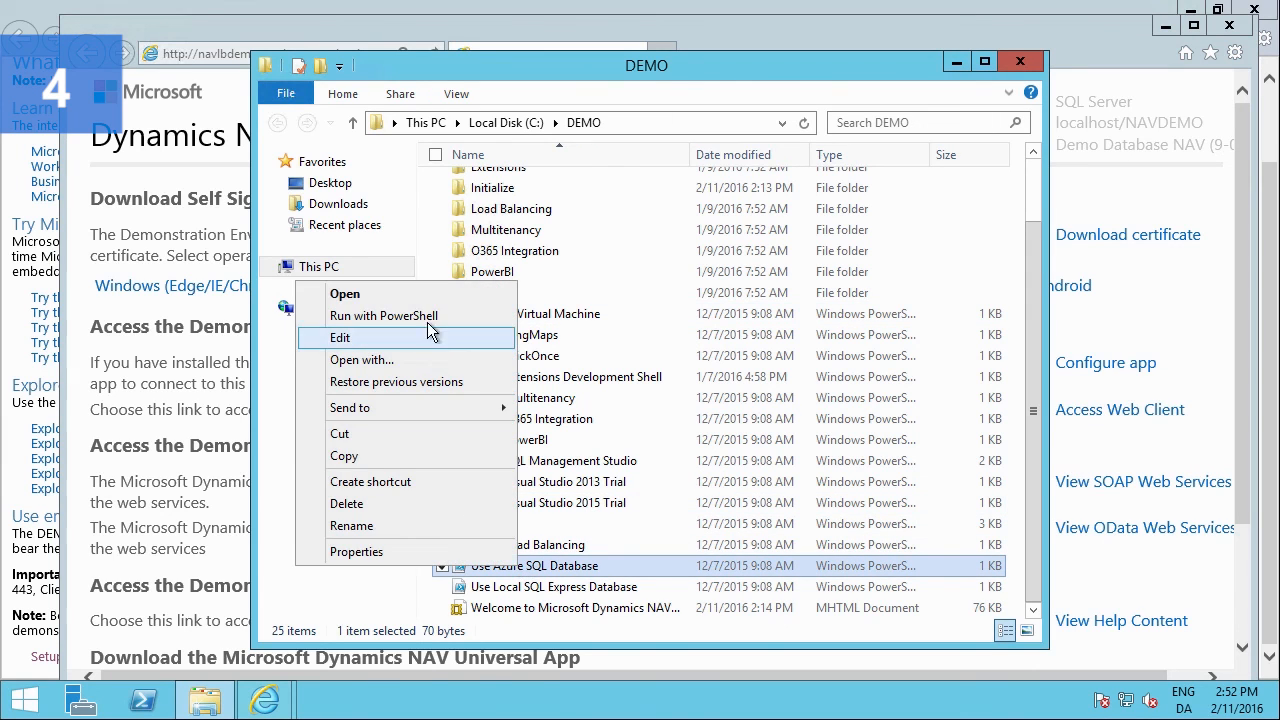
mouse_move(430, 316)
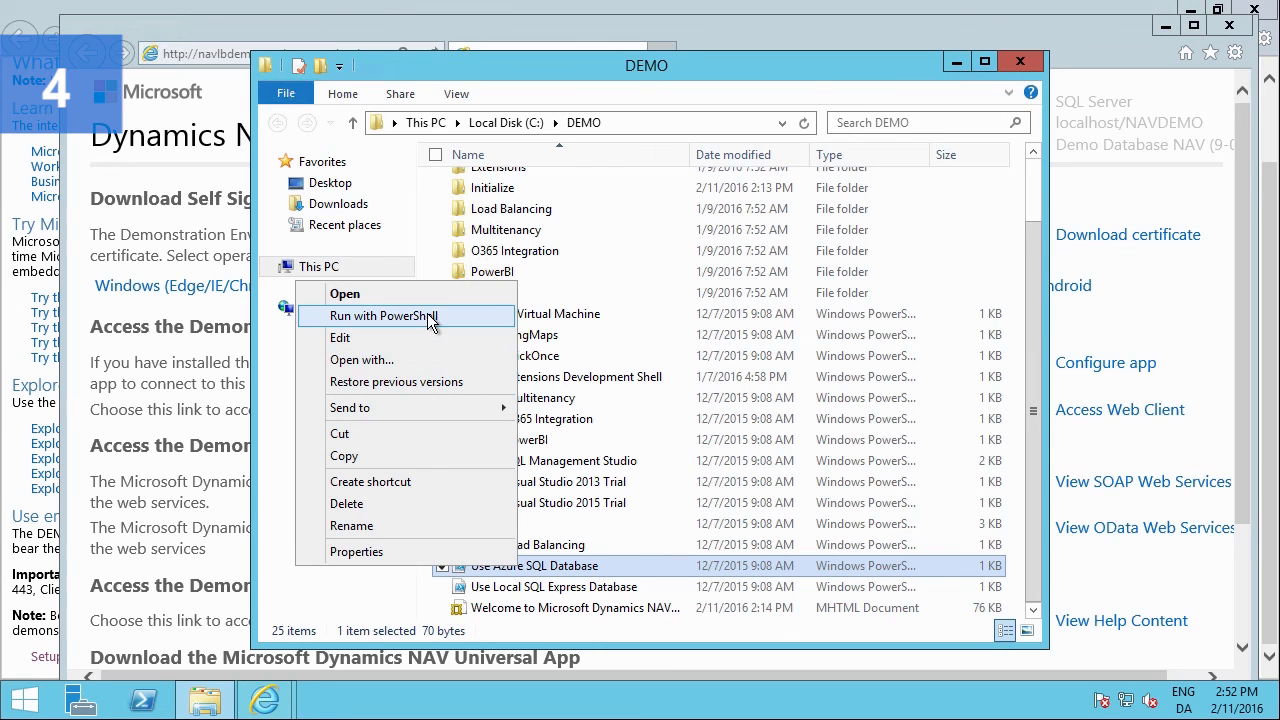